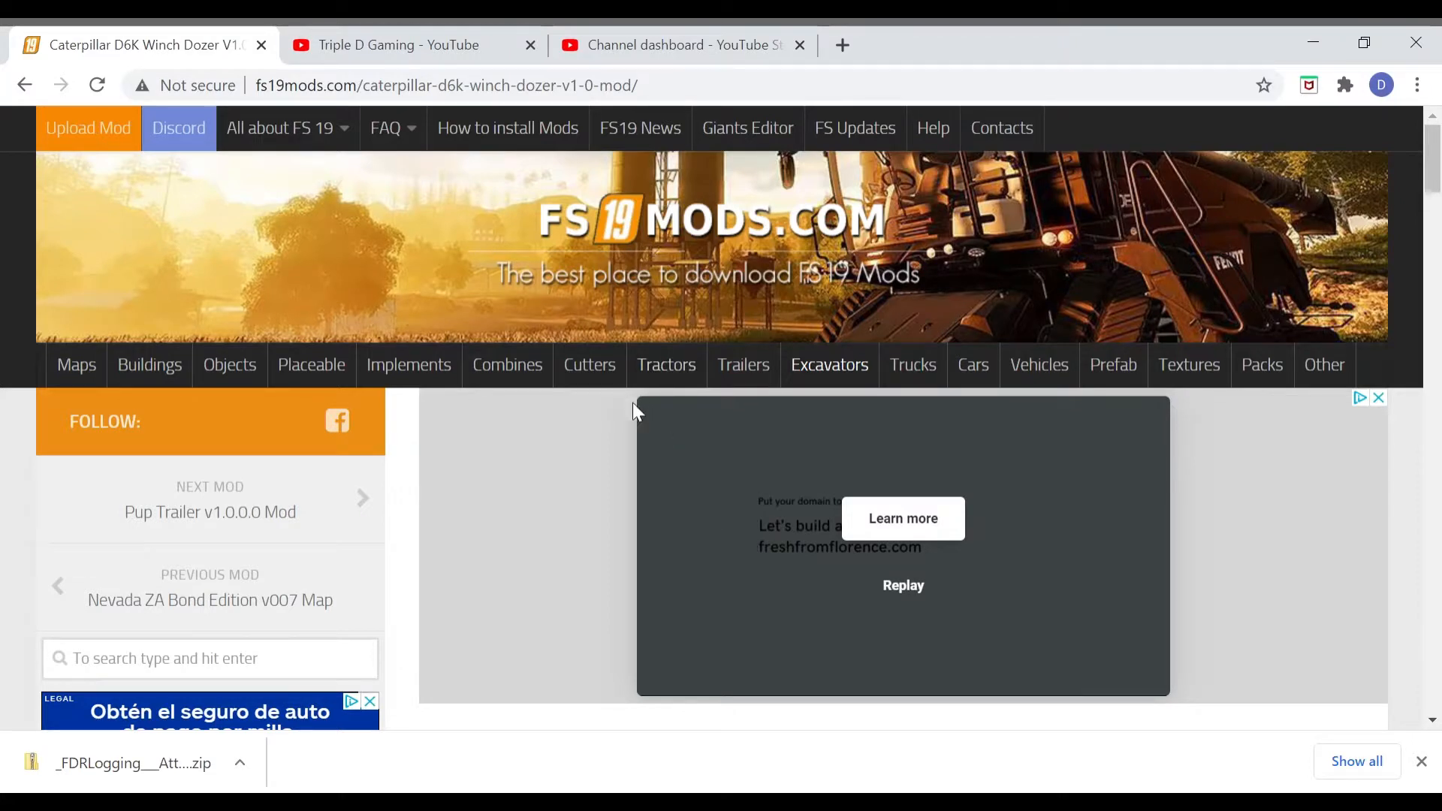
mouse_move(618, 213)
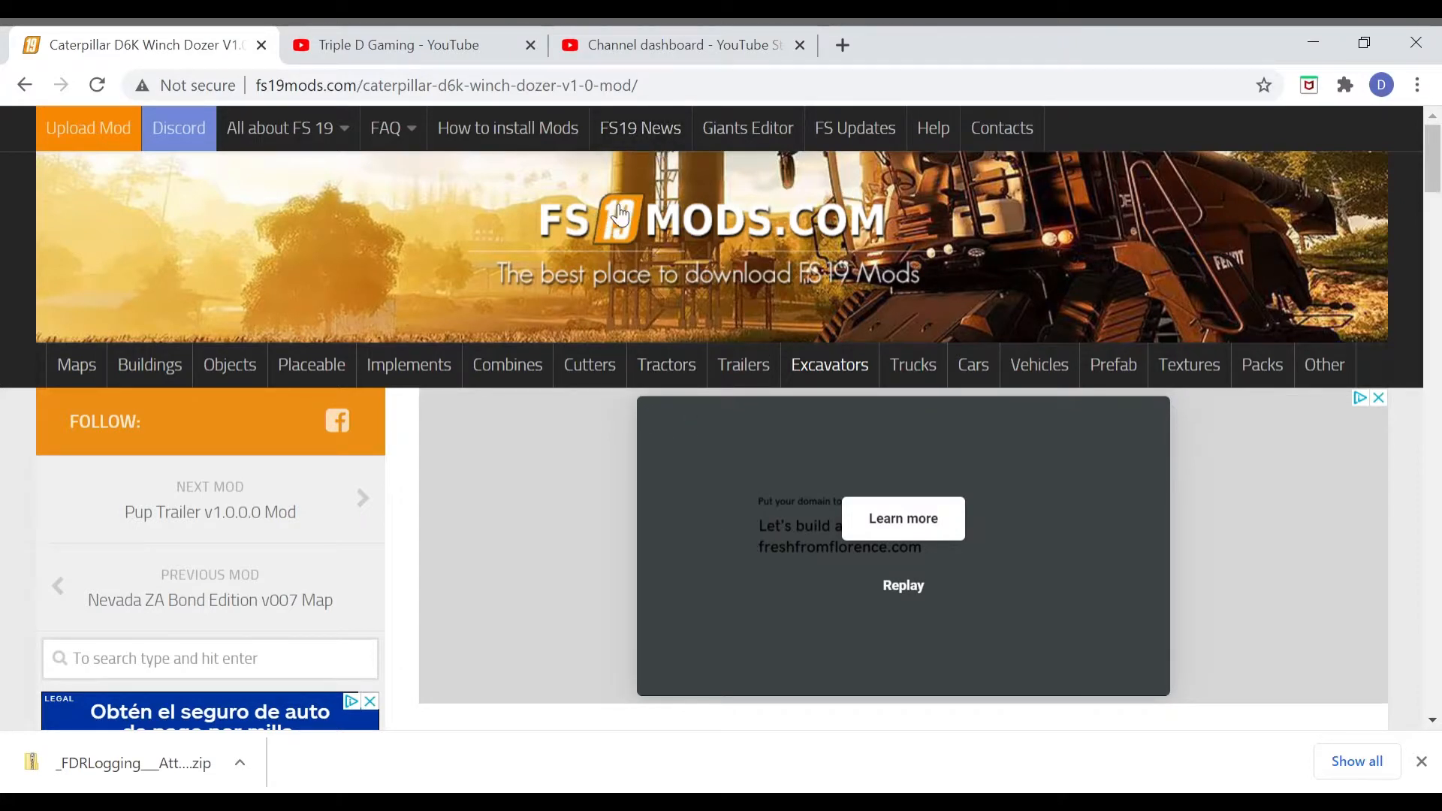
mouse_move(590, 512)
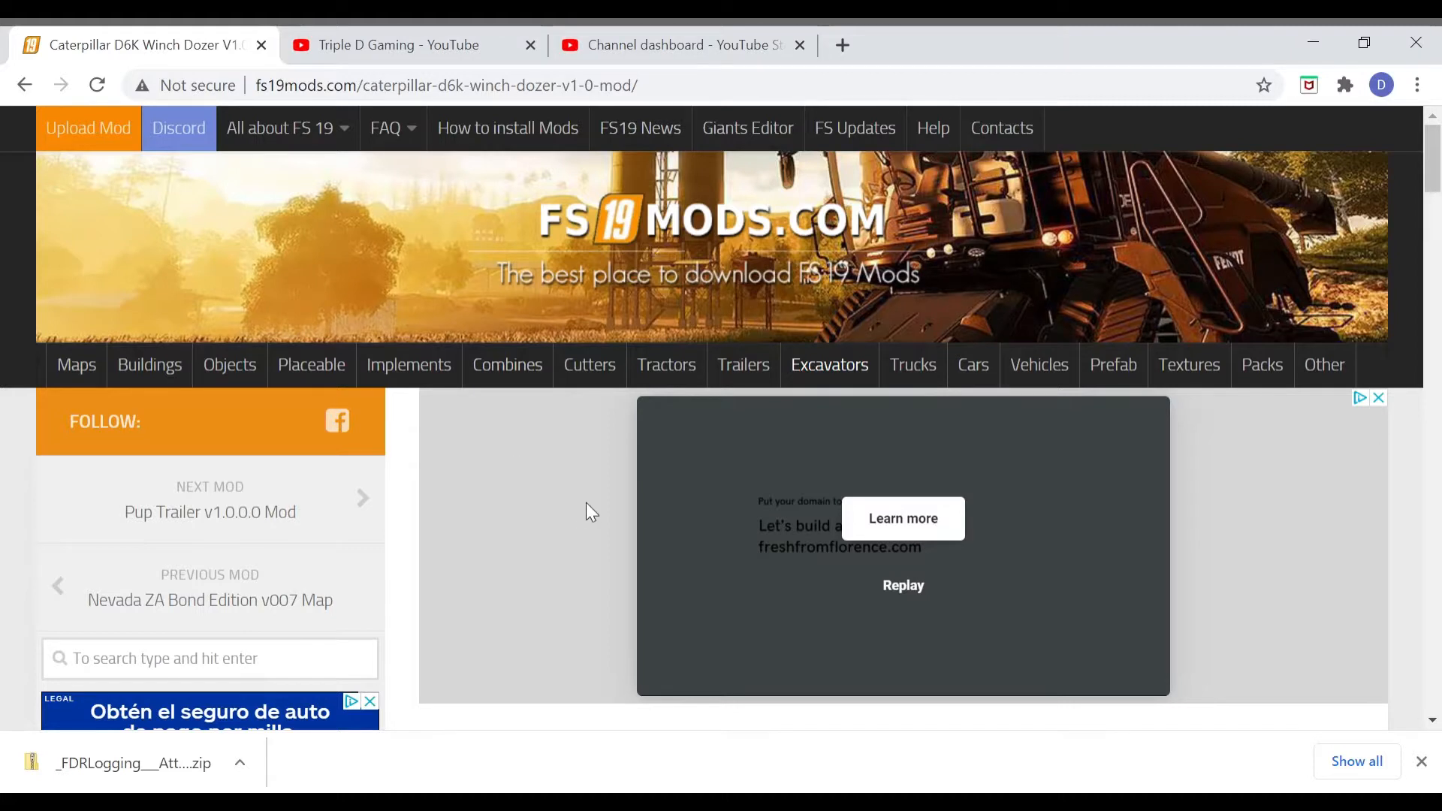
mouse_move(717, 272)
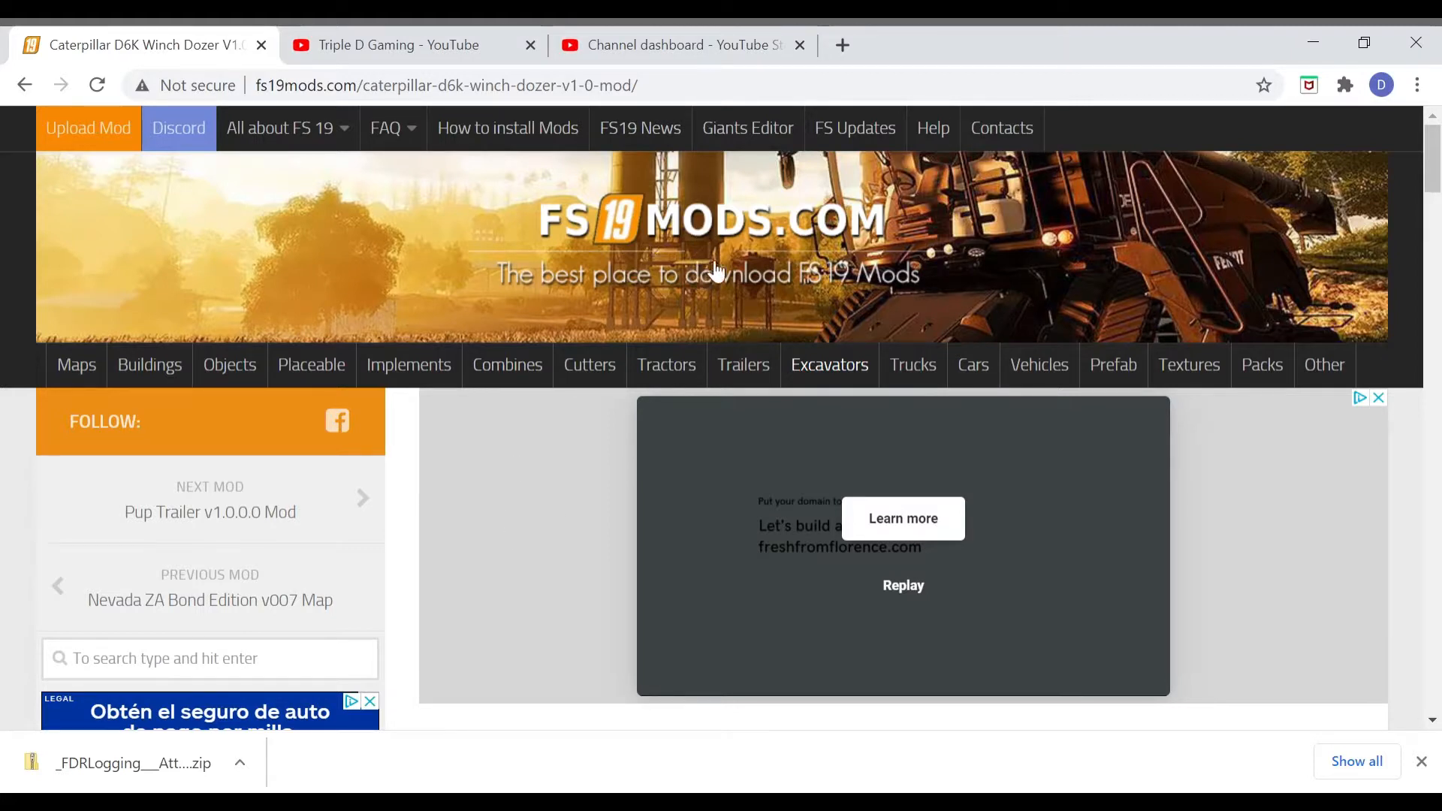
mouse_move(790, 147)
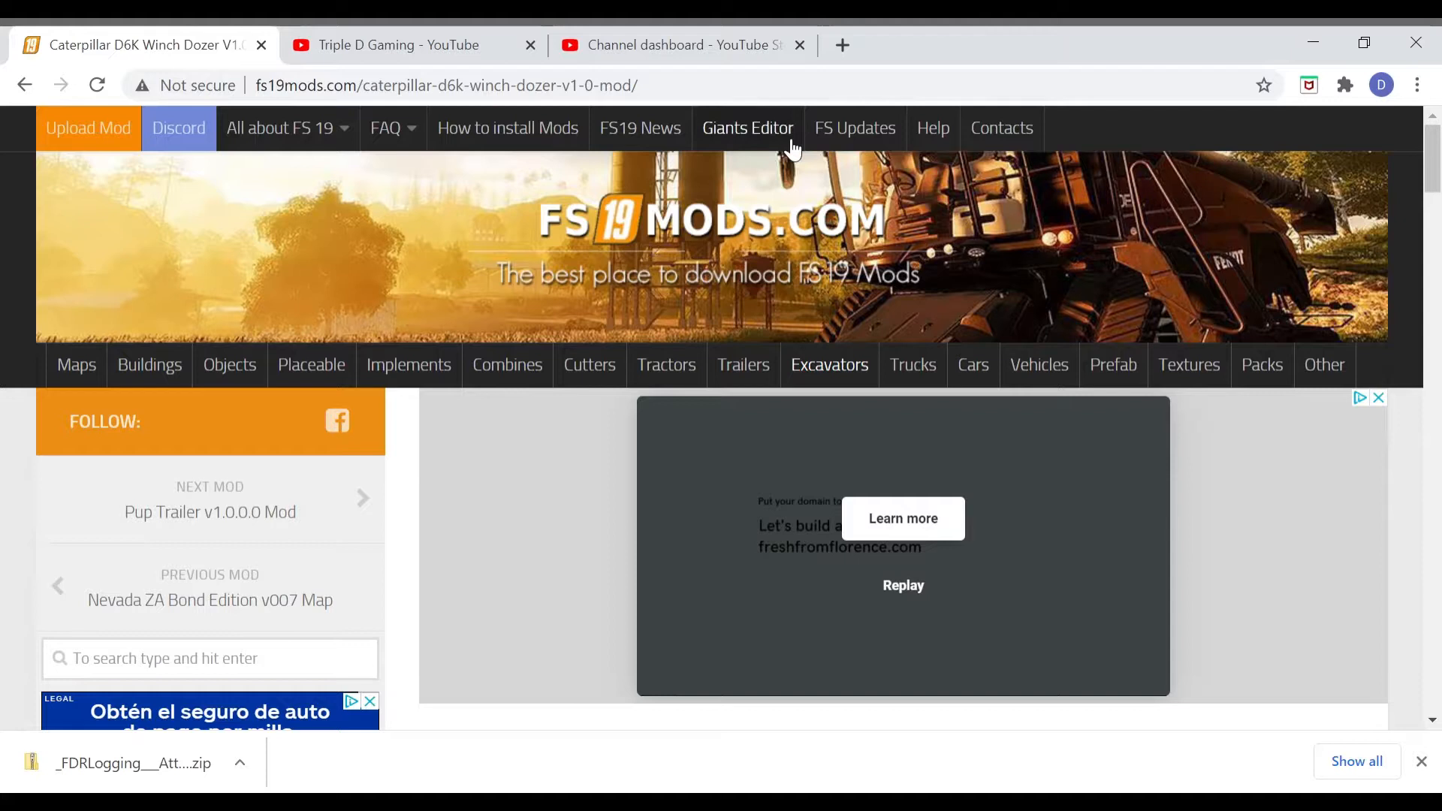
mouse_move(625, 247)
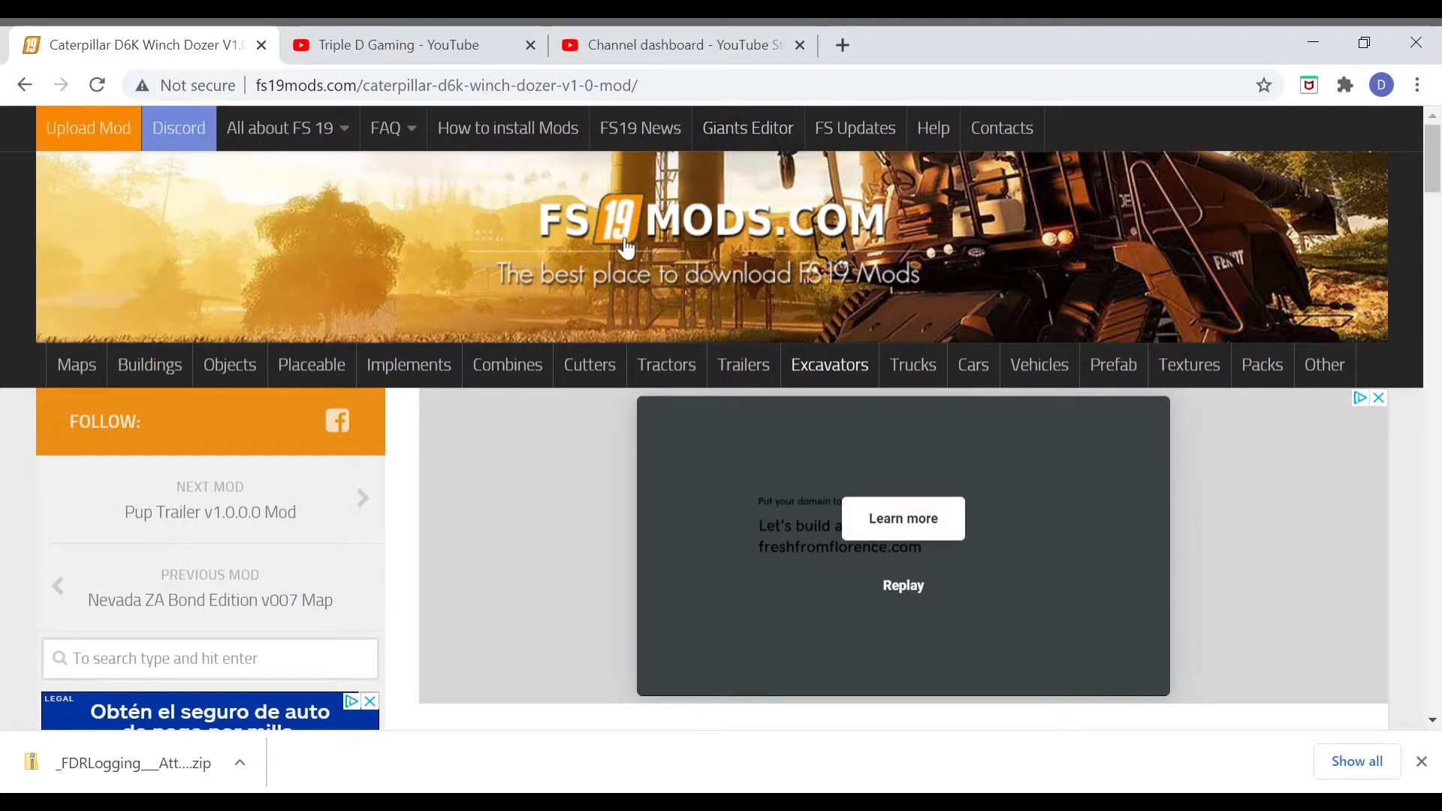
mouse_move(279, 324)
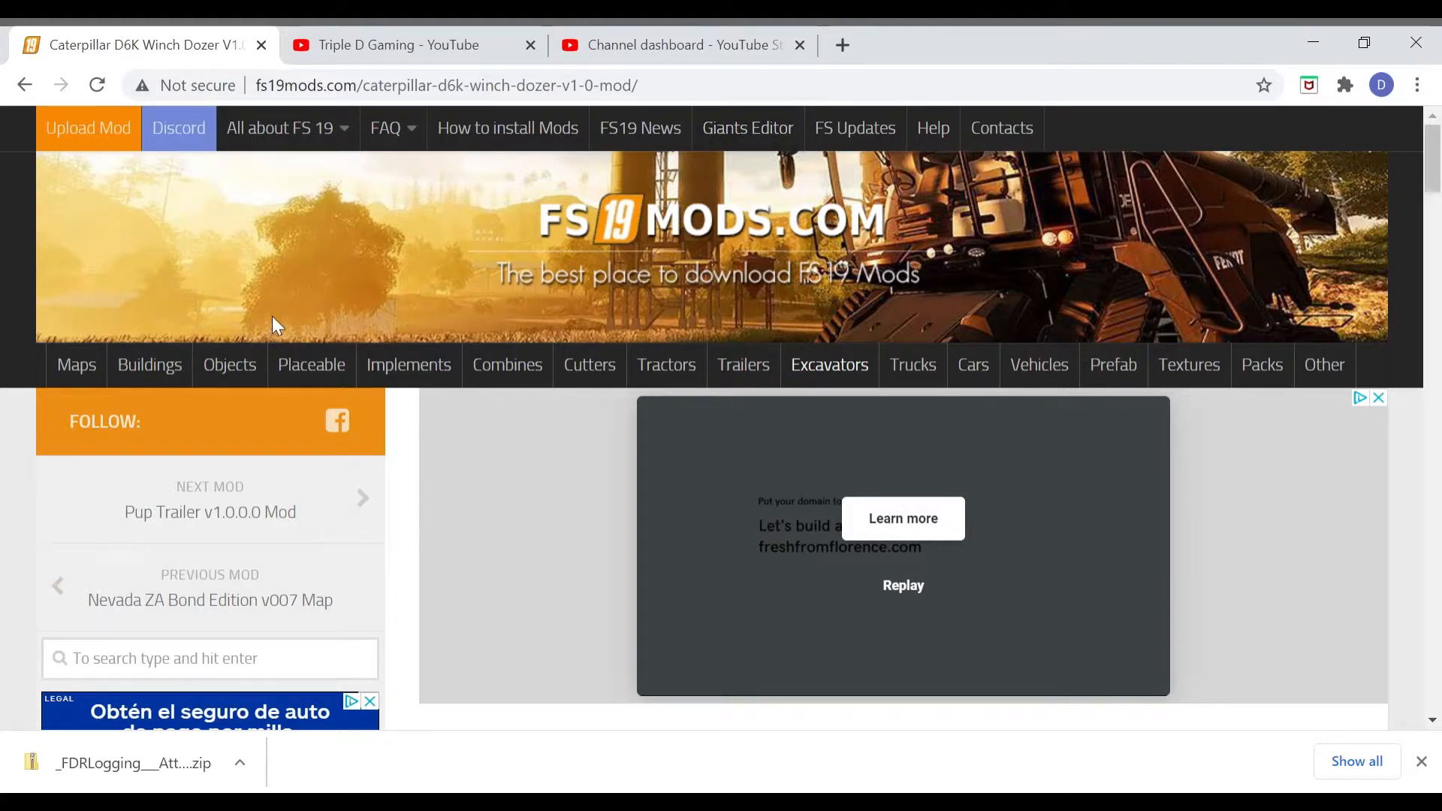
mouse_move(639, 127)
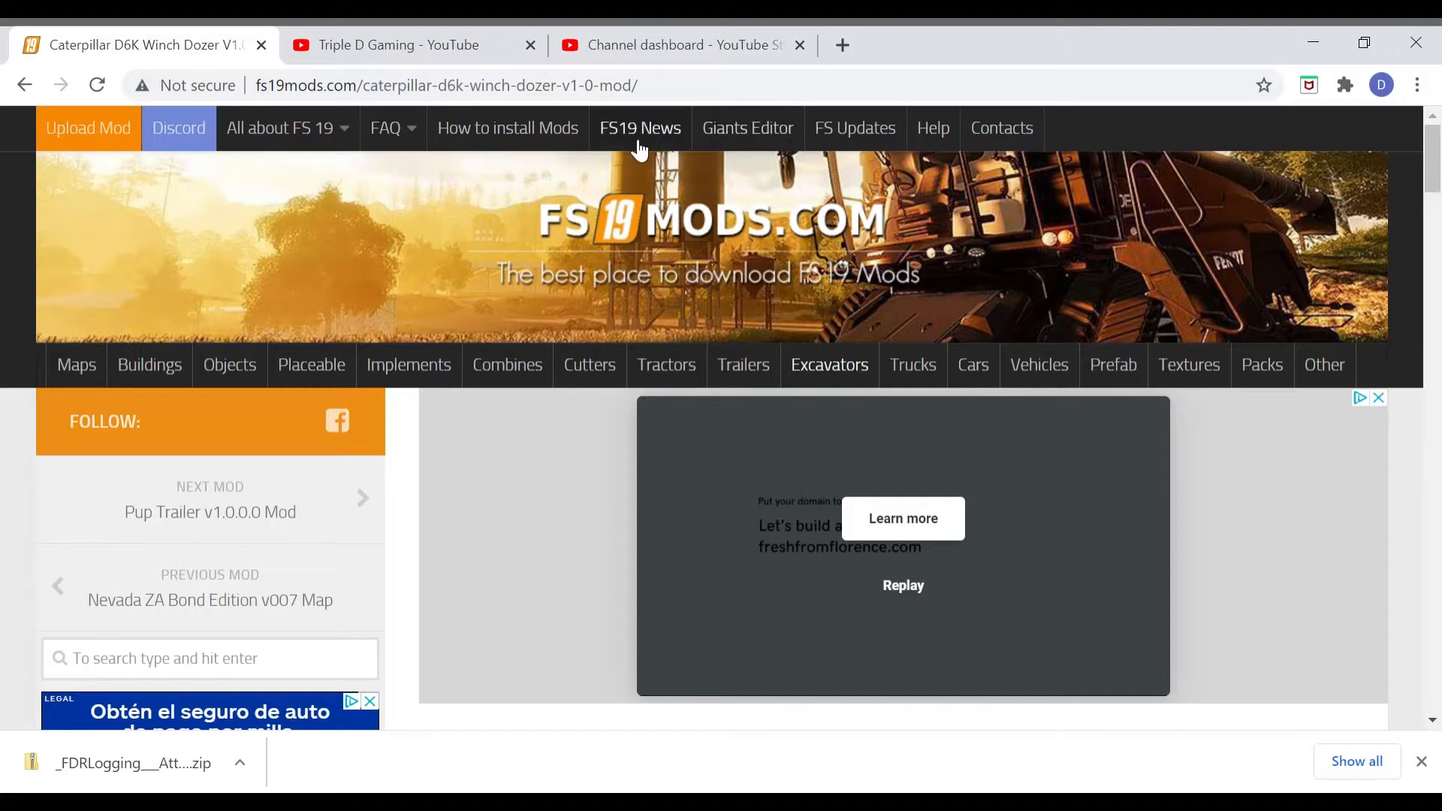
mouse_move(681, 237)
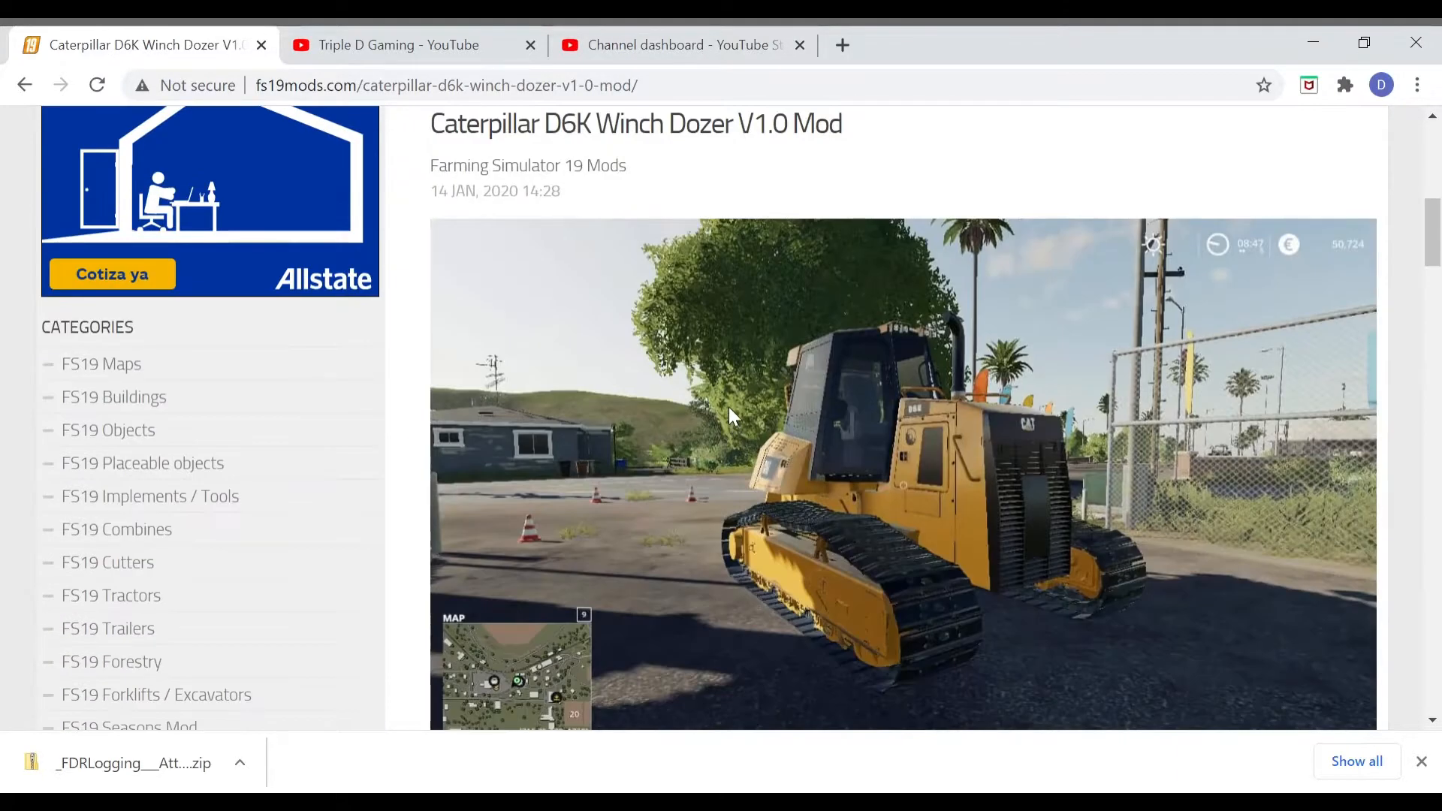
Scroll past the Caterpillar D6K Winch Dozer screenshots and open its download page.
scroll("down", 3)
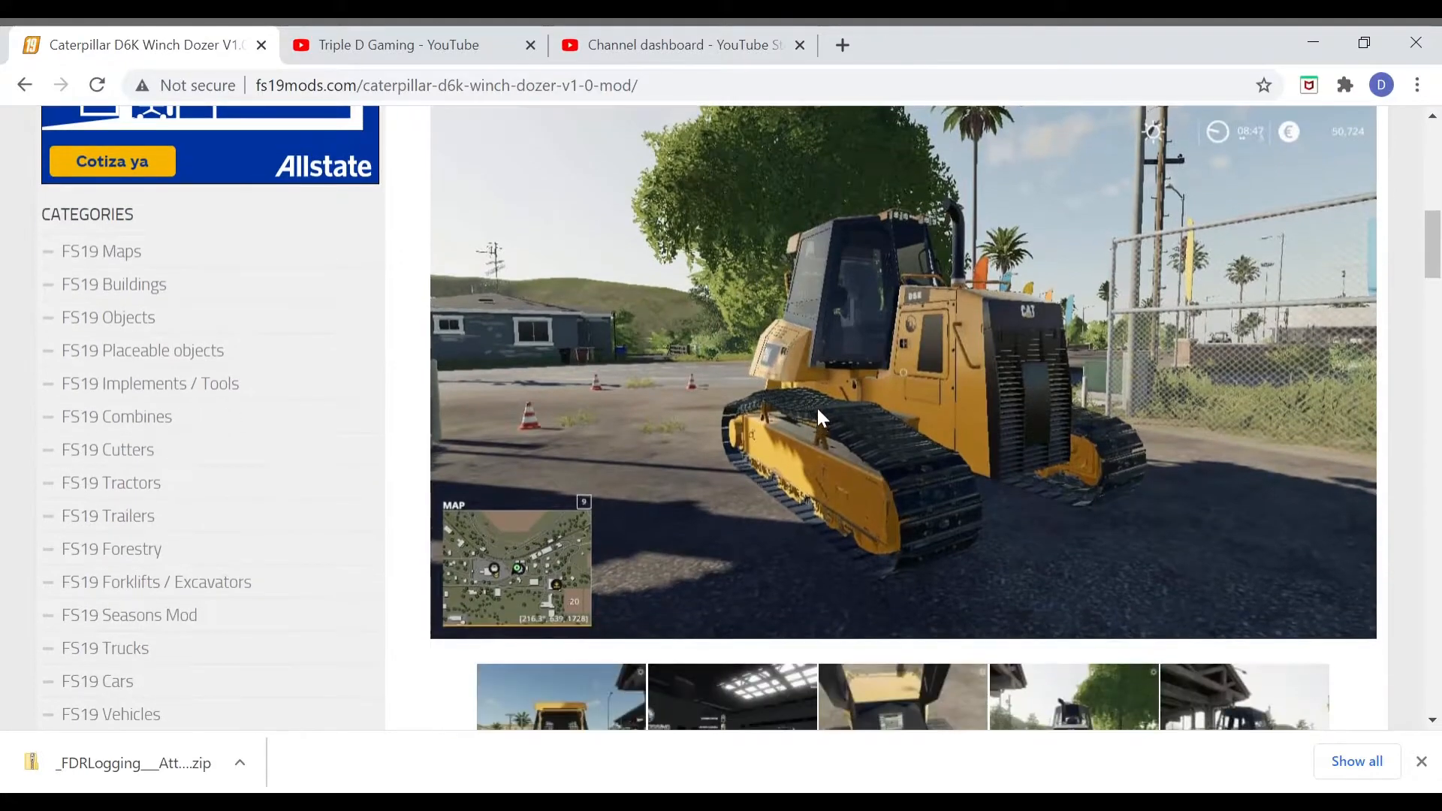
scroll("down", 3)
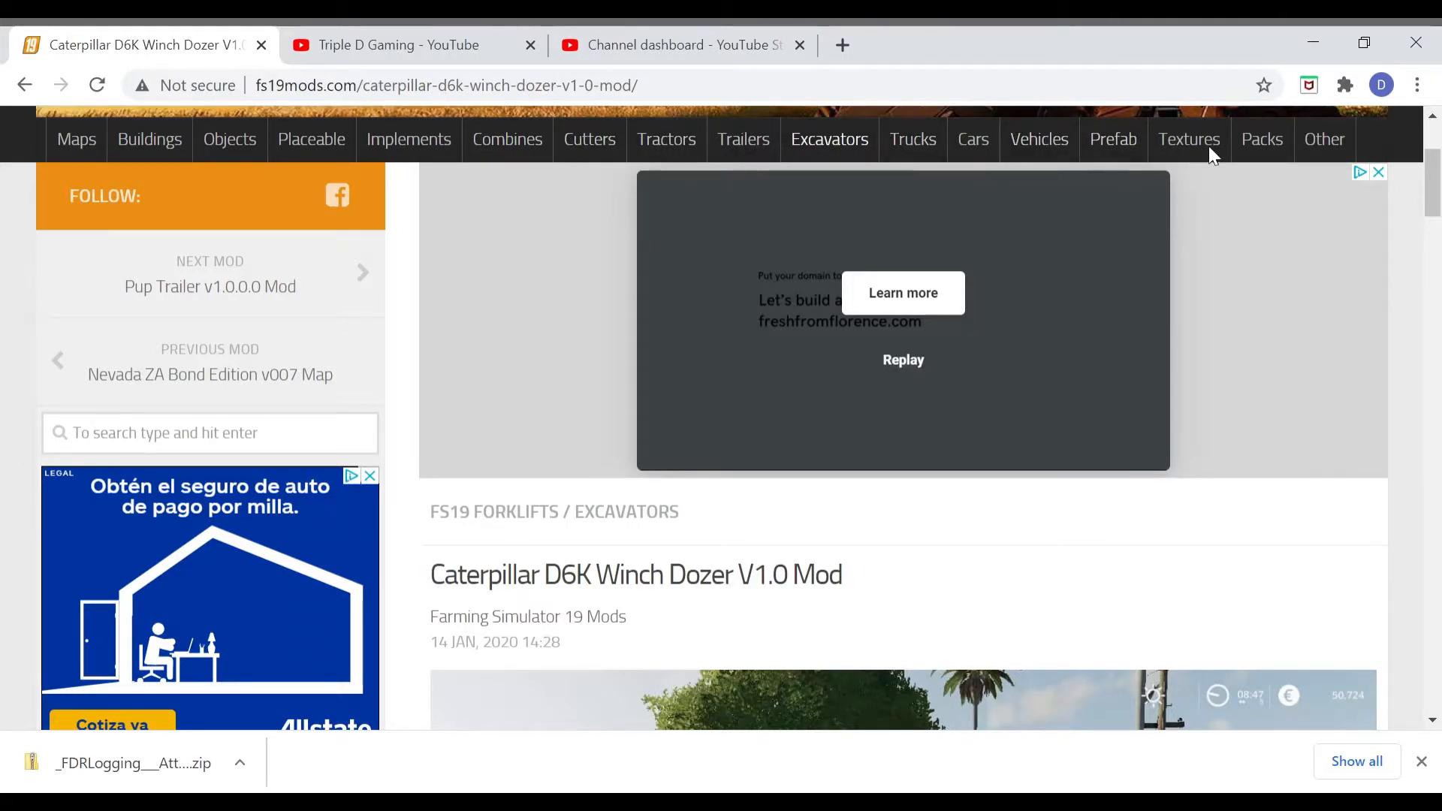
scroll("down", 3)
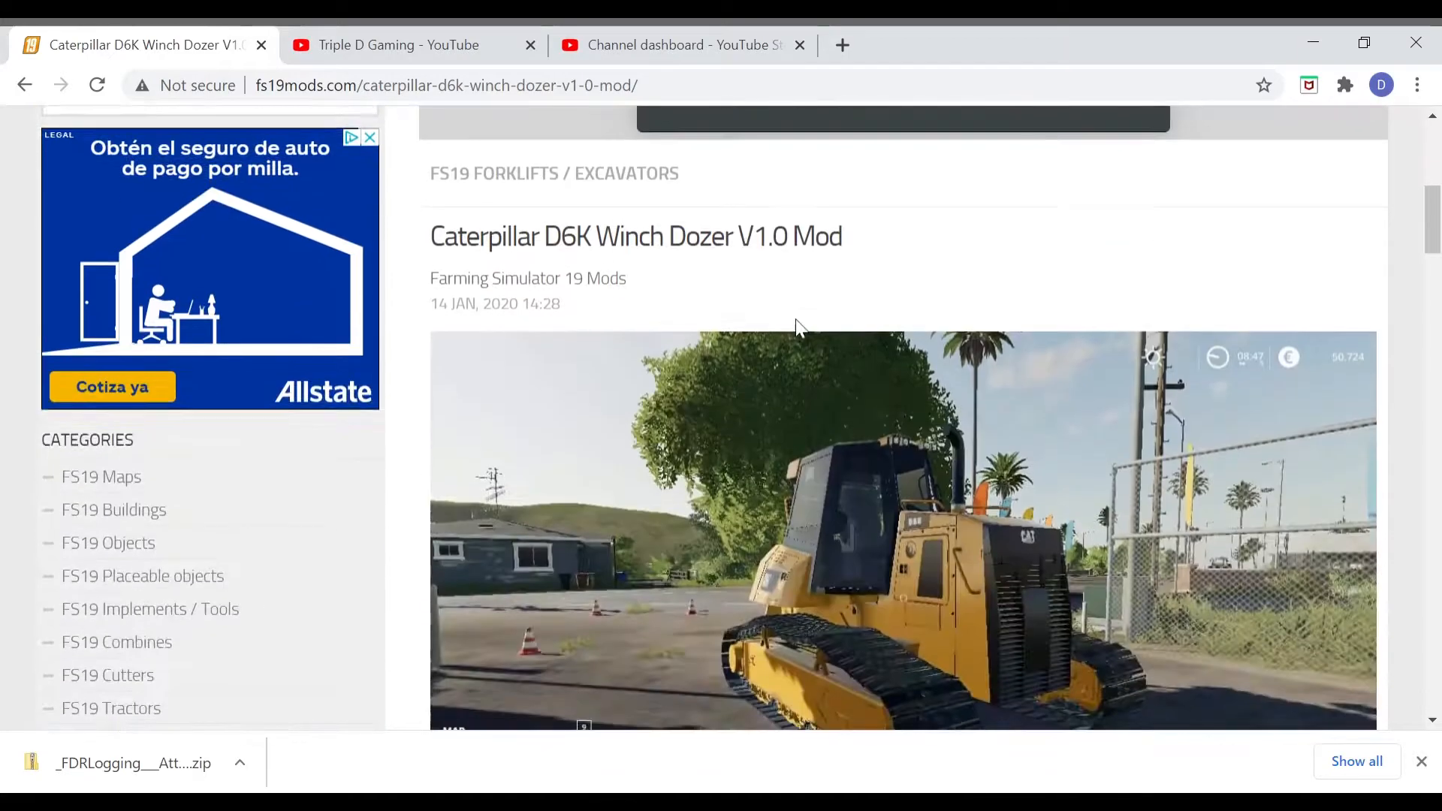
scroll("down", 3)
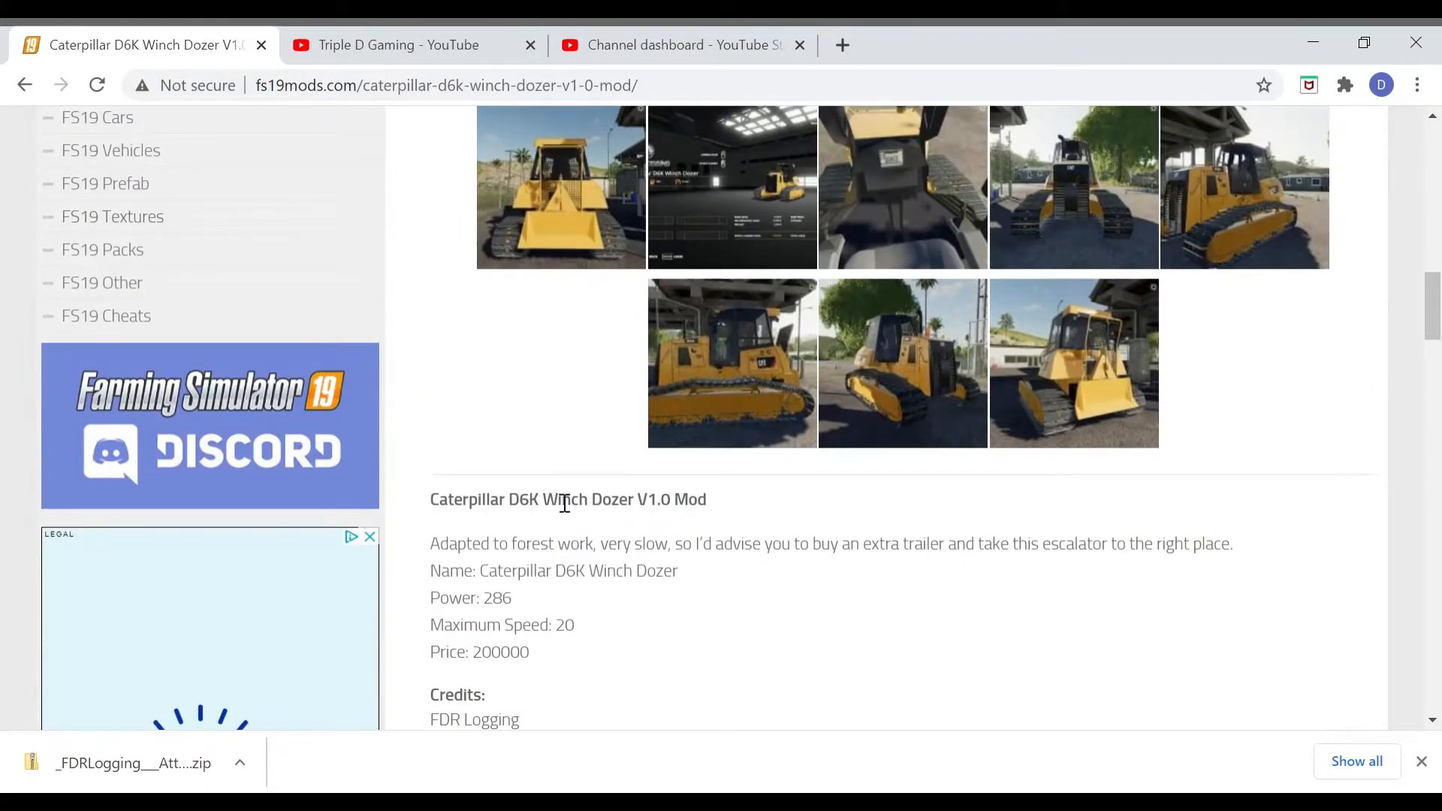
scroll("down", 3)
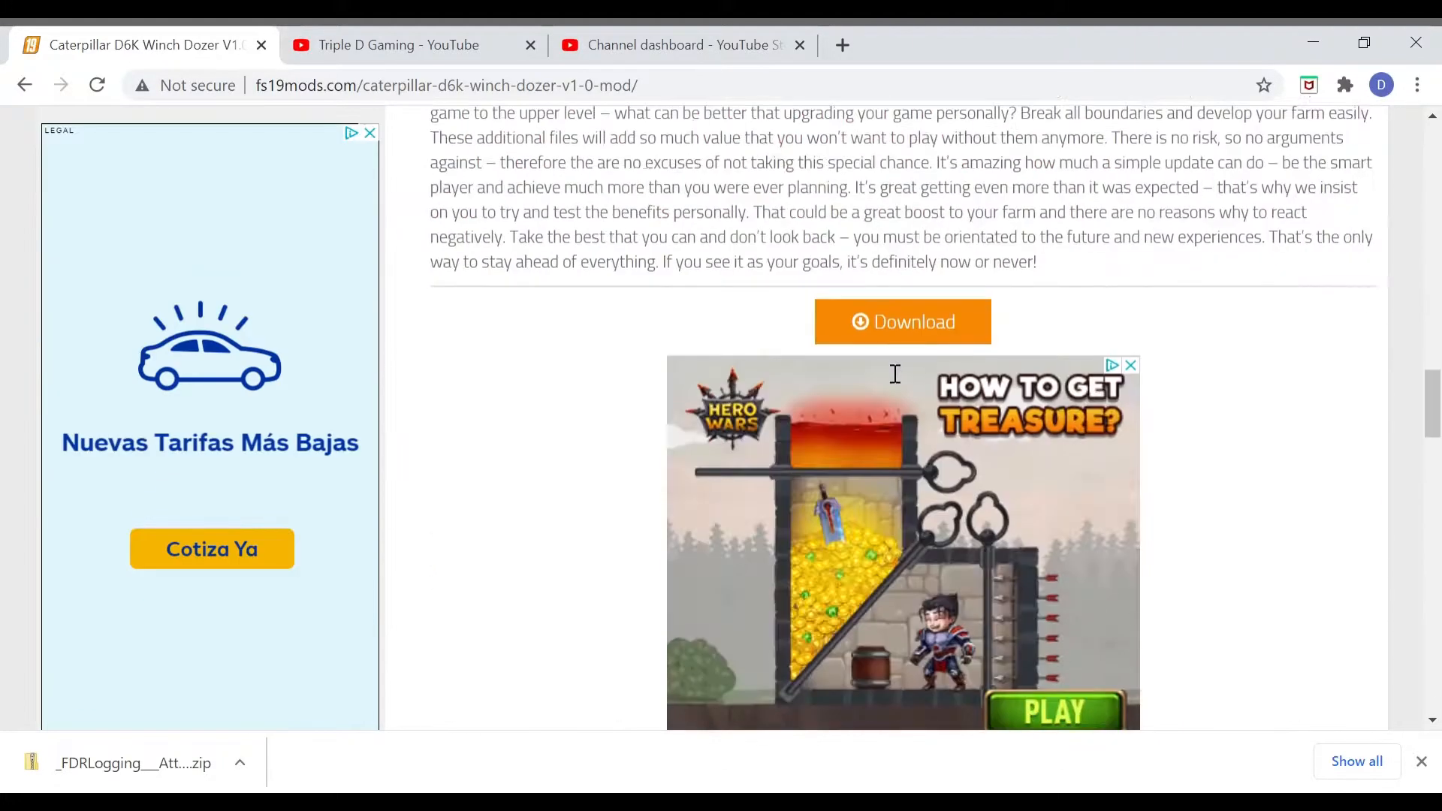
left_click(902, 320)
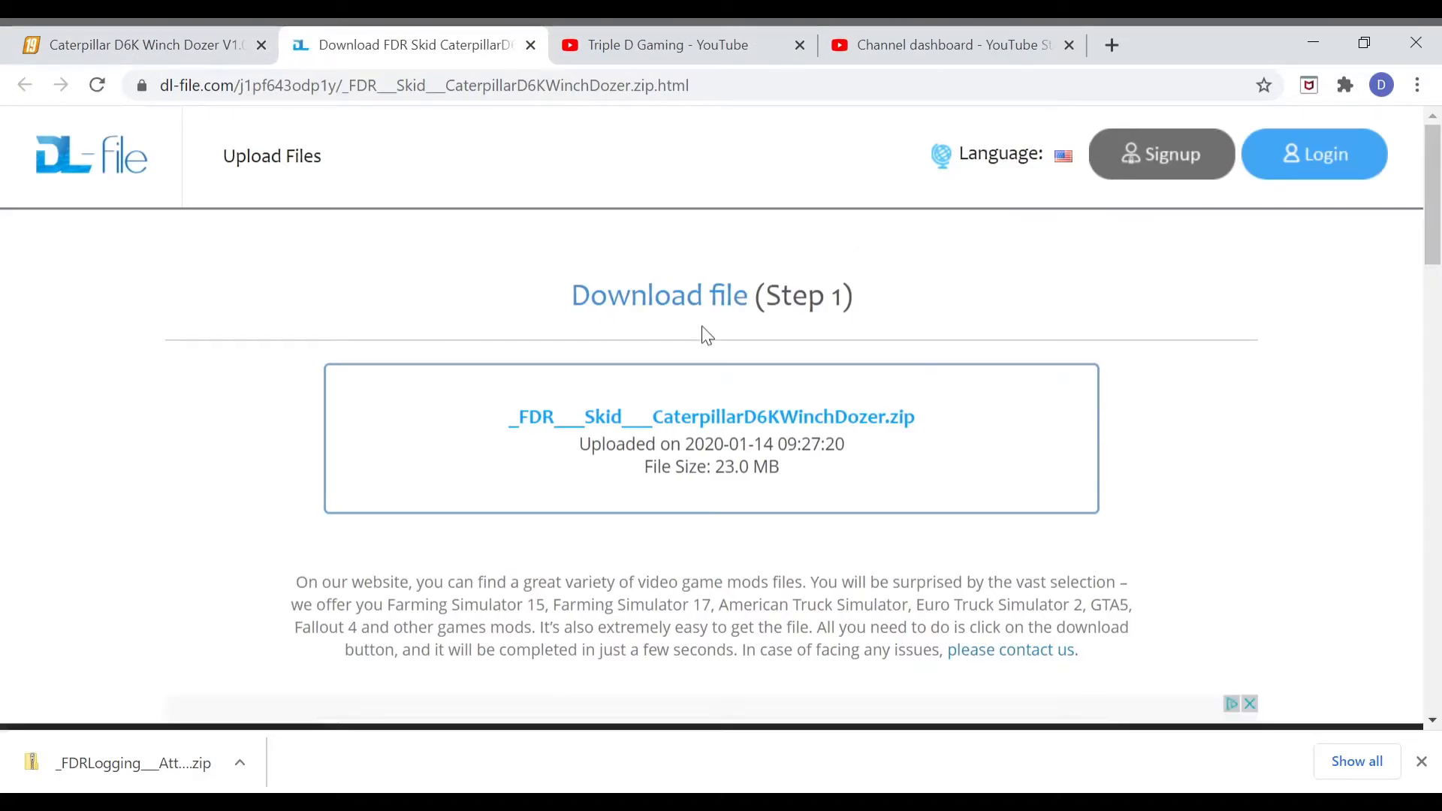
Use FREE DOWNLOAD on dl-file.com to reach Step 2 for the dozer zip.
scroll("down", 3)
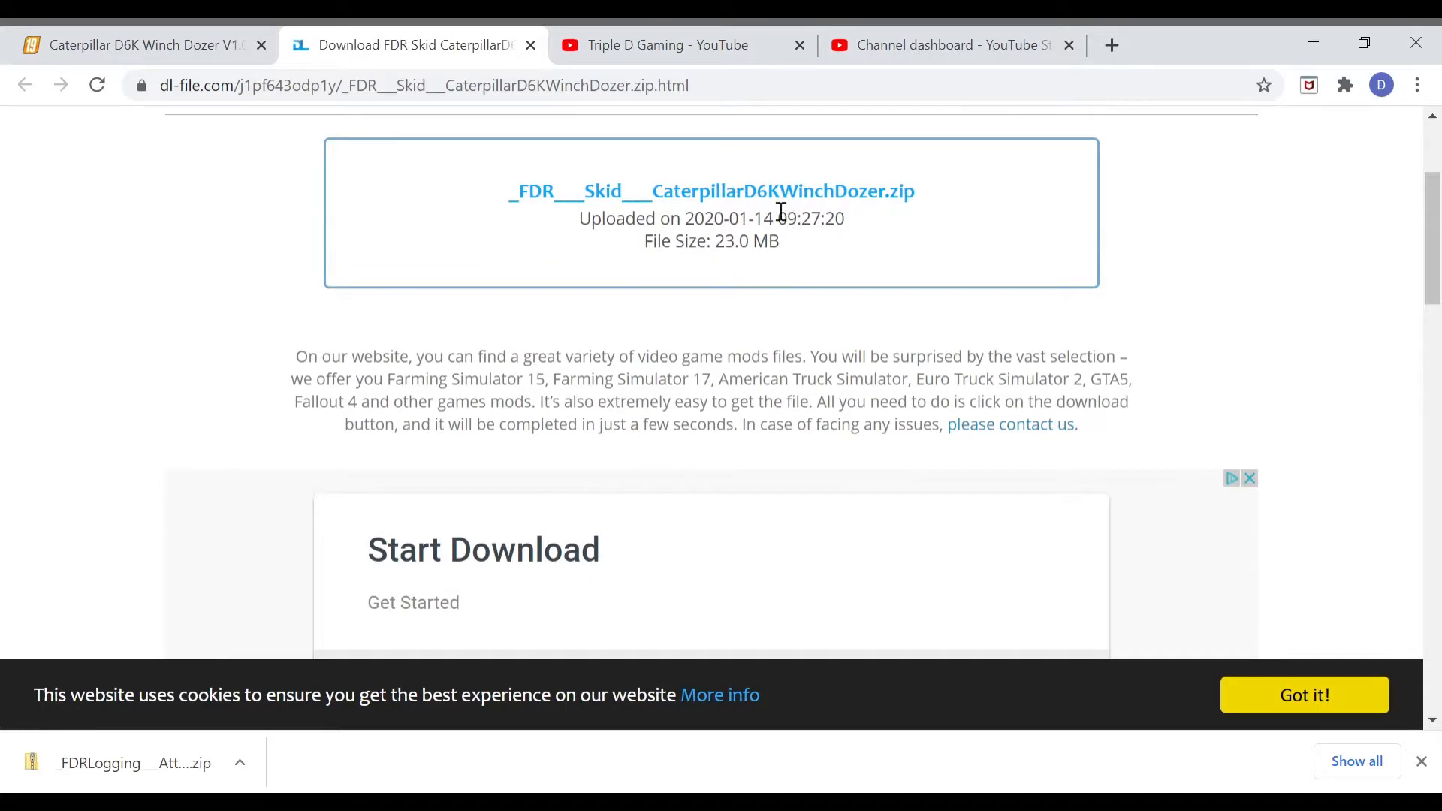
mouse_move(881, 265)
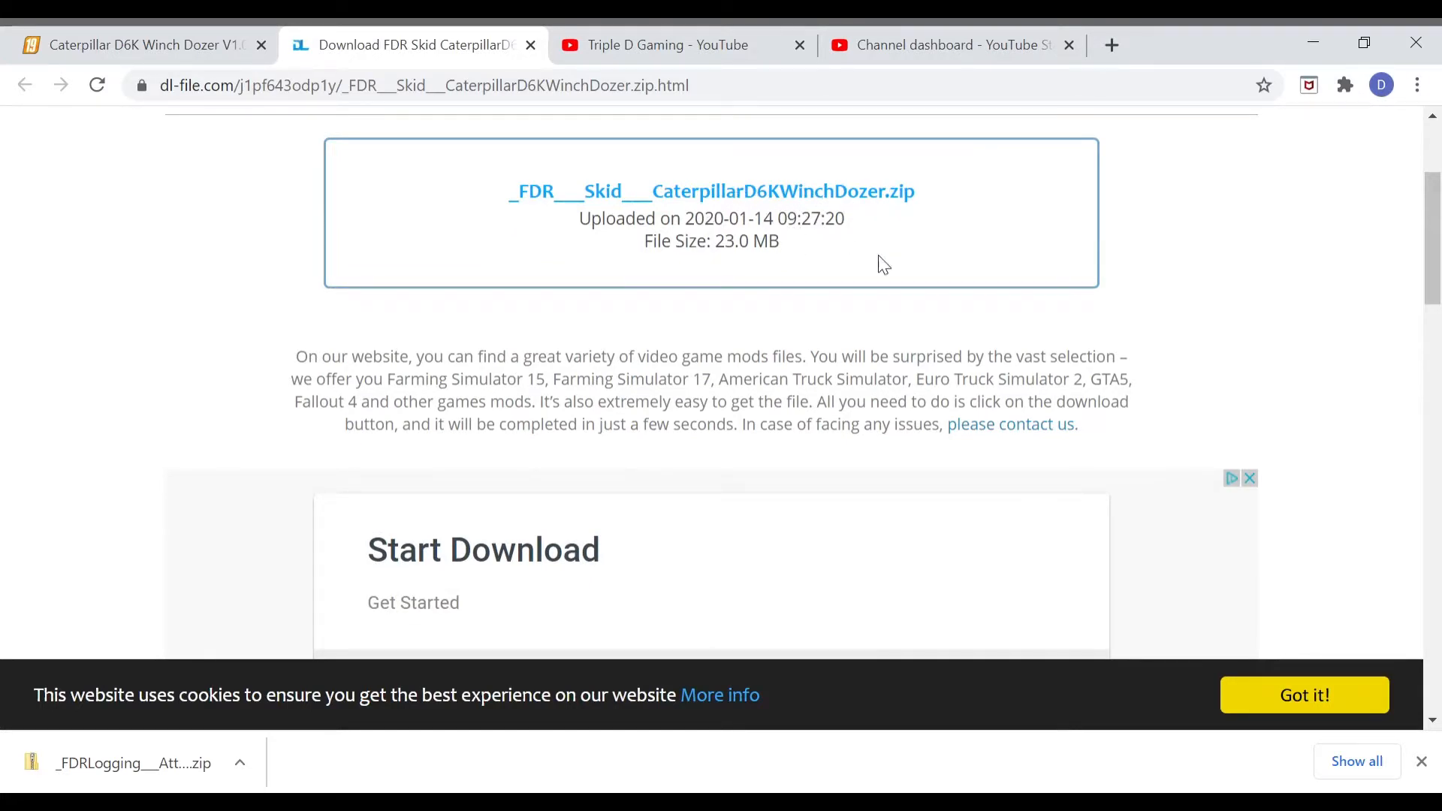
scroll("down", 3)
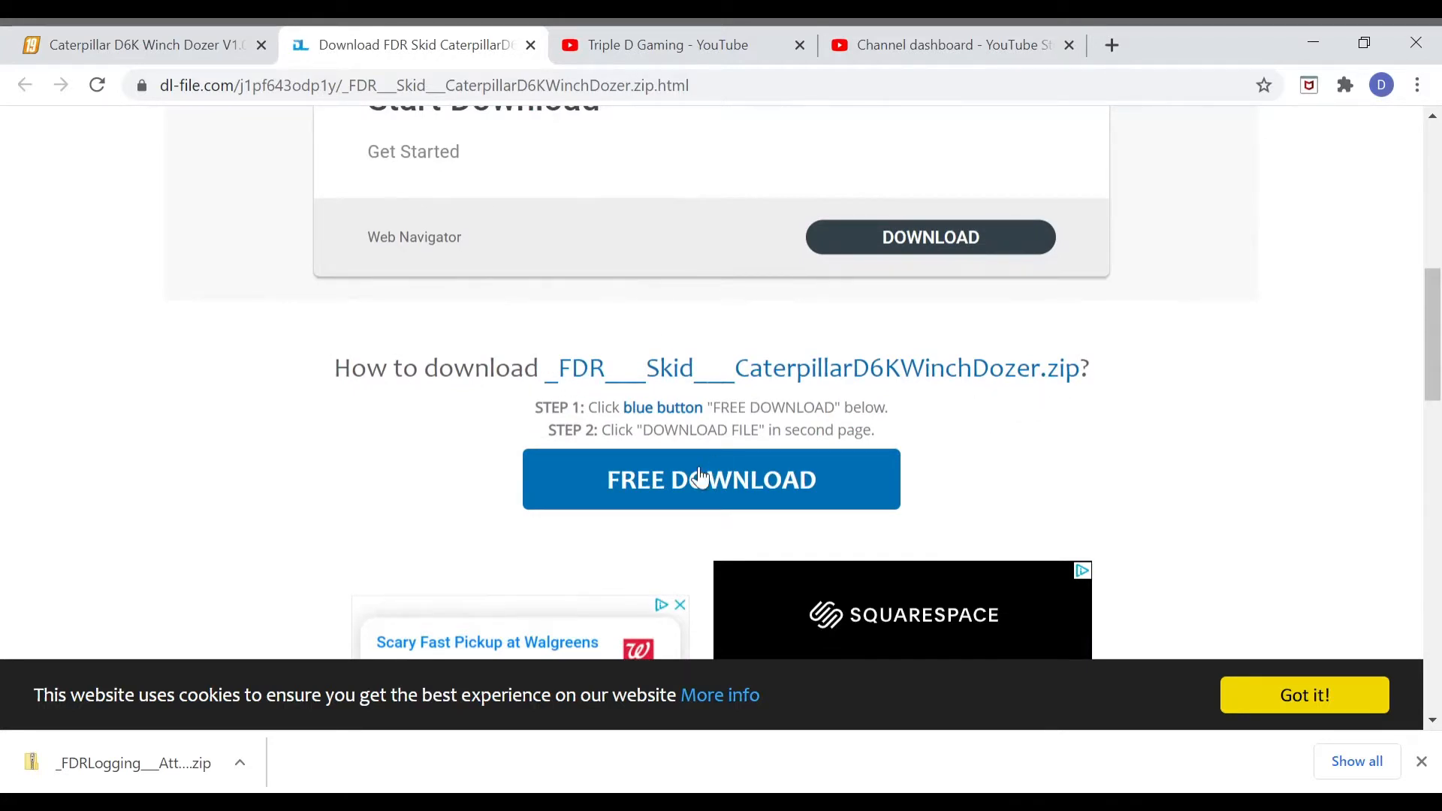
mouse_move(699, 492)
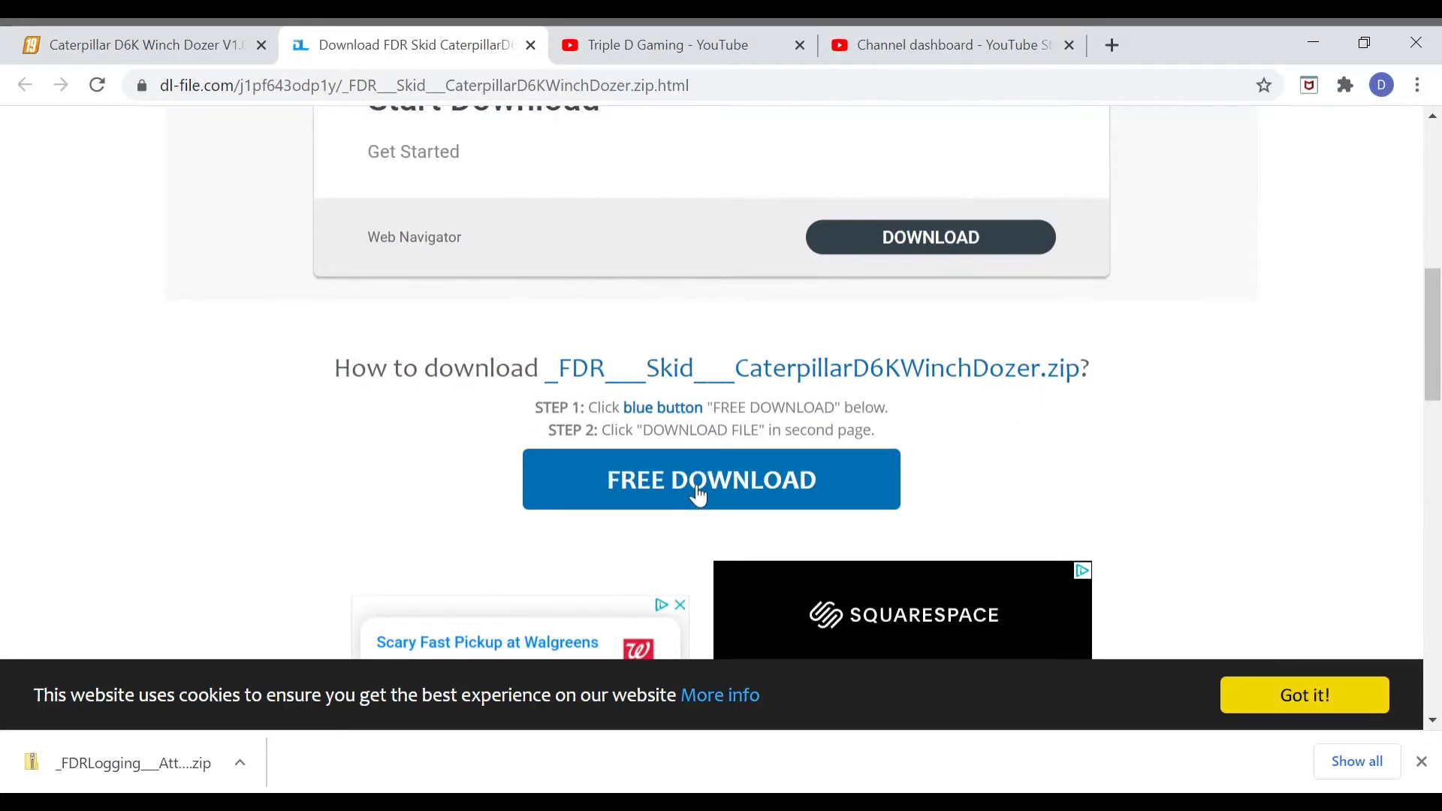
left_click(709, 480)
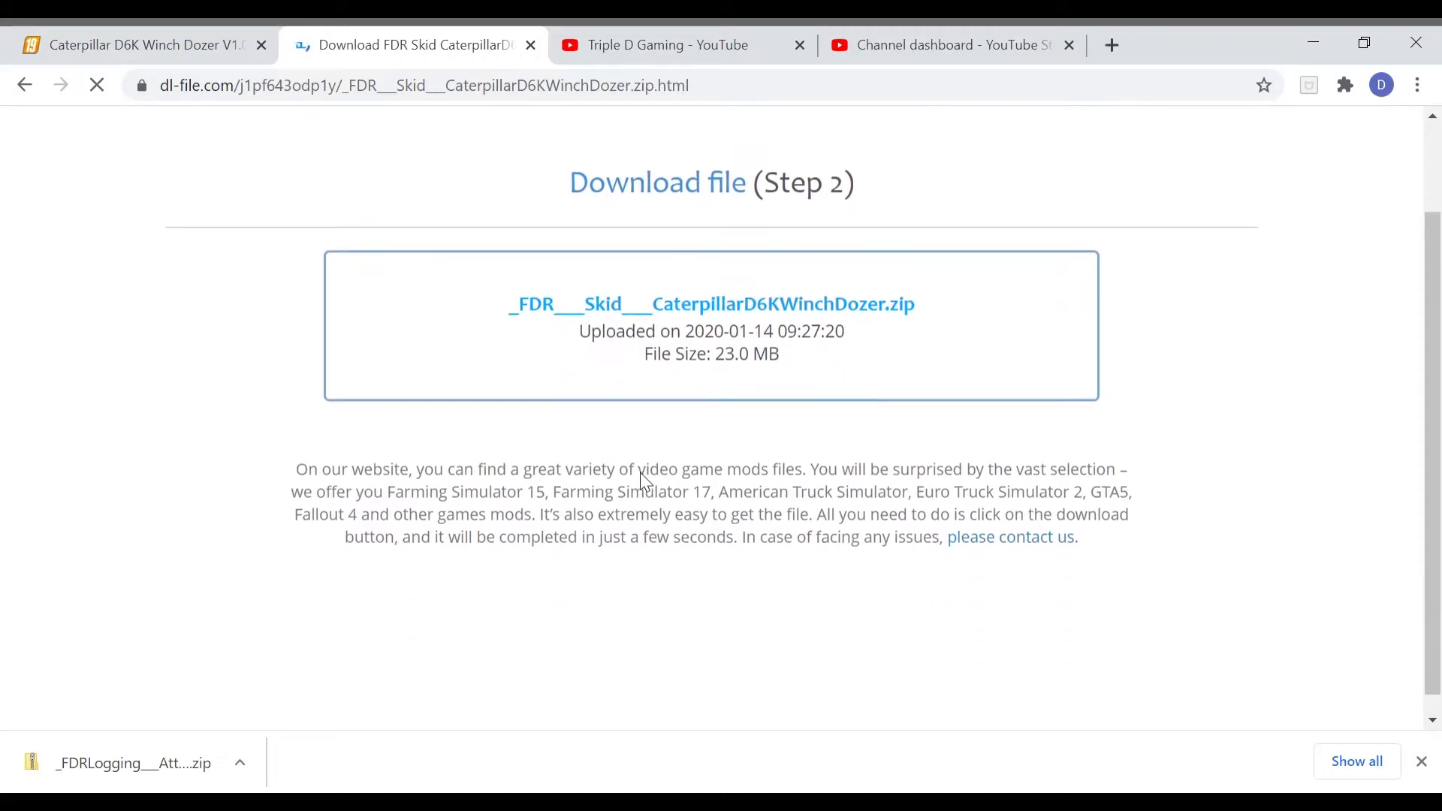
scroll("down", 3)
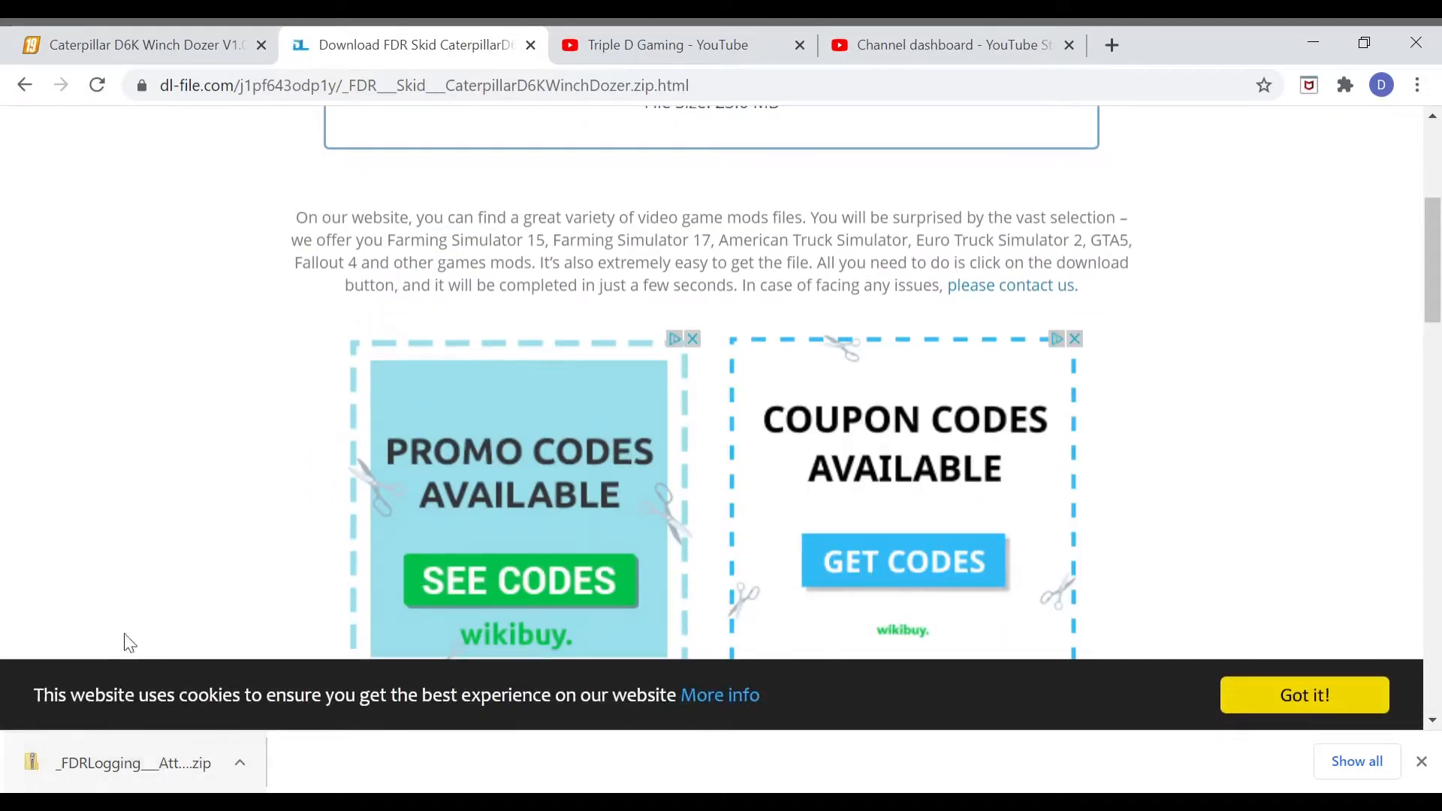
mouse_move(136, 615)
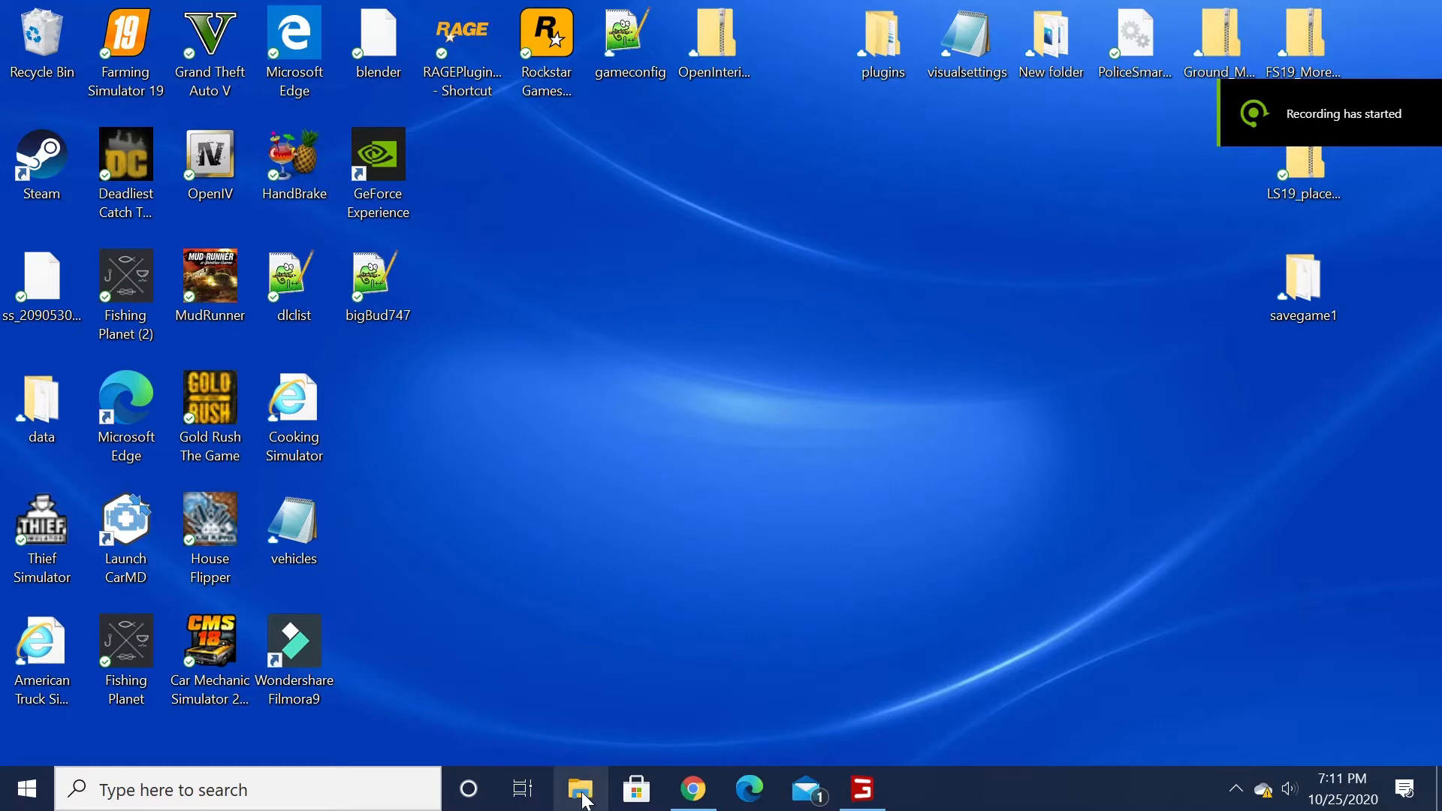
mouse_move(579, 790)
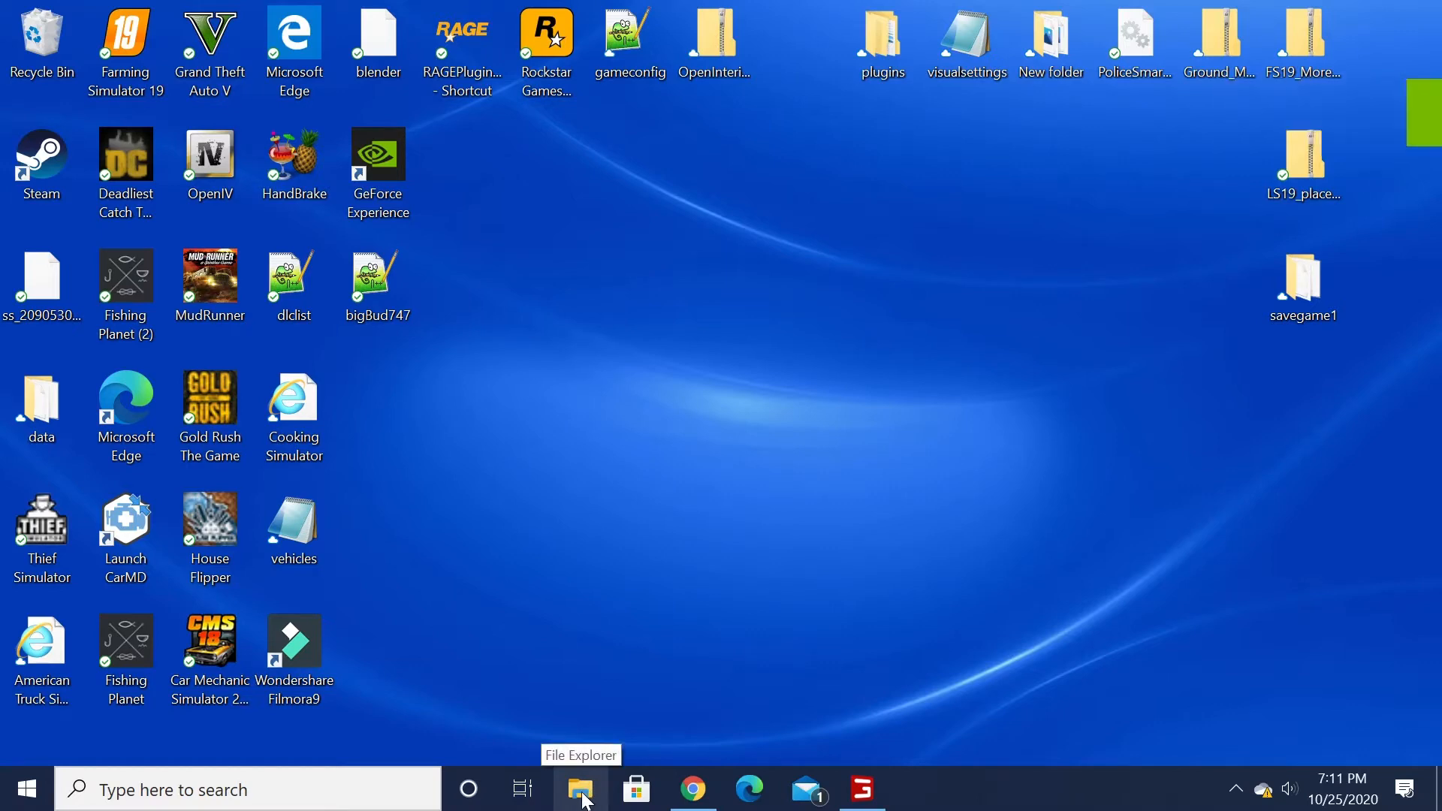
Open File Explorer on the Downloads folder showing the downloaded dozer zip.
left_click(581, 790)
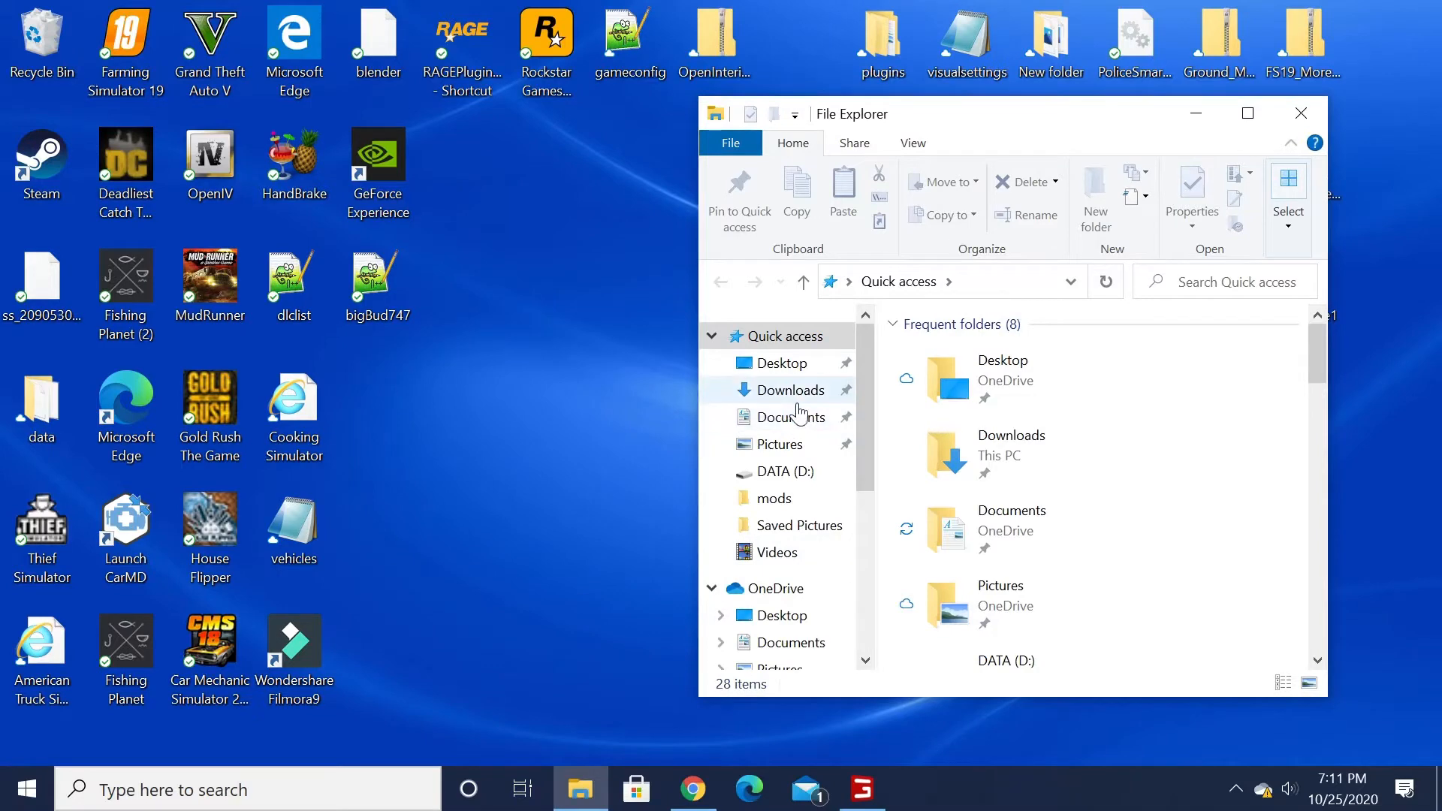
mouse_move(814, 394)
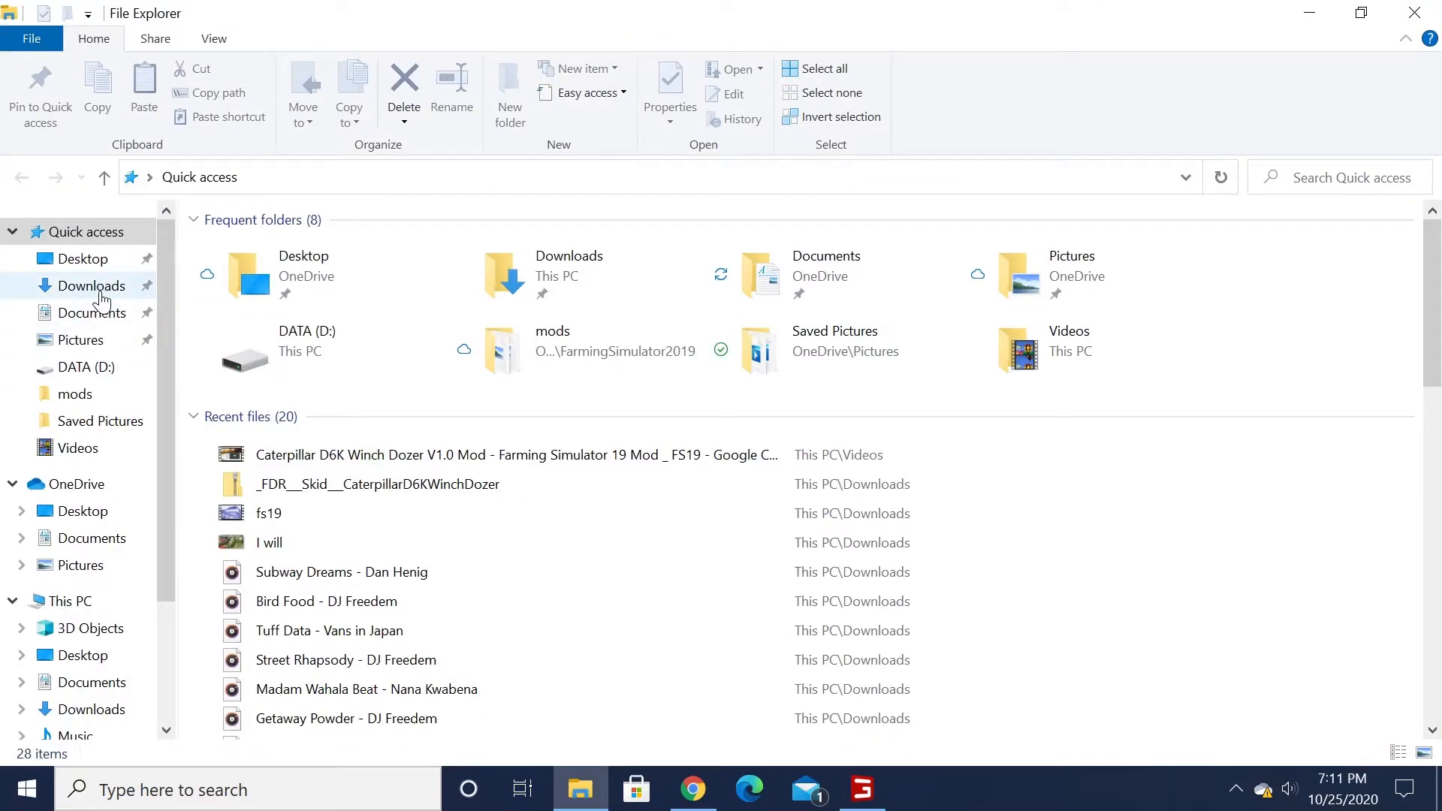
left_click(90, 286)
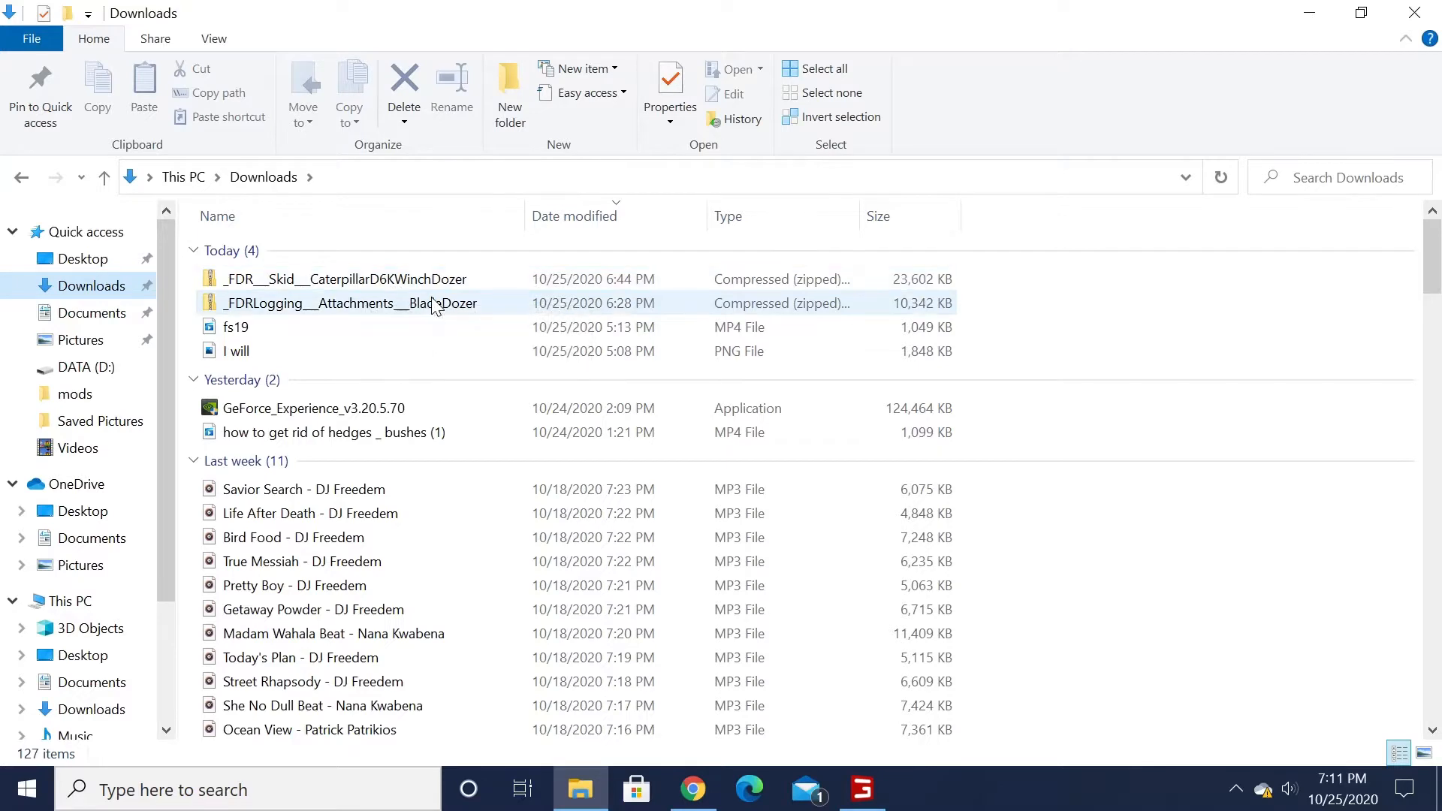
mouse_move(433, 304)
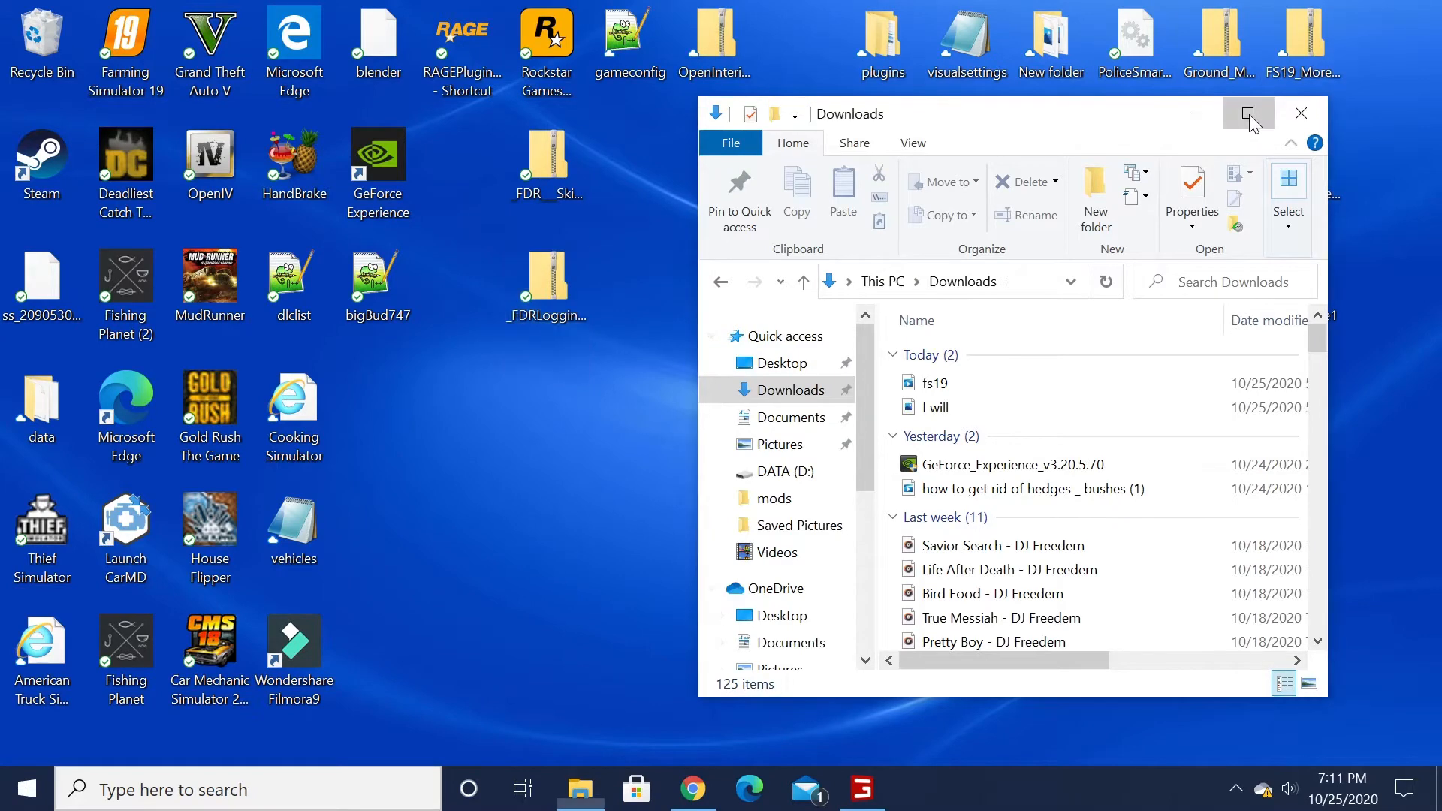
Maximize Explorer and browse Documents > My Games > FarmingSimulator2019 > mods.
left_click(1247, 112)
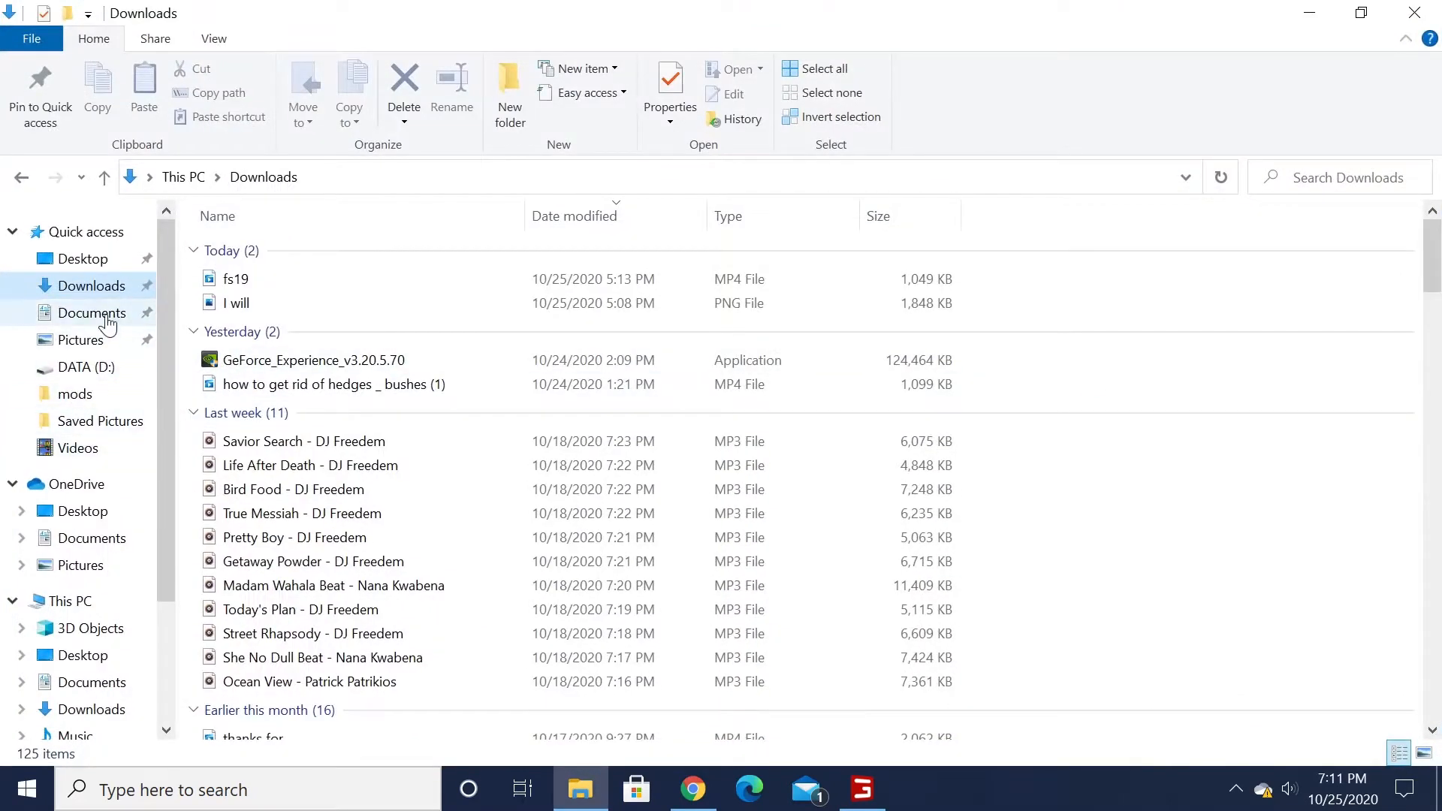
left_click(90, 313)
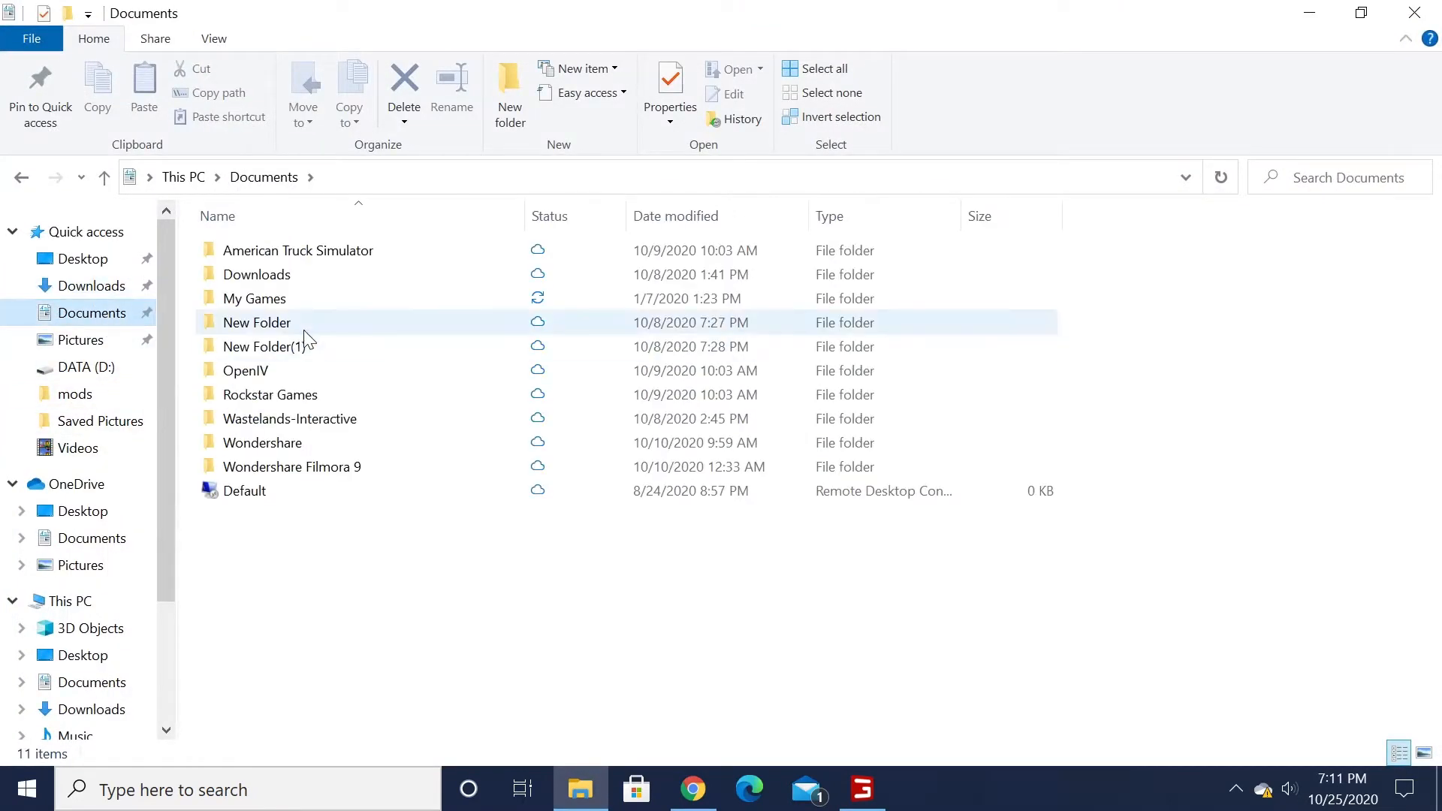
double_click(254, 298)
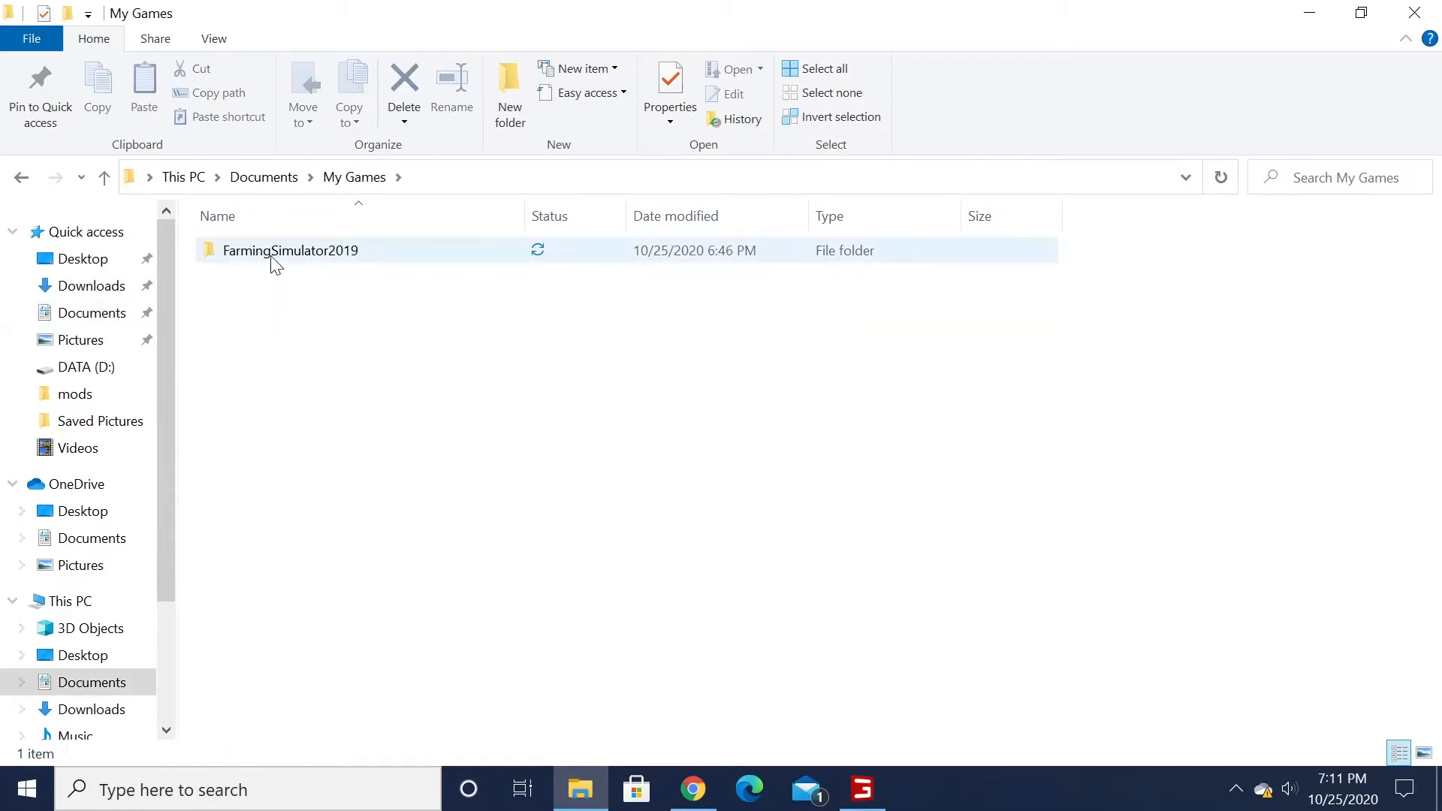
double_click(290, 250)
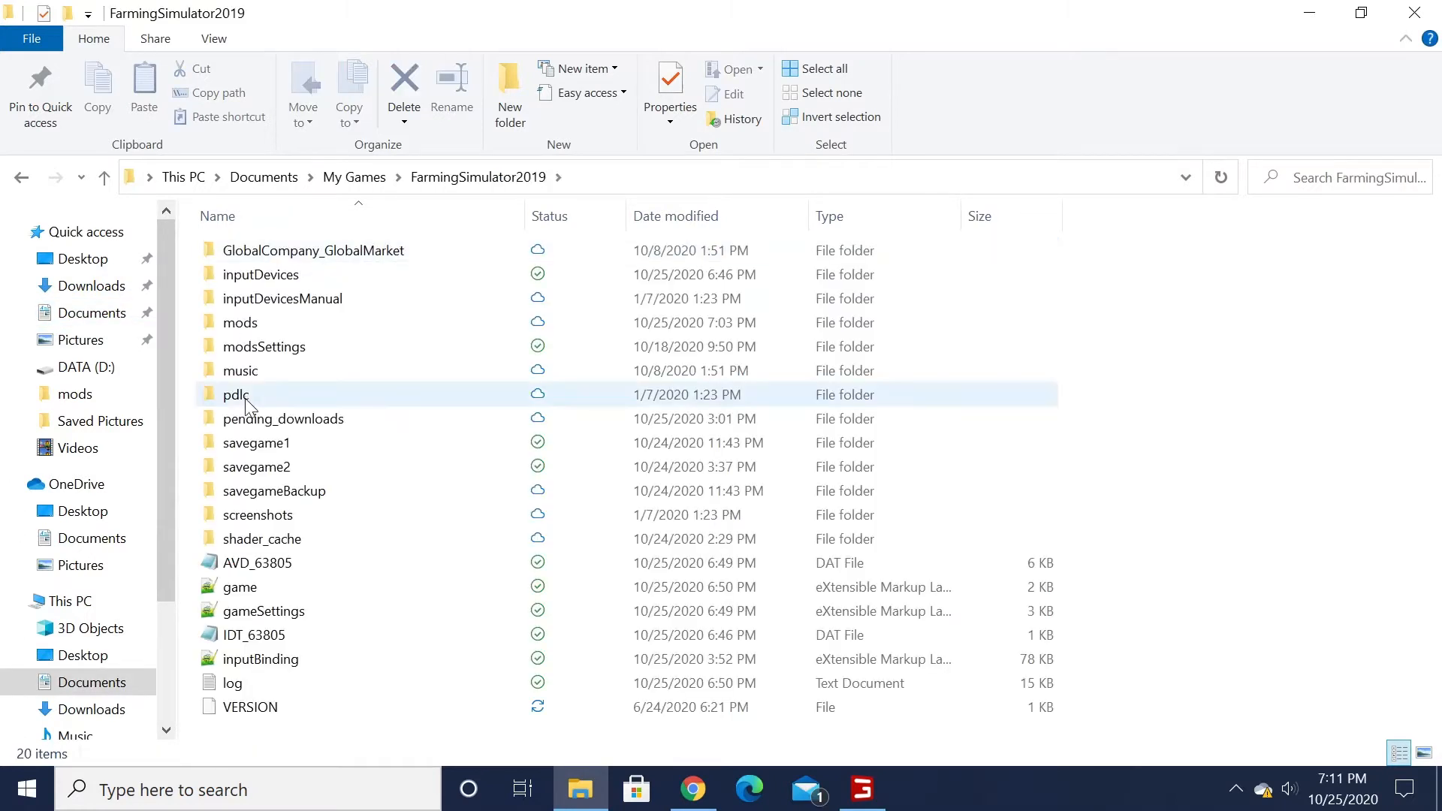
mouse_move(238, 322)
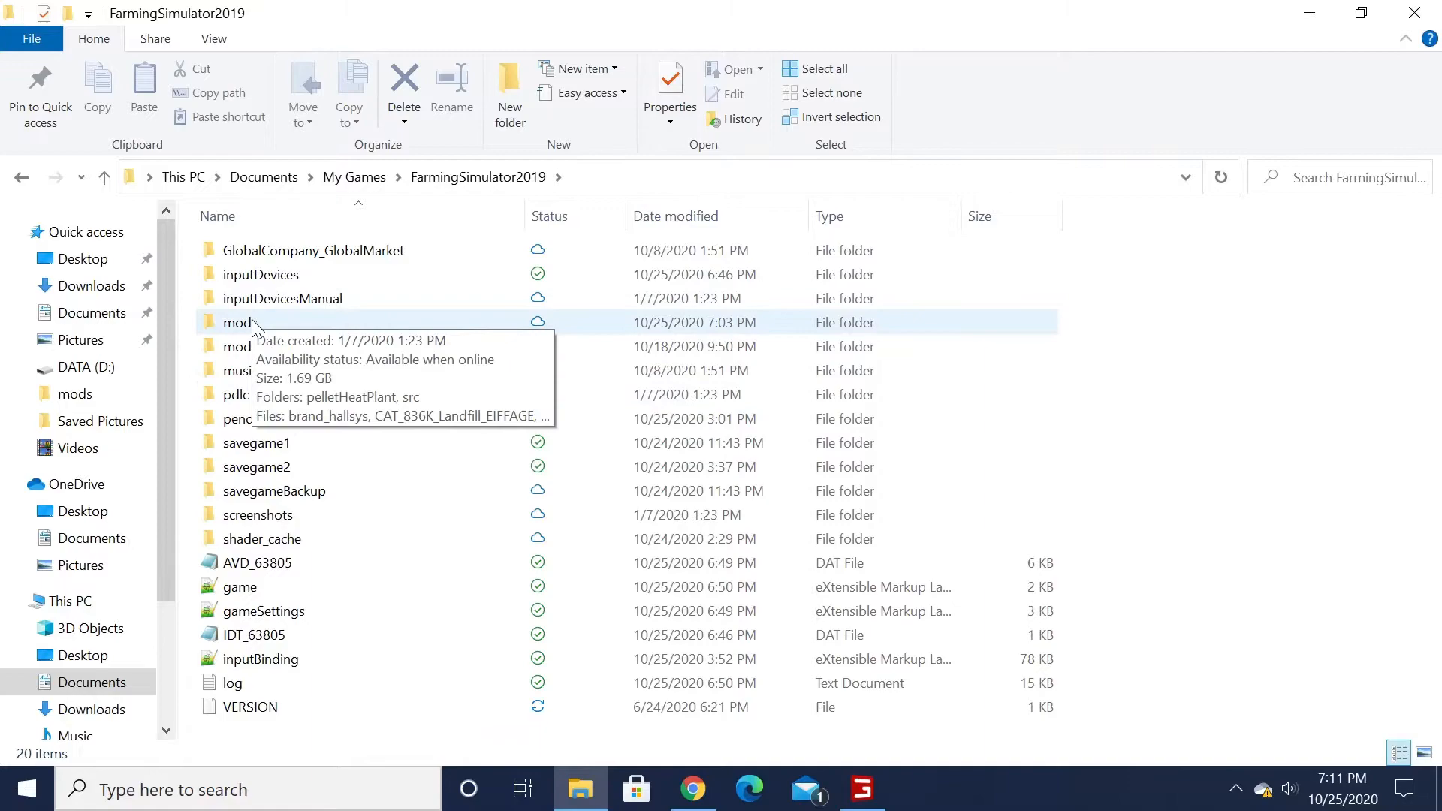
double_click(239, 322)
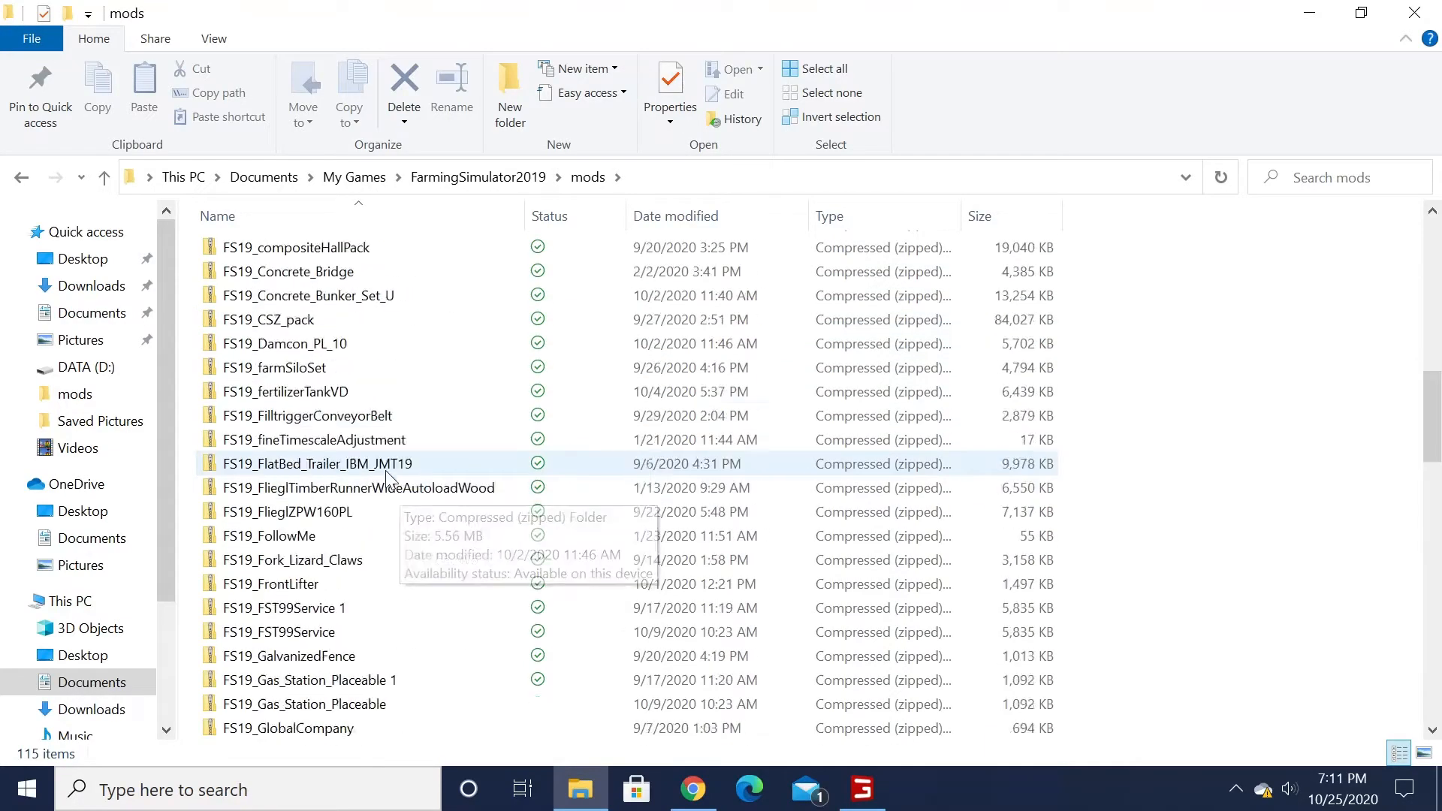
scroll("down", 3)
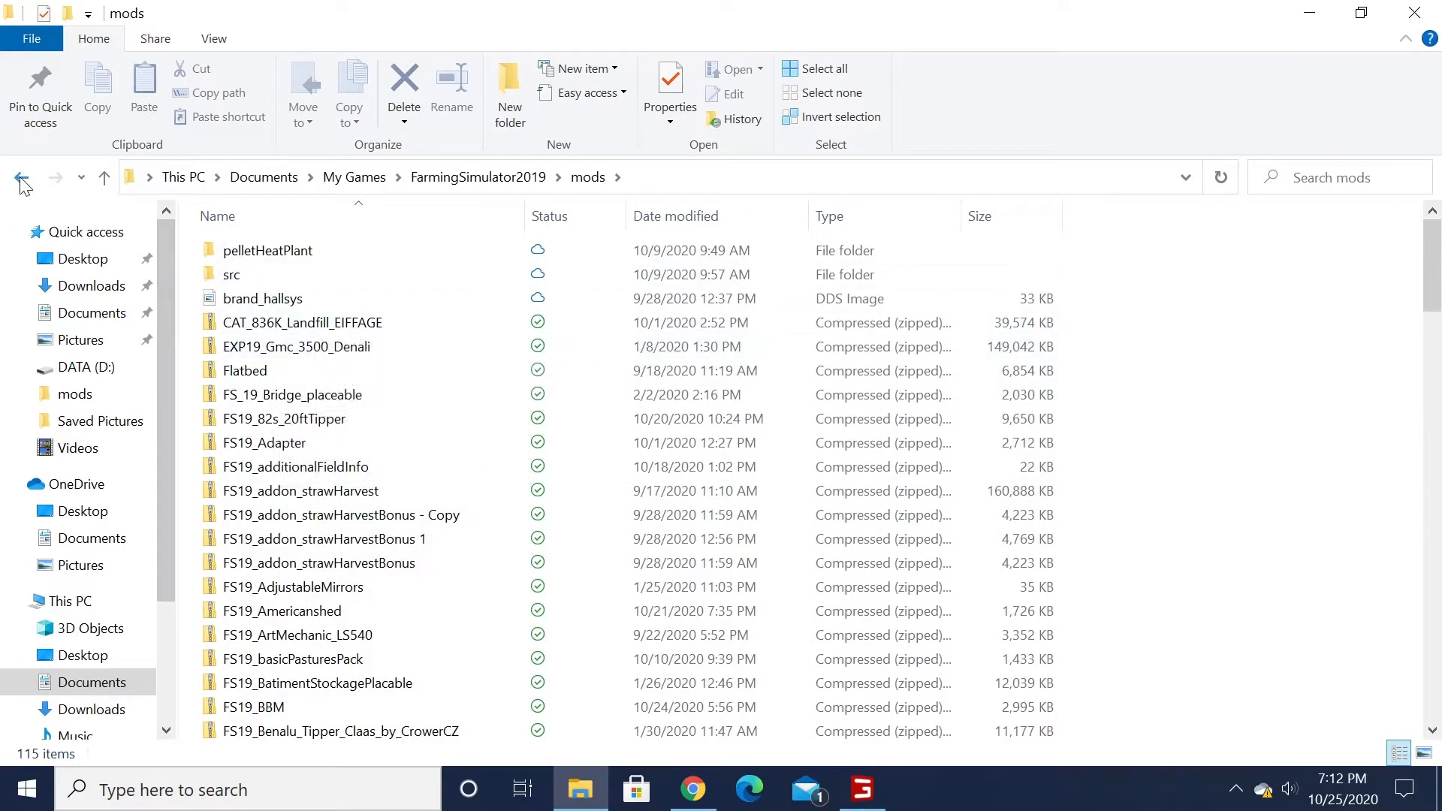
Return to FarmingSimulator2019, restore the window, and open the _FDRLogging blade zip from the desktop.
left_click(21, 176)
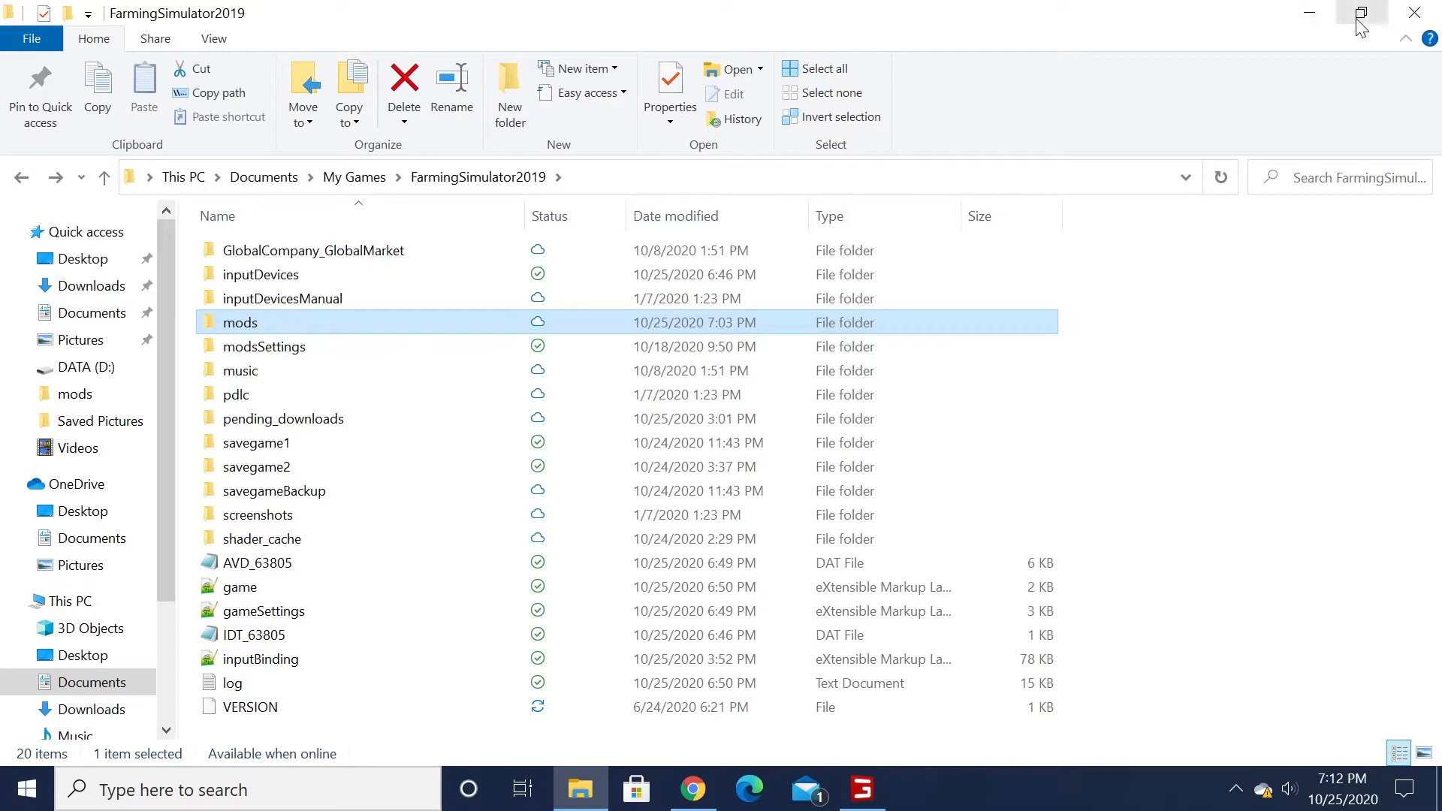
left_click(1360, 14)
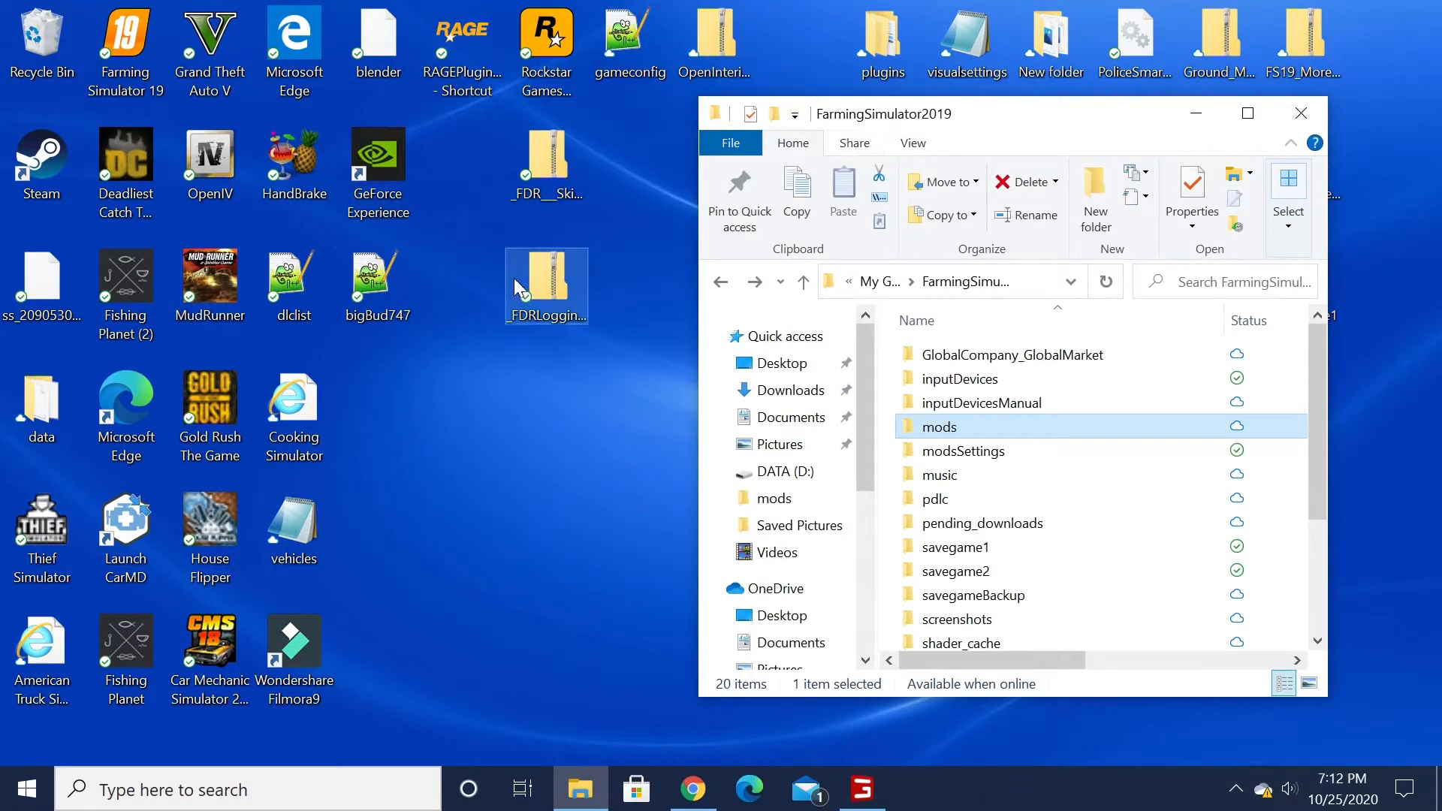
double_click(545, 286)
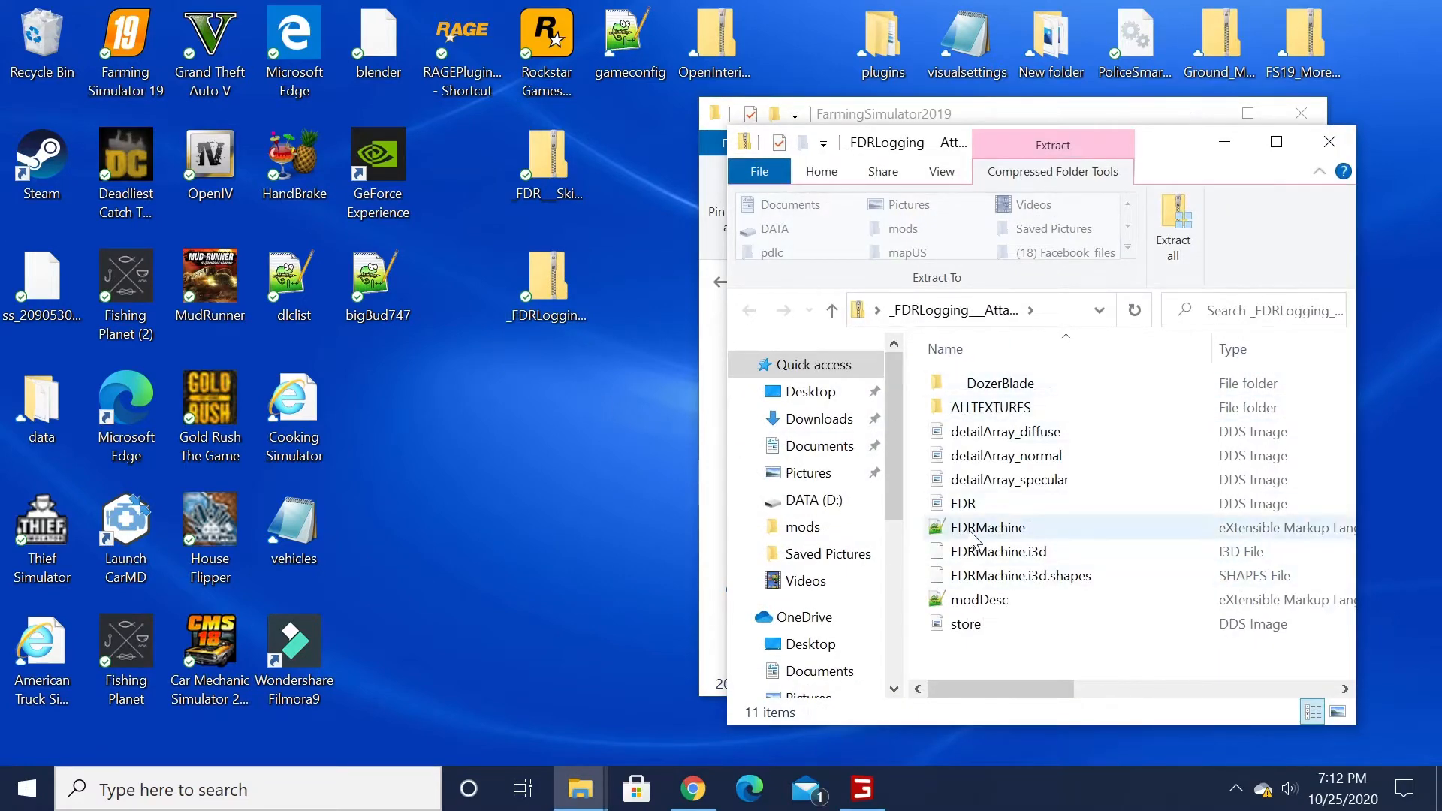
double_click(989, 527)
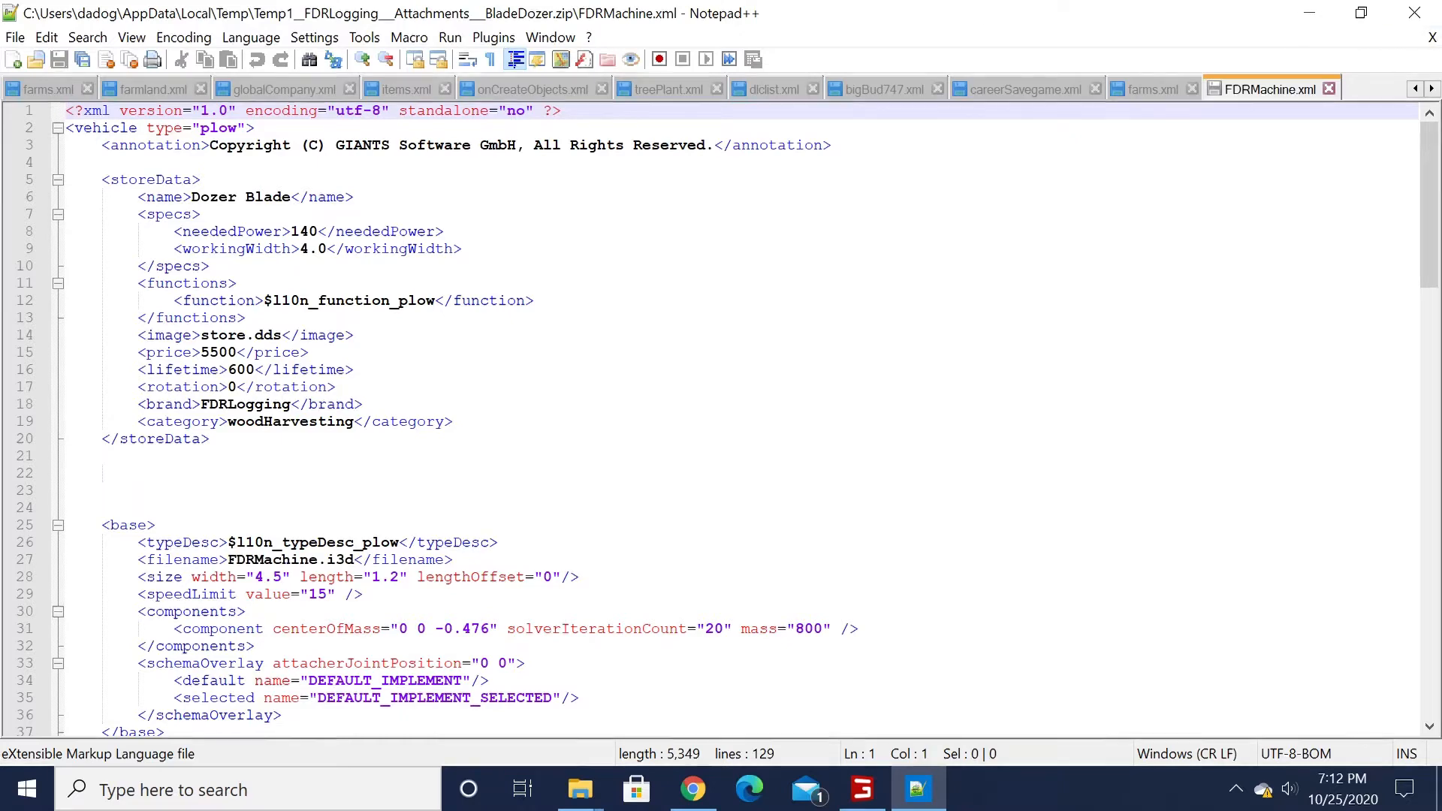
left_click(199, 214)
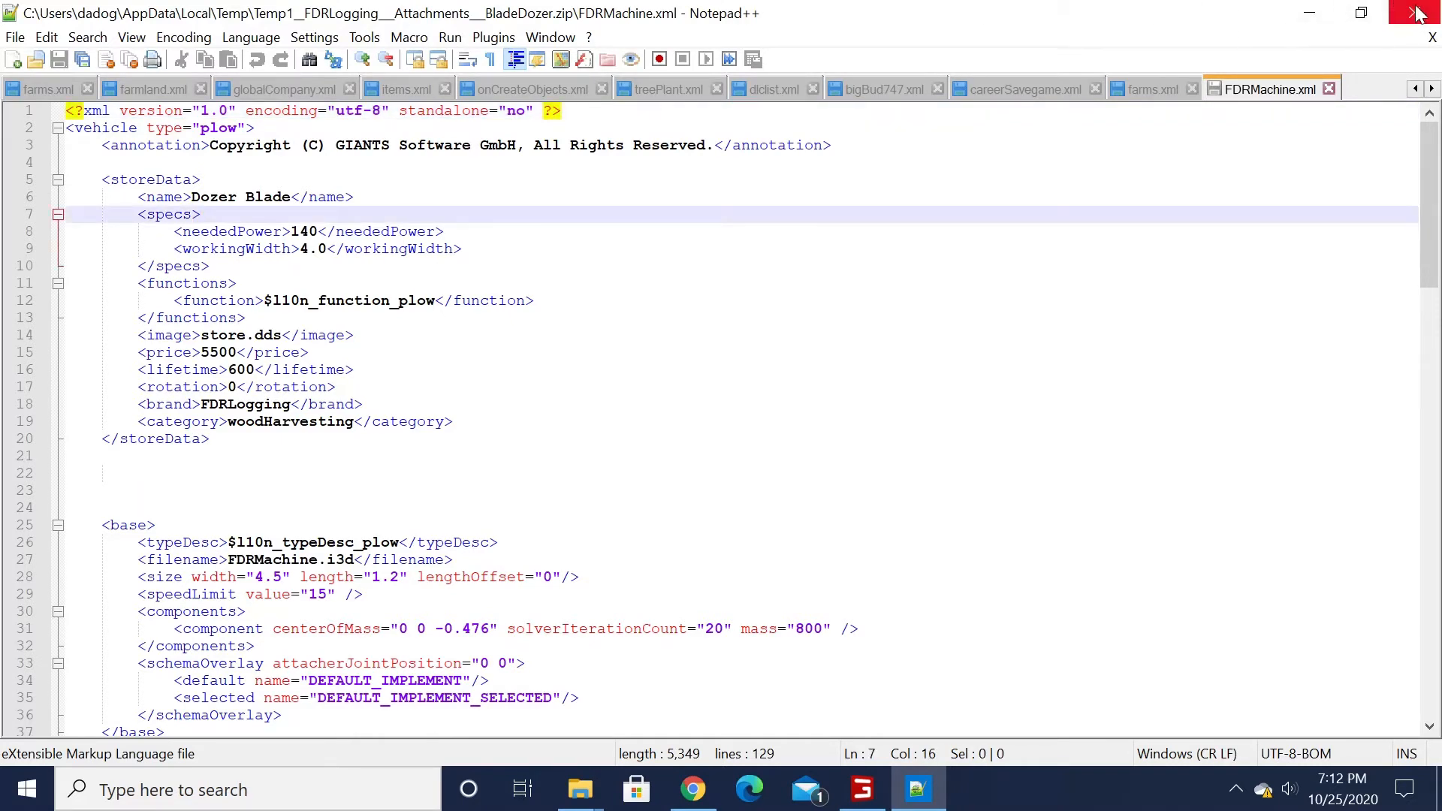
left_click(1419, 13)
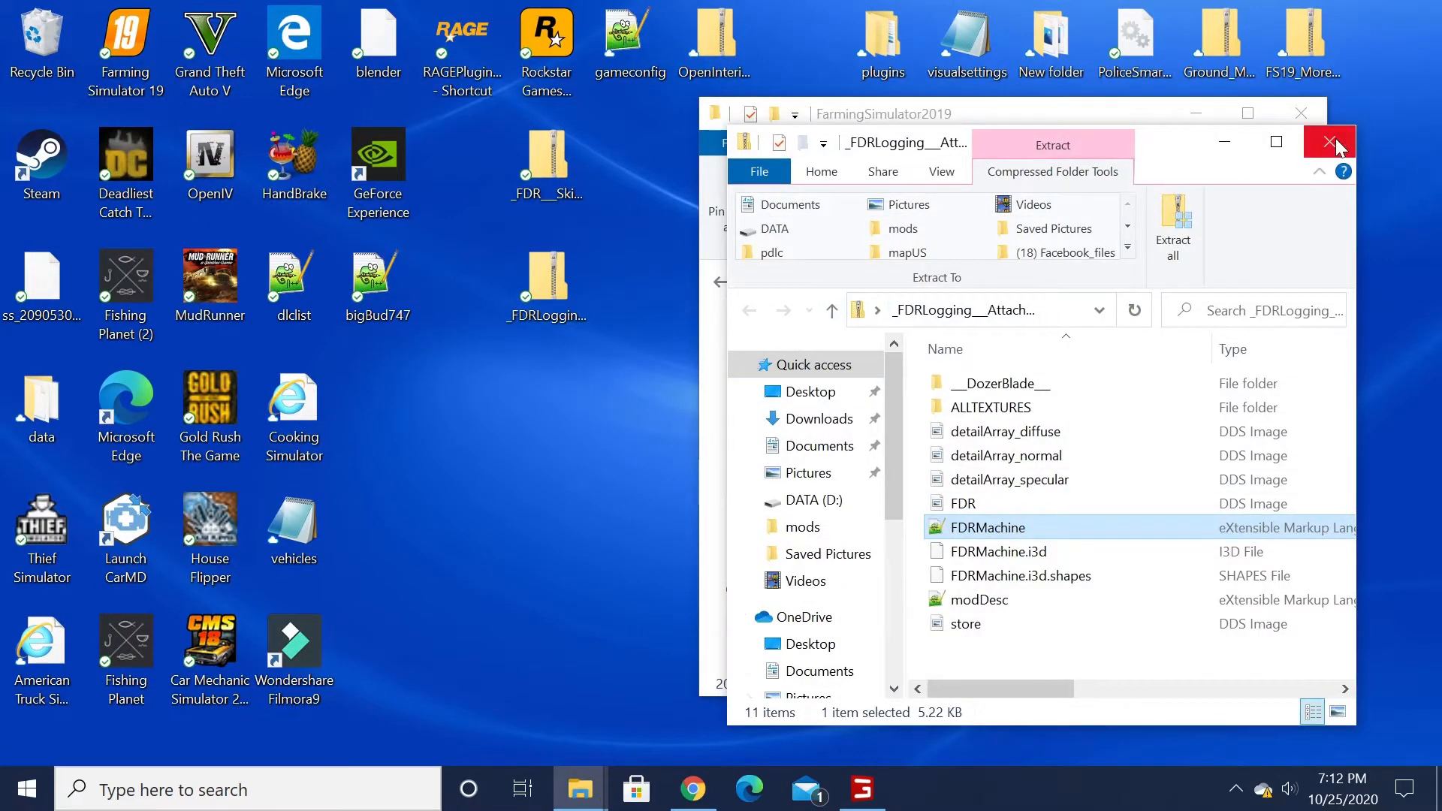
Close the blade zip, verify both dozer zips in the mods folder, and close Explorer.
left_click(1339, 144)
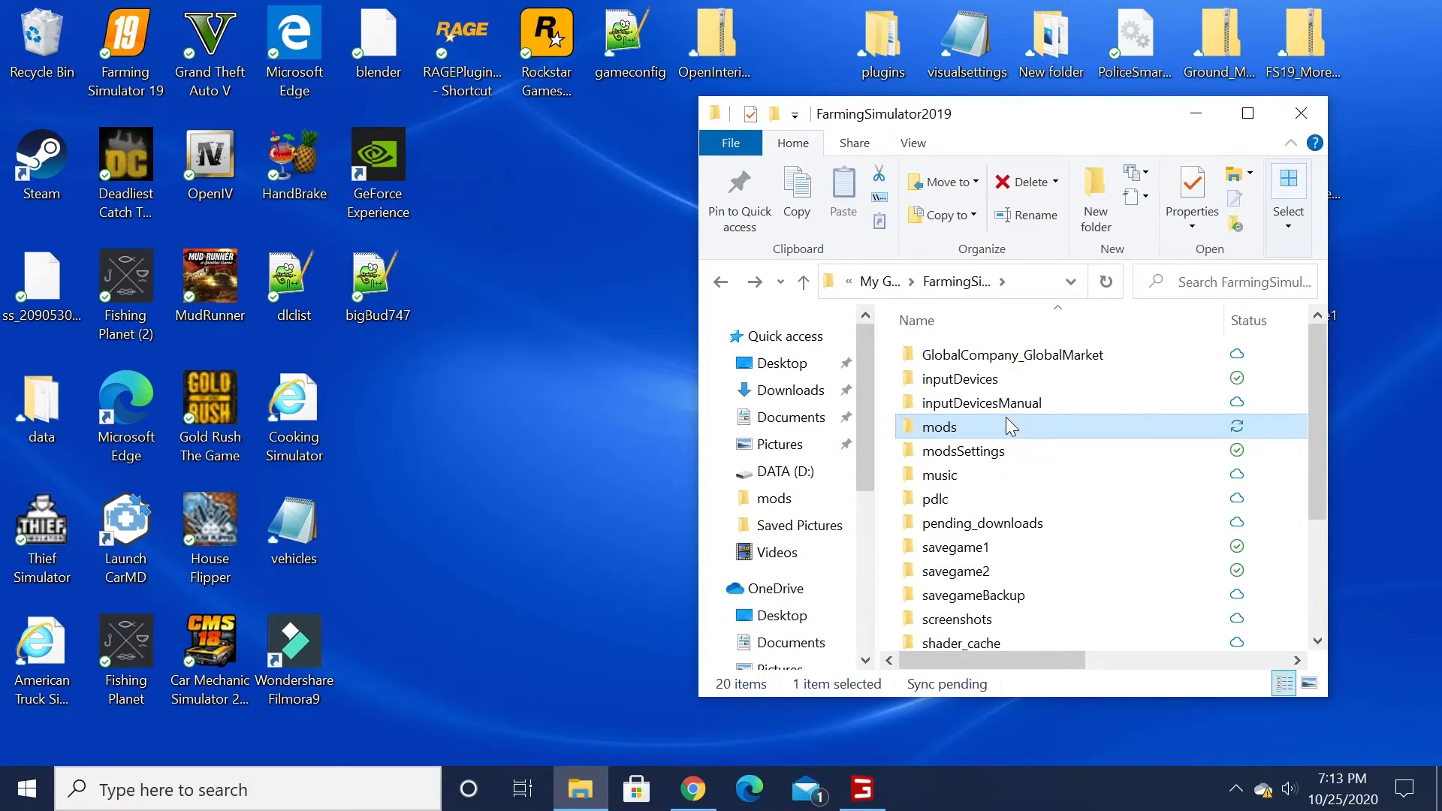
double_click(941, 426)
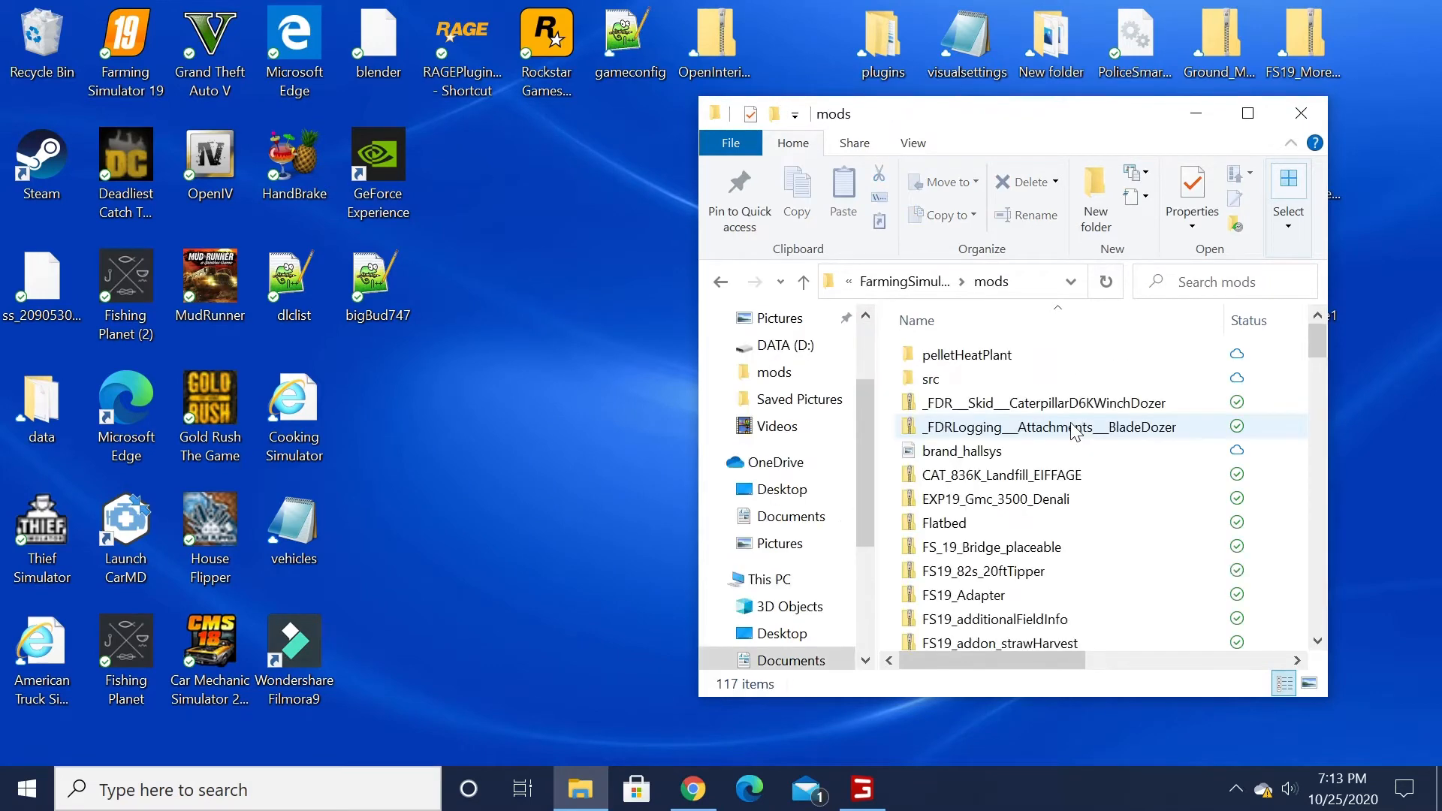
mouse_move(1040, 403)
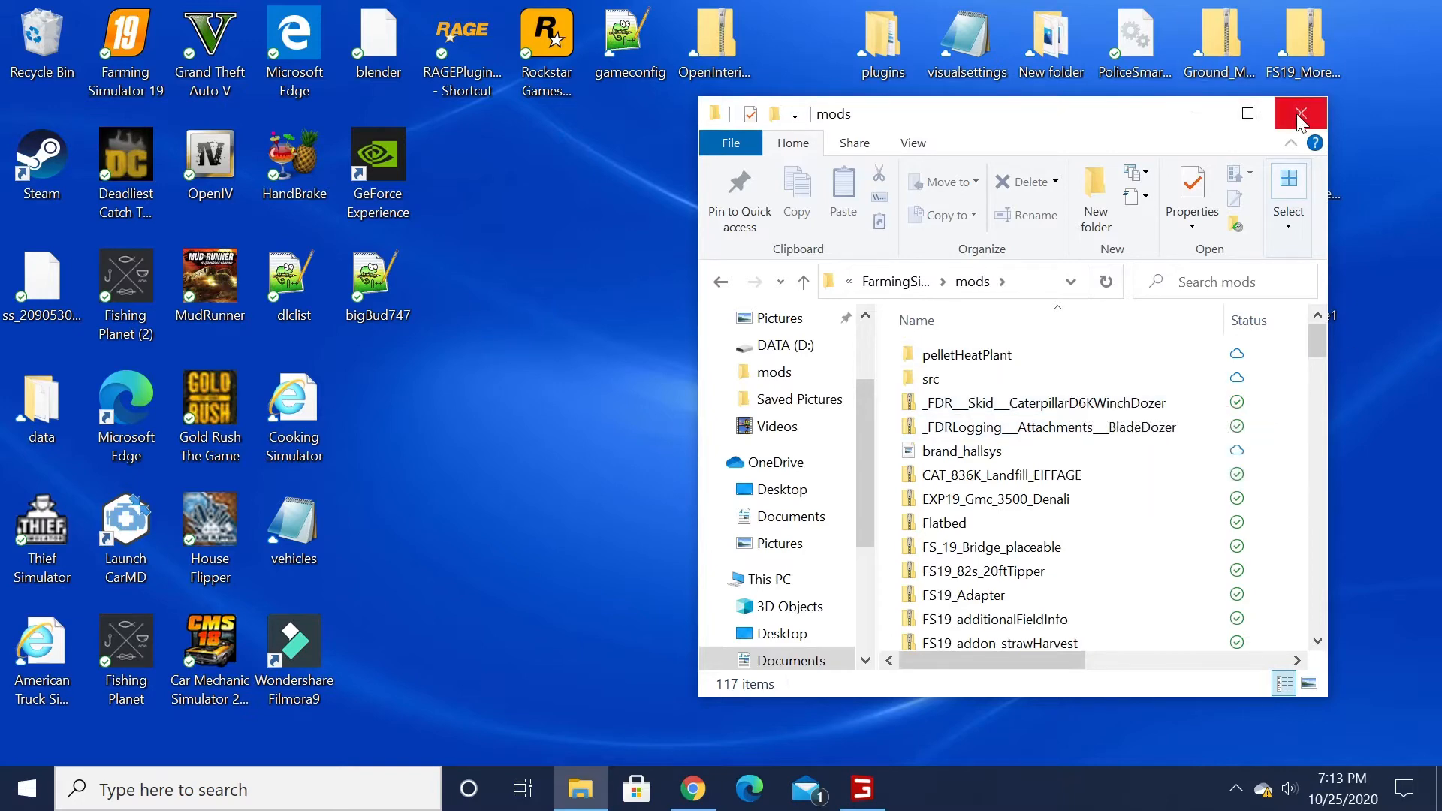
left_click(1300, 113)
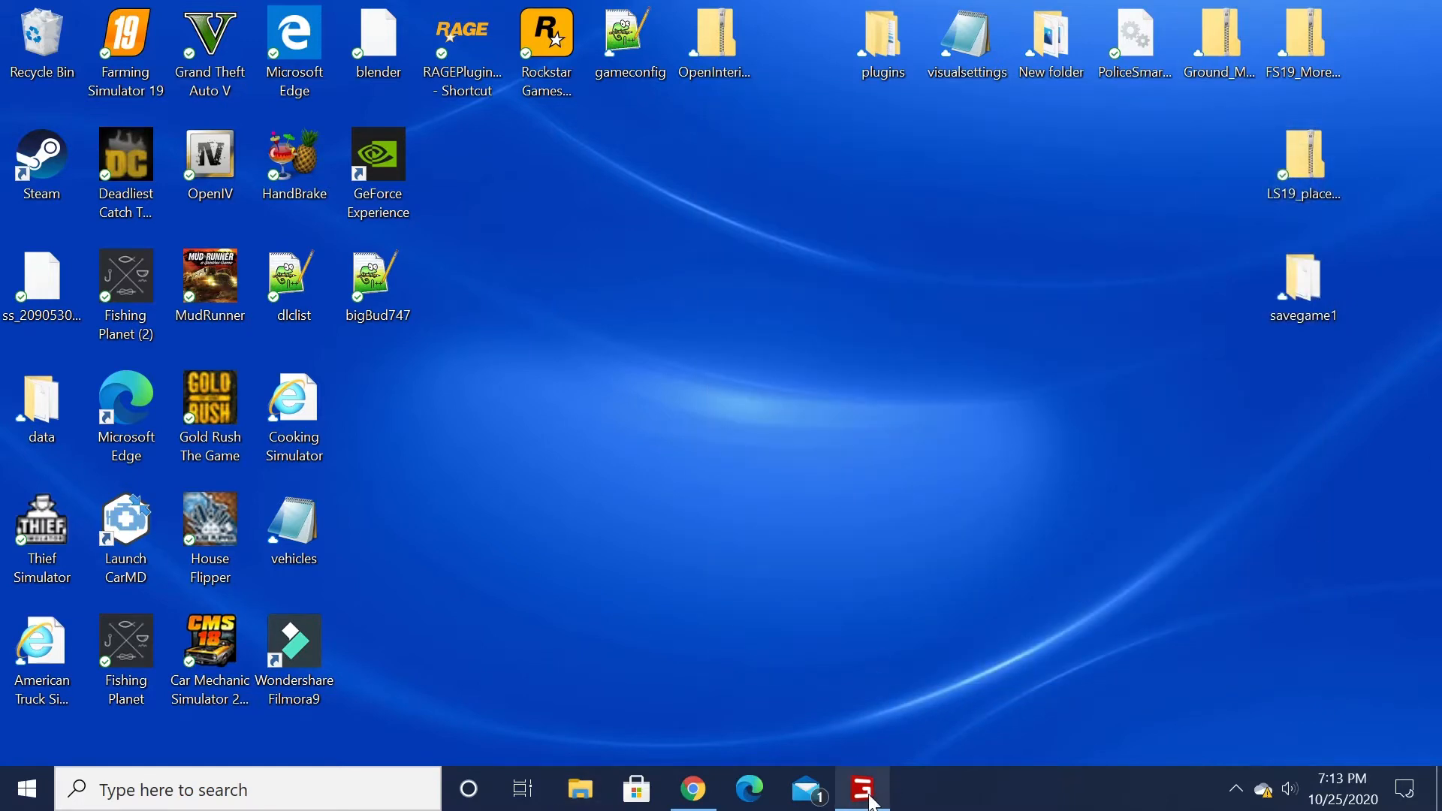
mouse_move(861, 789)
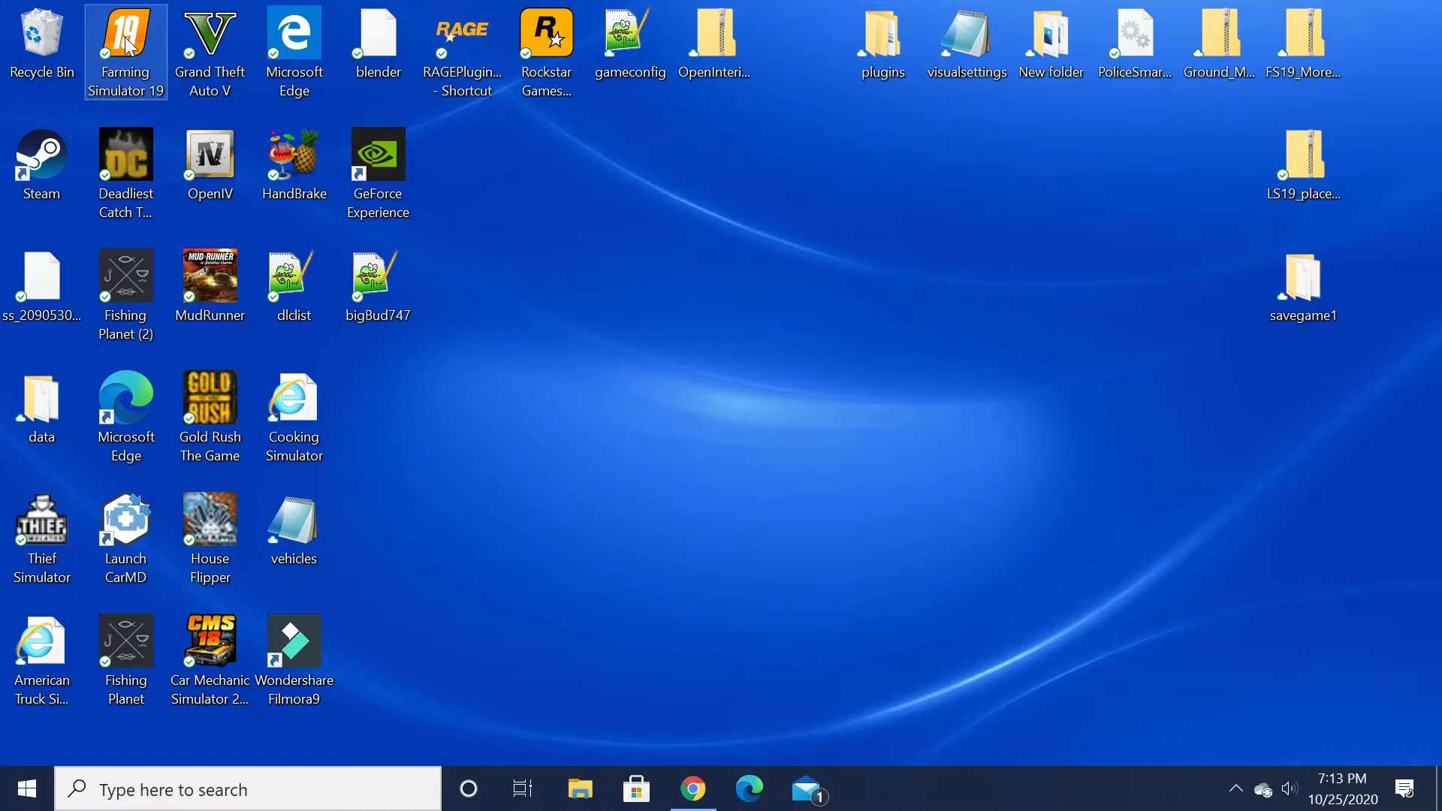
Launch Farming Simulator 19 and load Savegame 2, accepting the missing-DLC prompt.
double_click(127, 44)
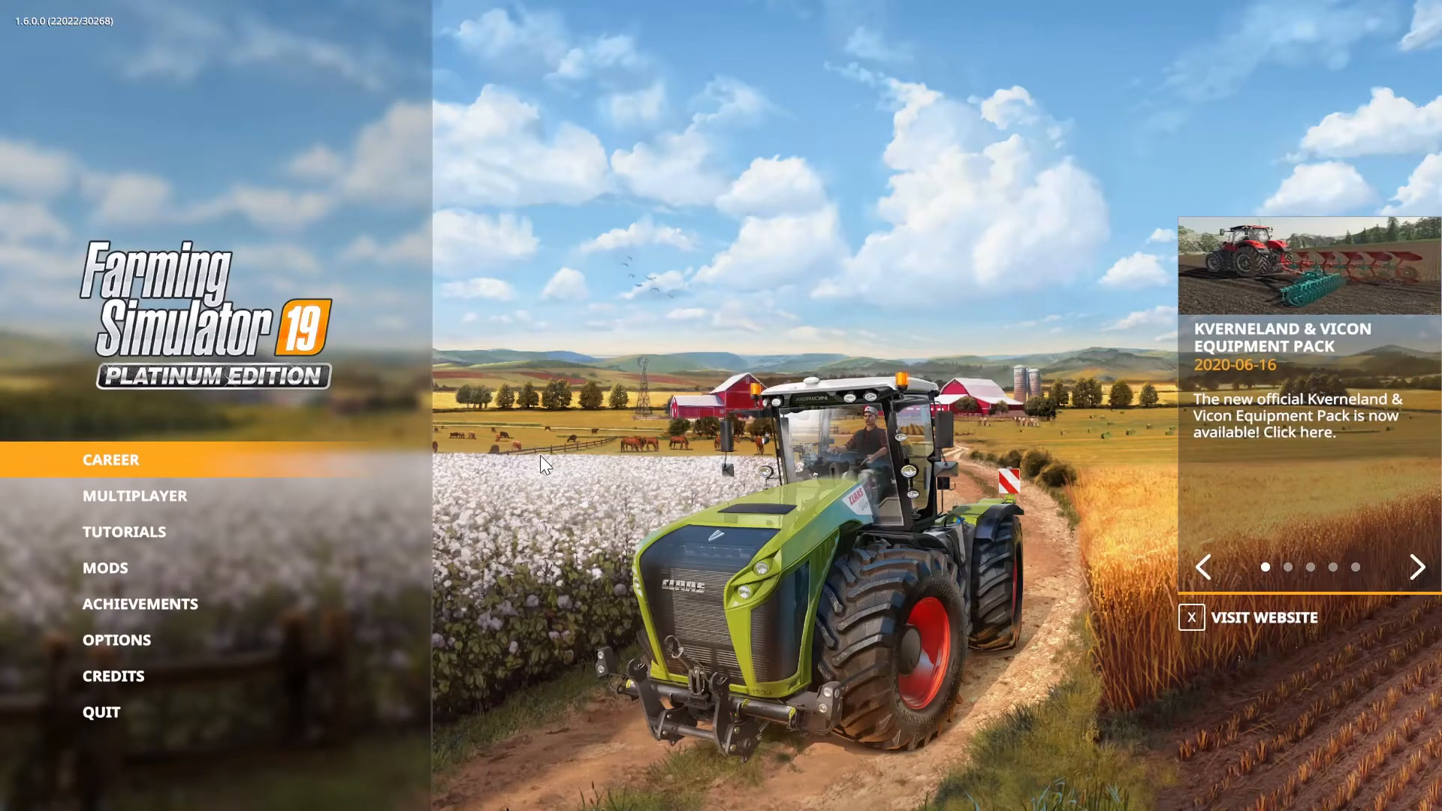
mouse_move(202, 532)
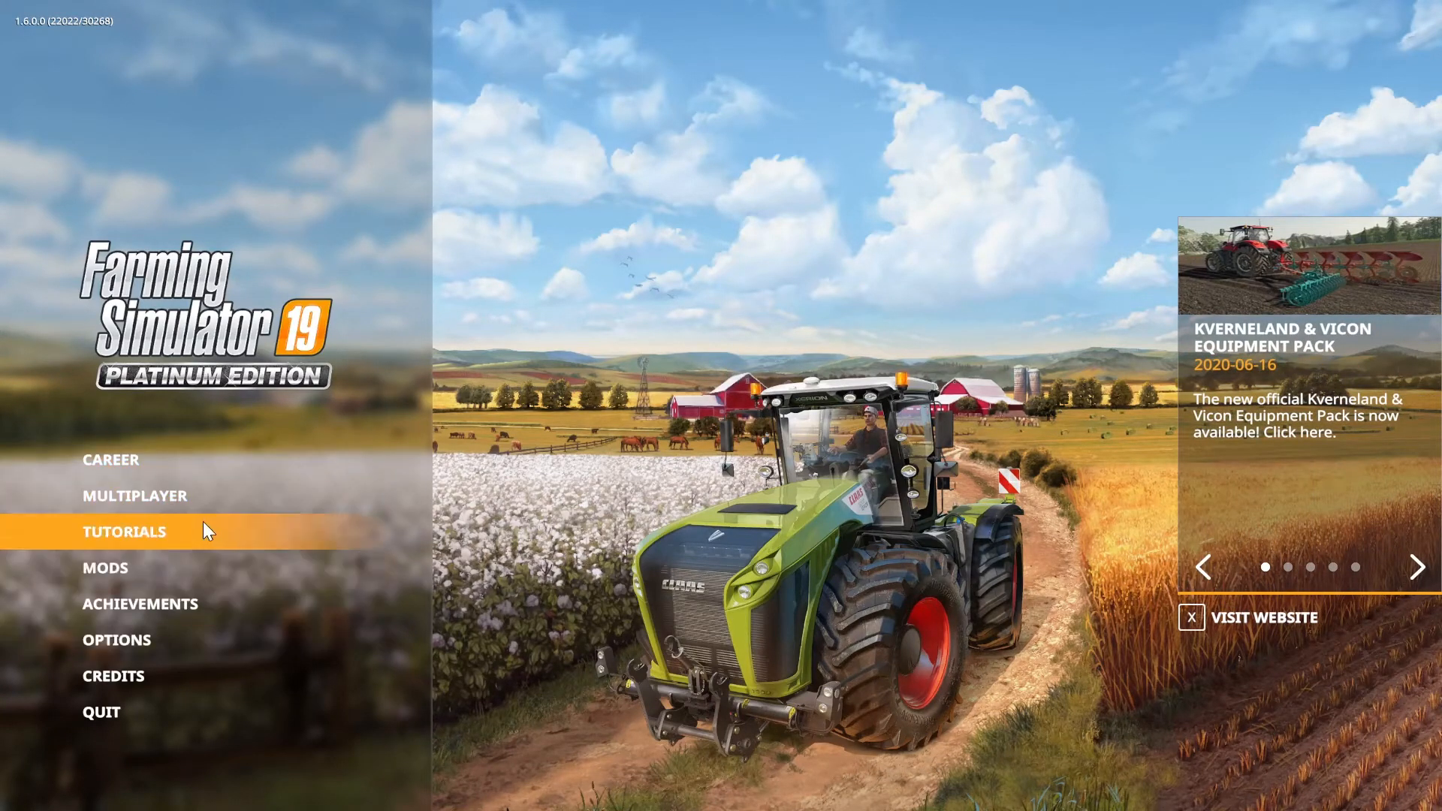
left_click(111, 458)
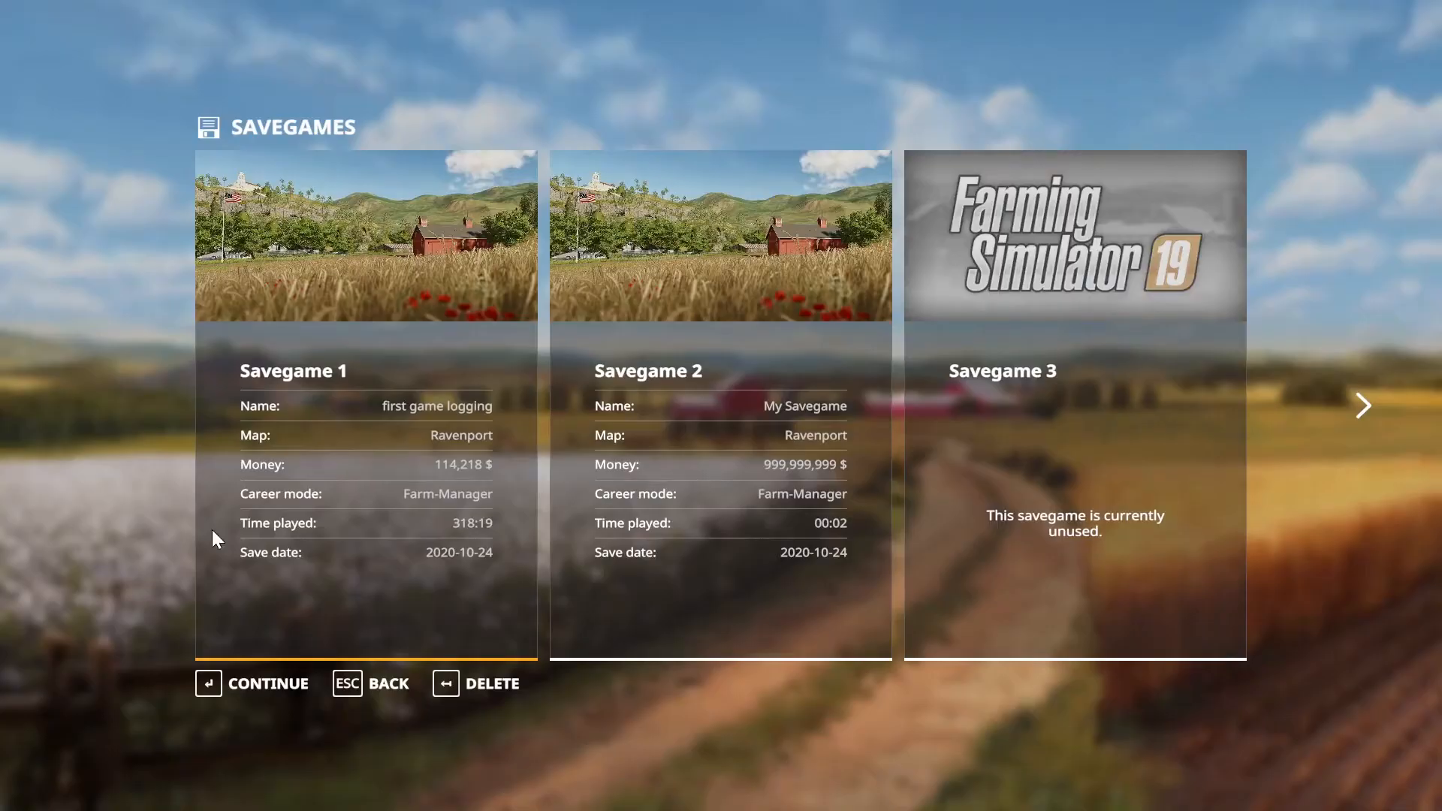
mouse_move(726, 576)
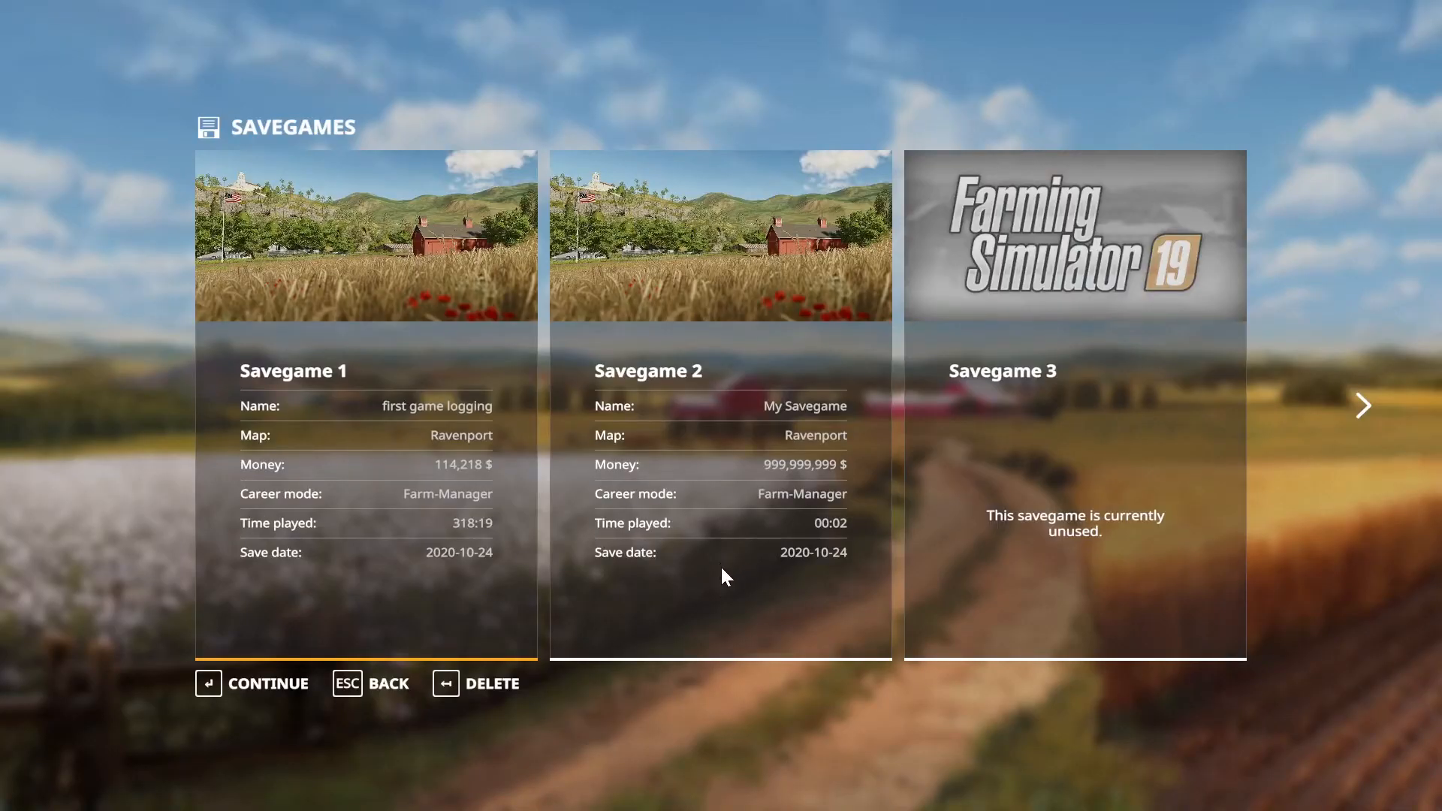
left_click(266, 682)
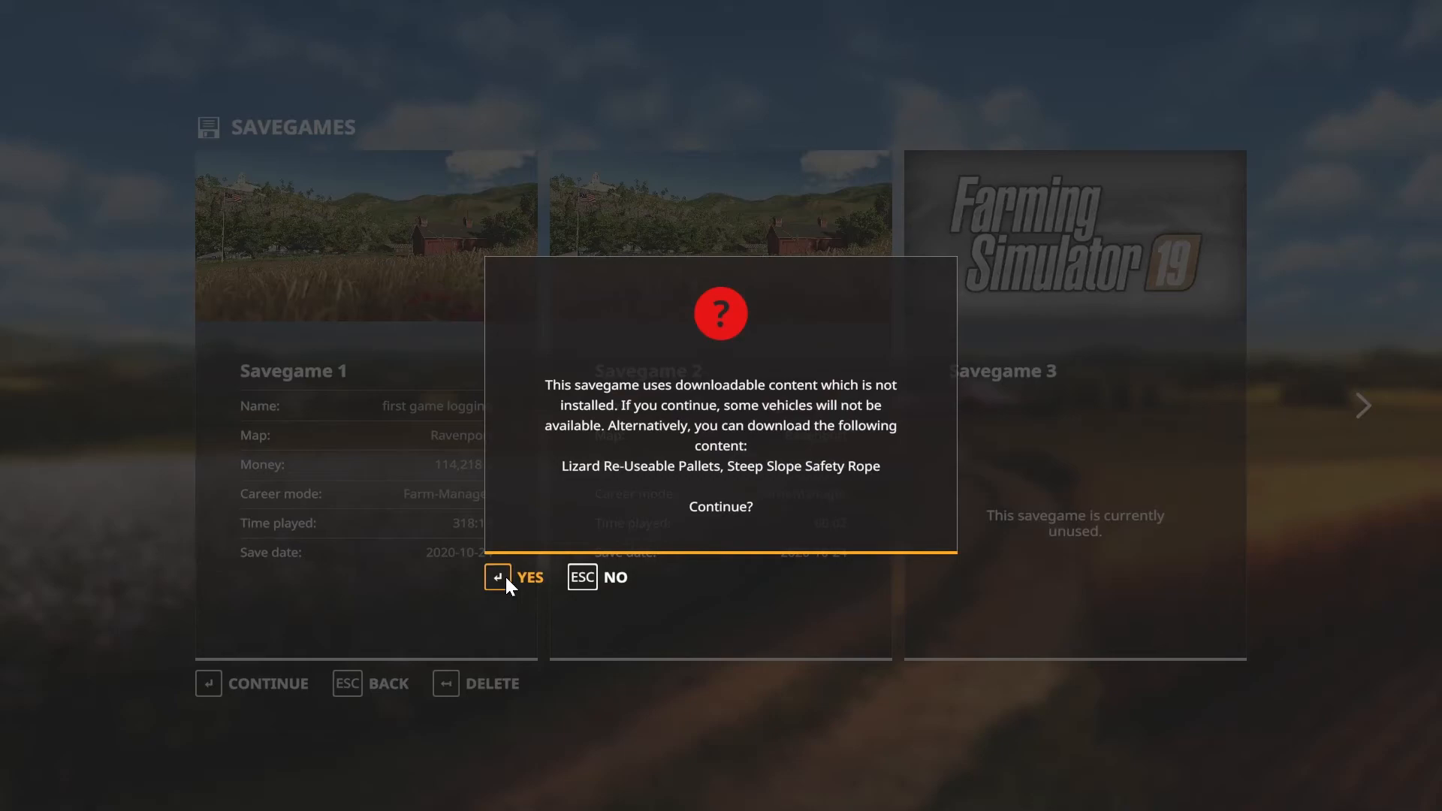
left_click(513, 577)
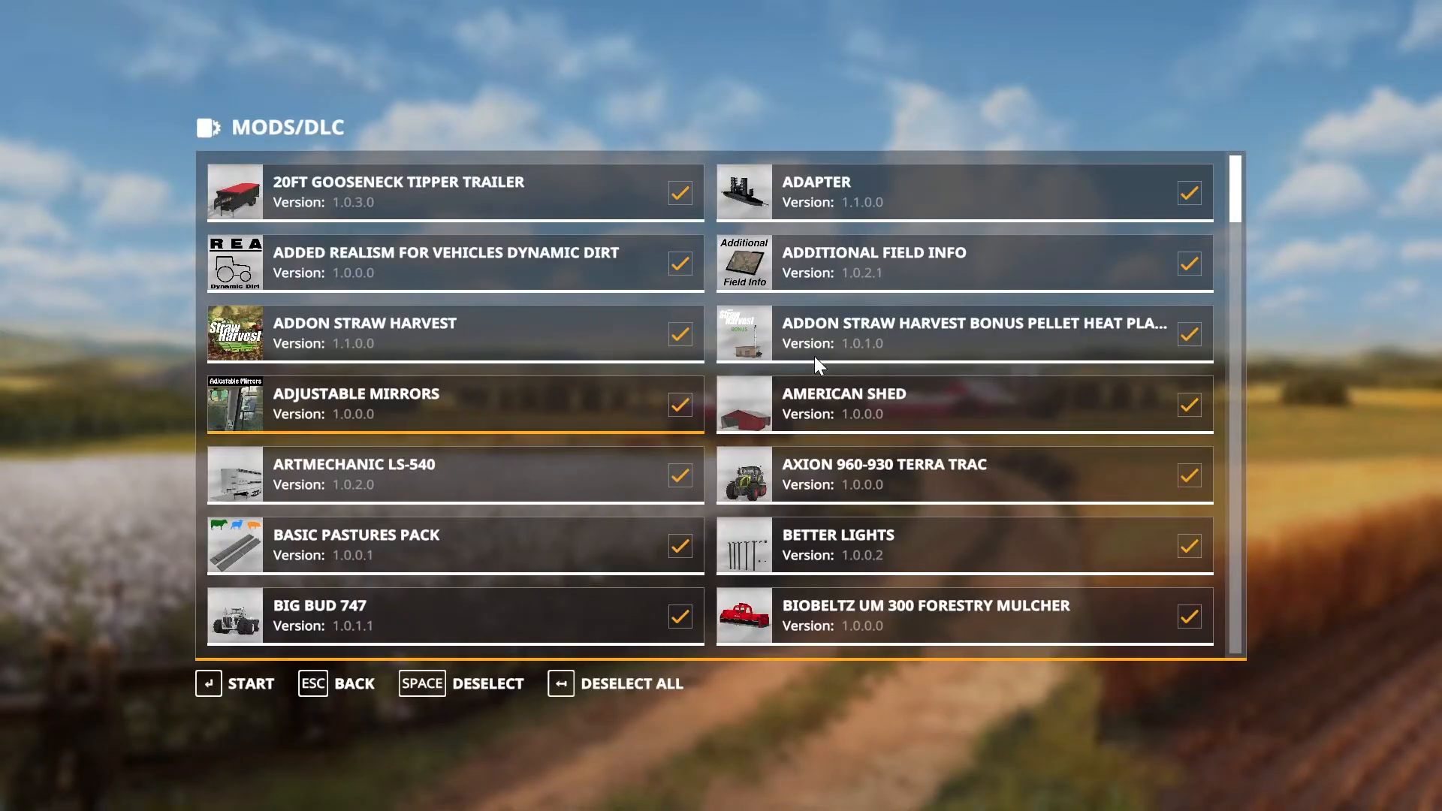
Tick Caterpillar D6K Winch Dozer and Dozer Blade in the MODS/DLC list.
scroll("down", 3)
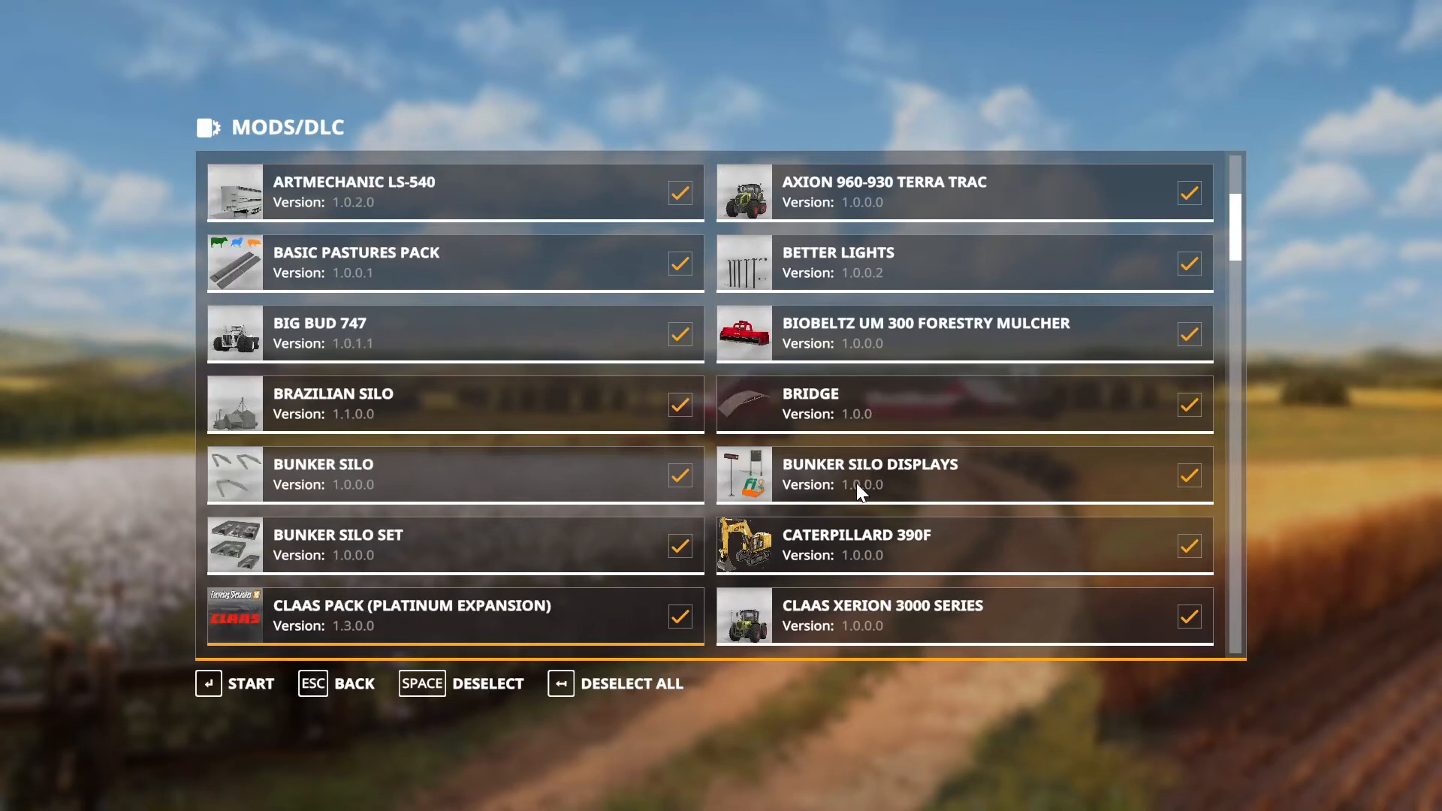
scroll("down", 3)
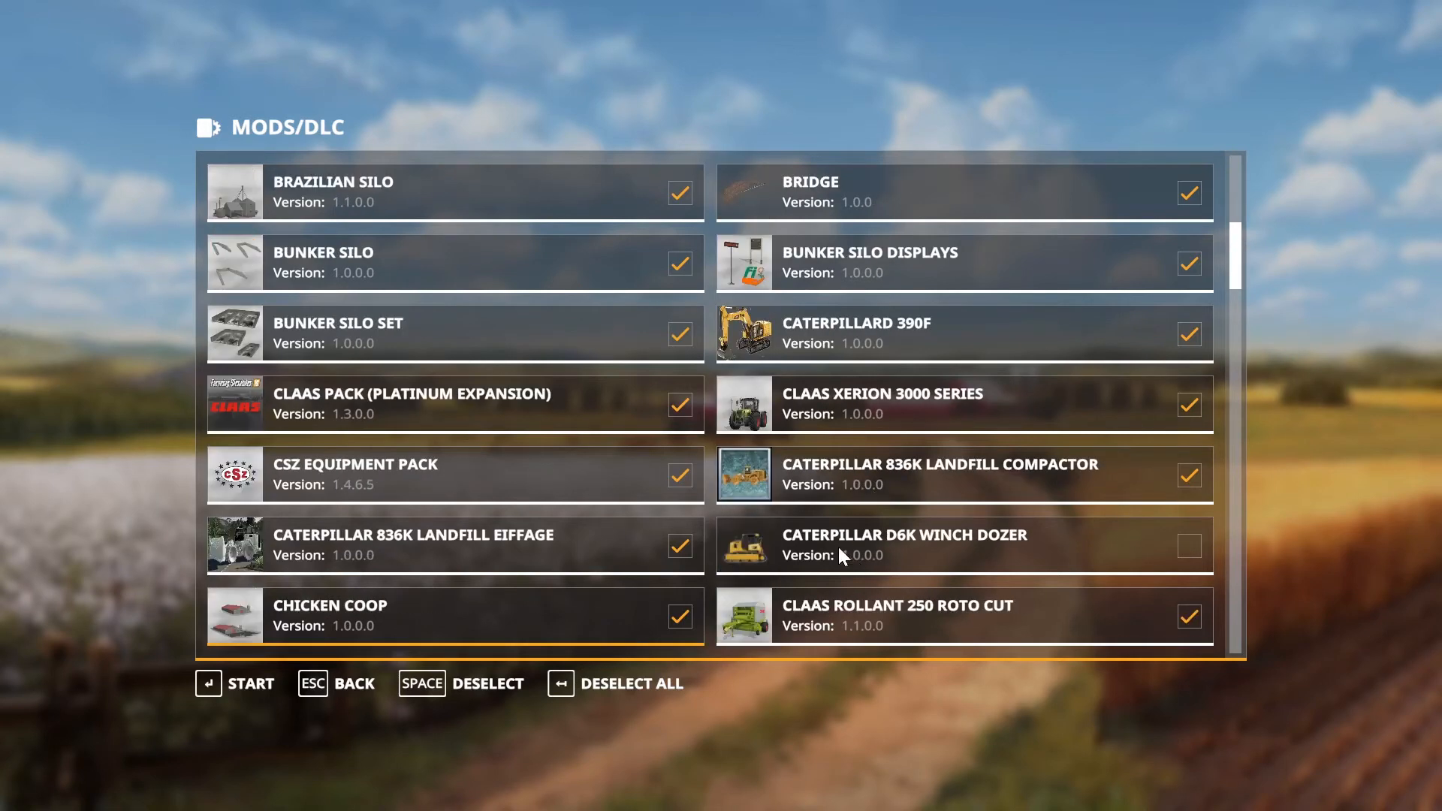
mouse_move(1140, 533)
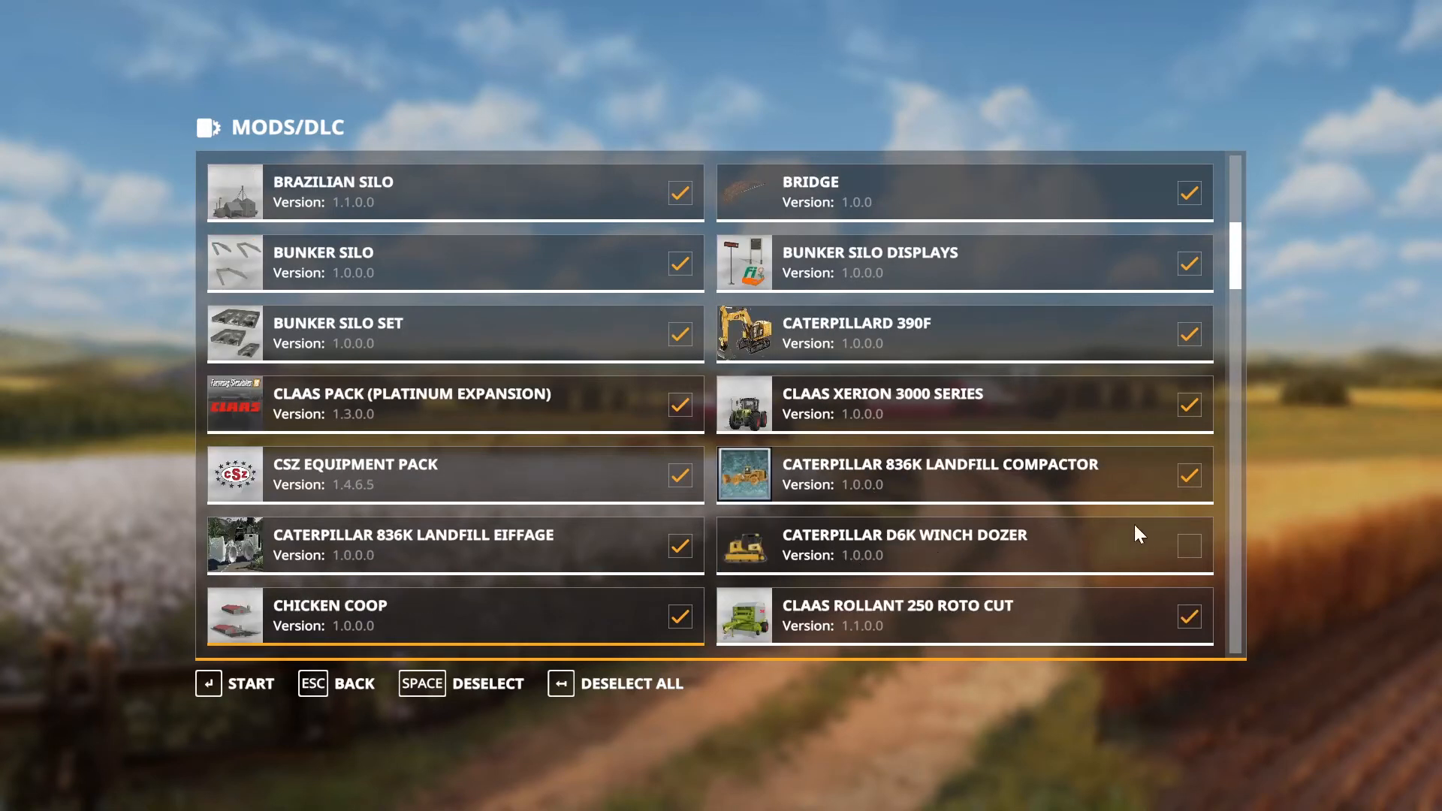
left_click(1188, 545)
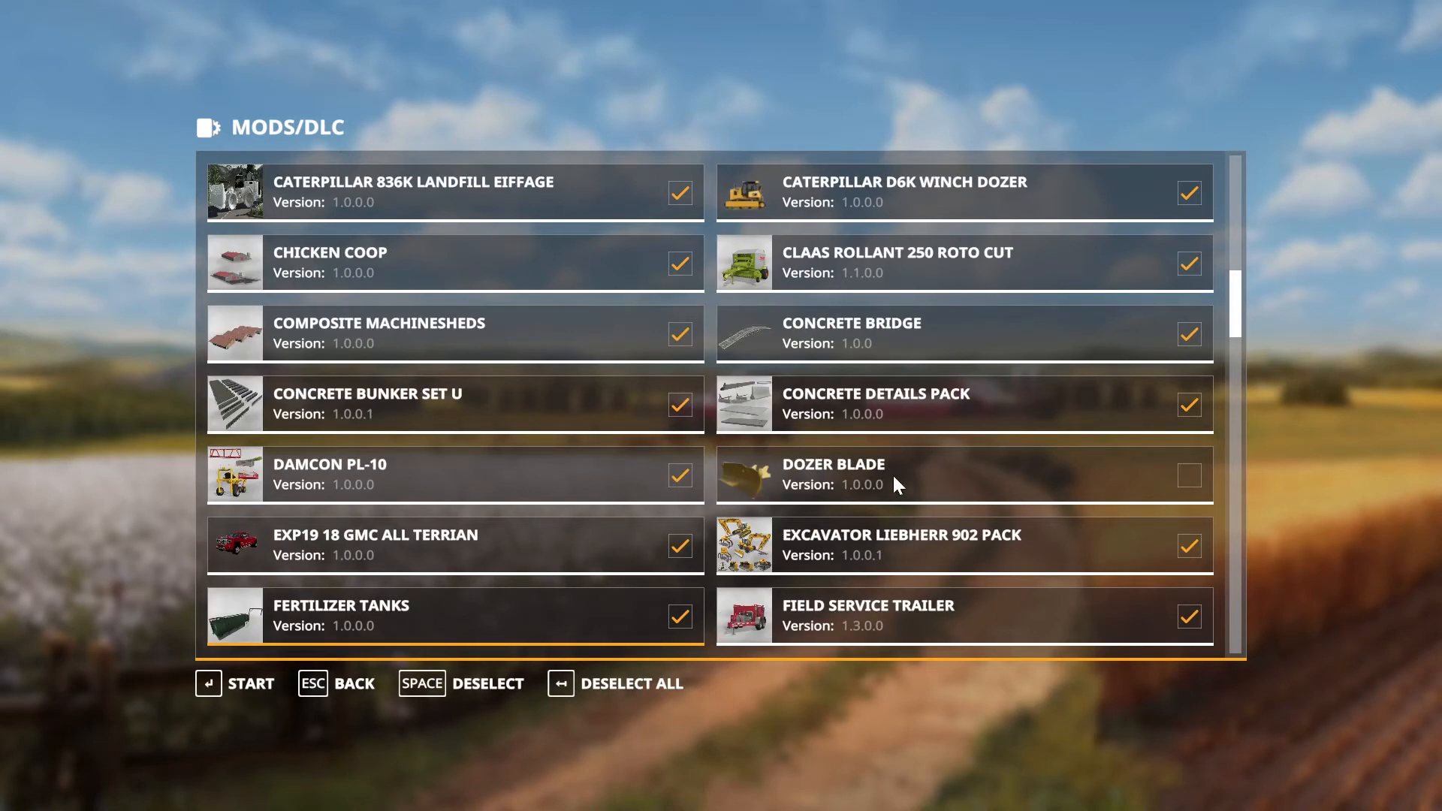
mouse_move(1200, 471)
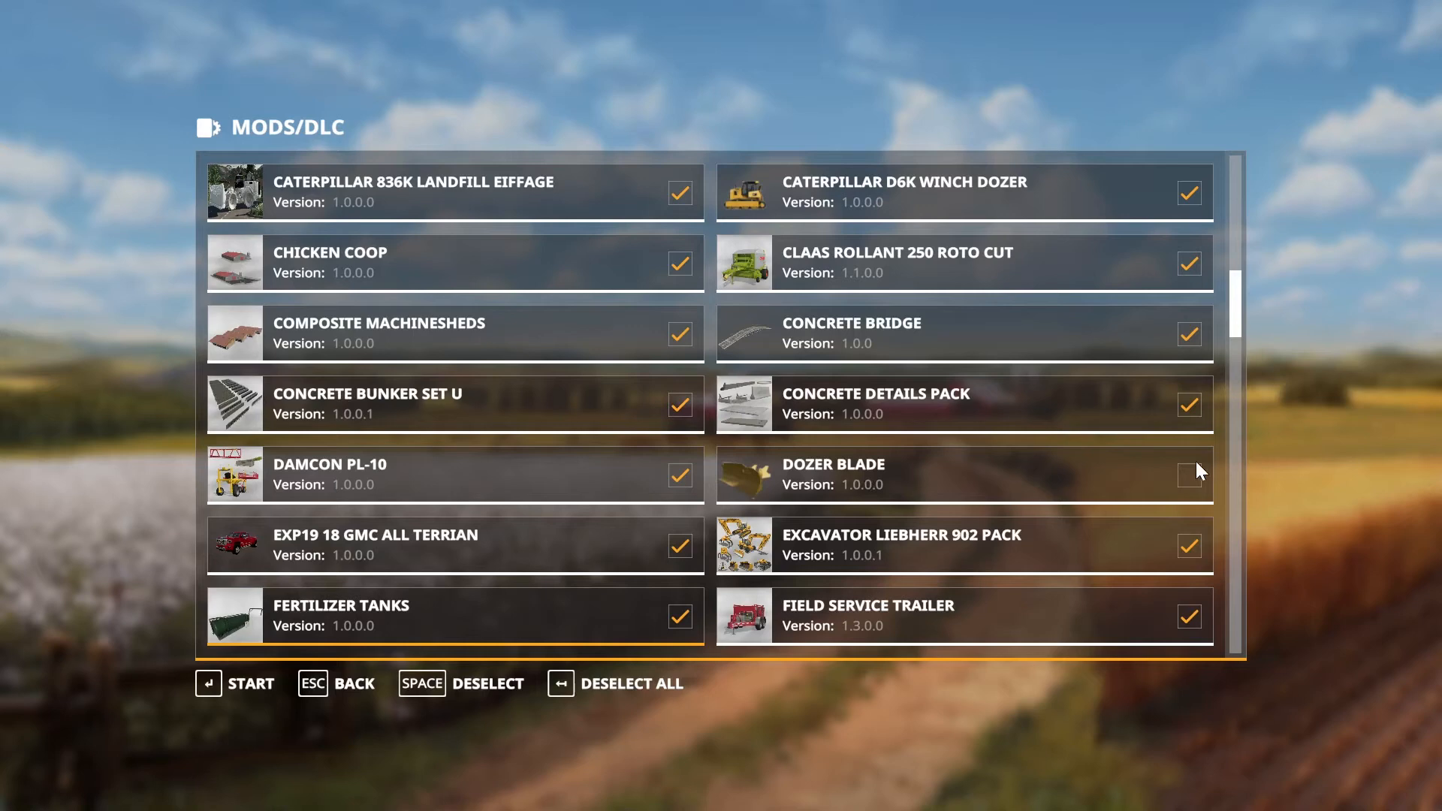
left_click(1187, 474)
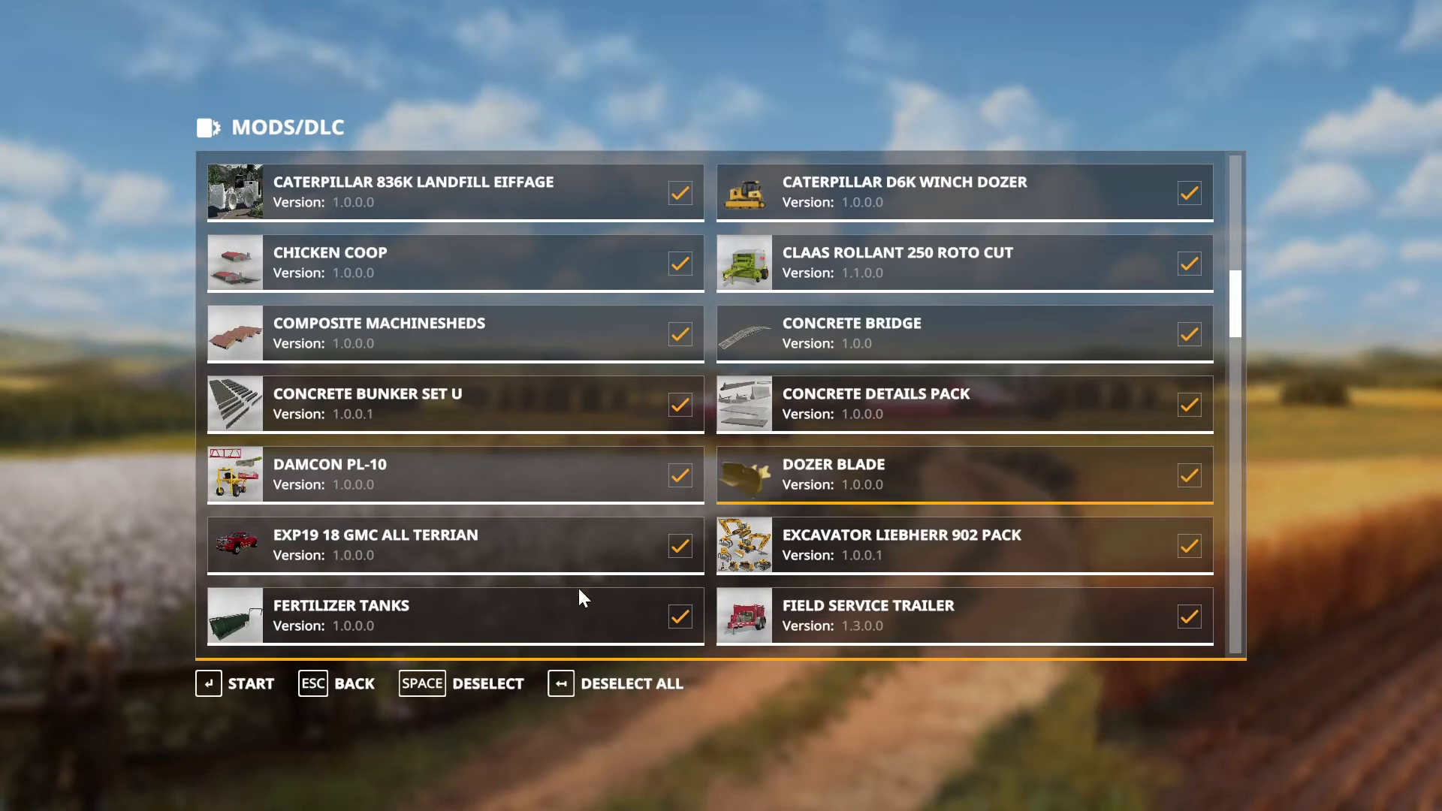
Start Savegame 2 with the selected mods and begin playing on Ravenport.
key("enter")
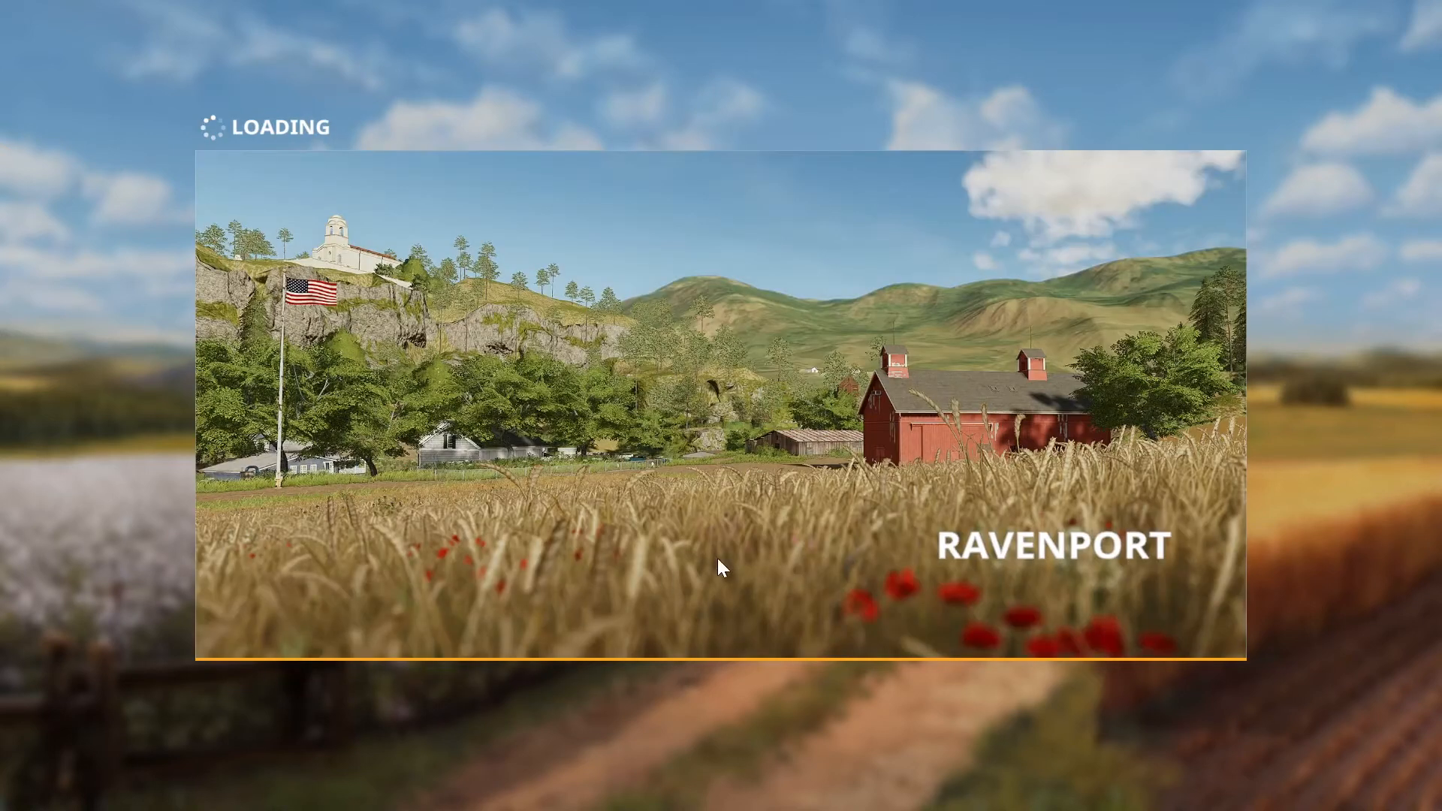
mouse_move(225, 676)
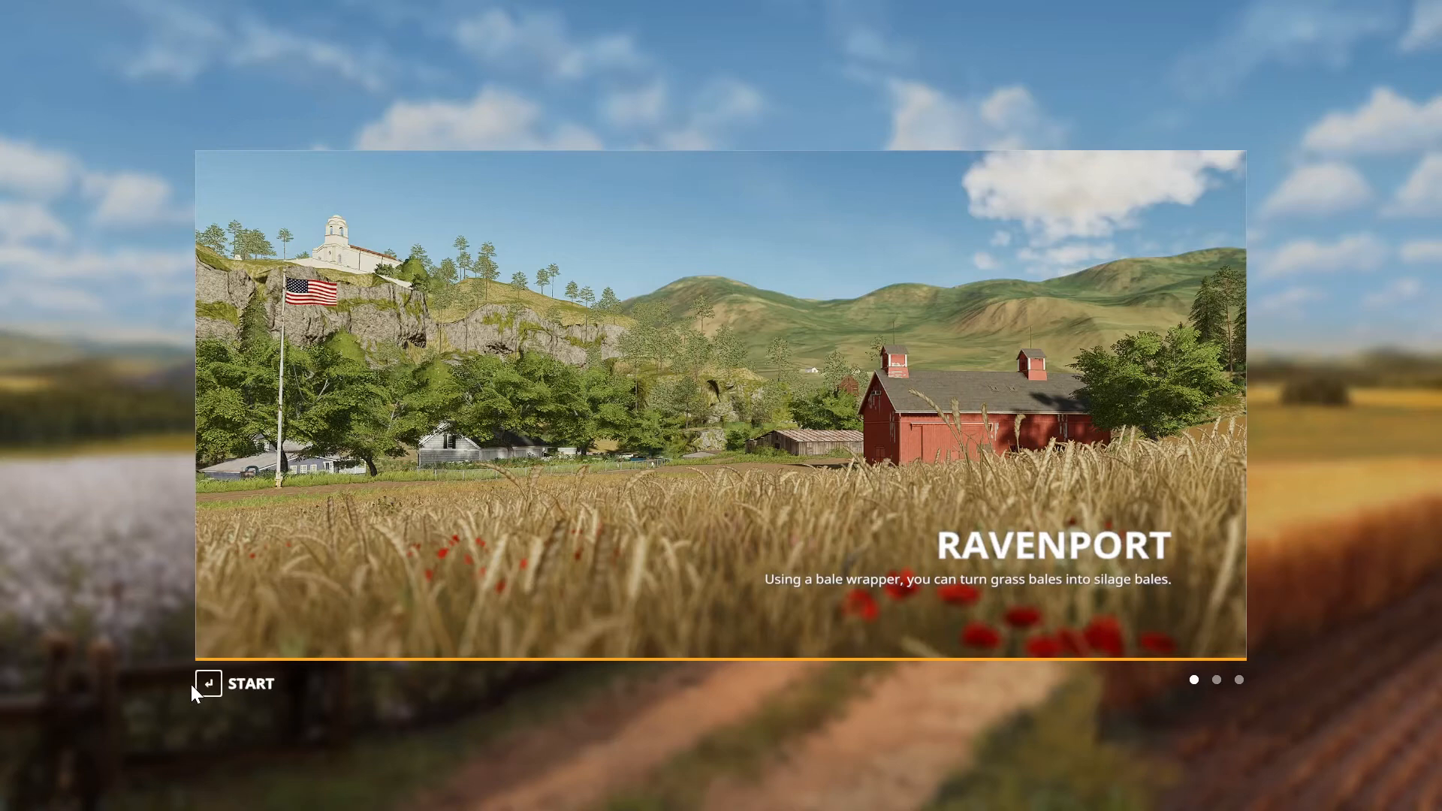
left_click(234, 683)
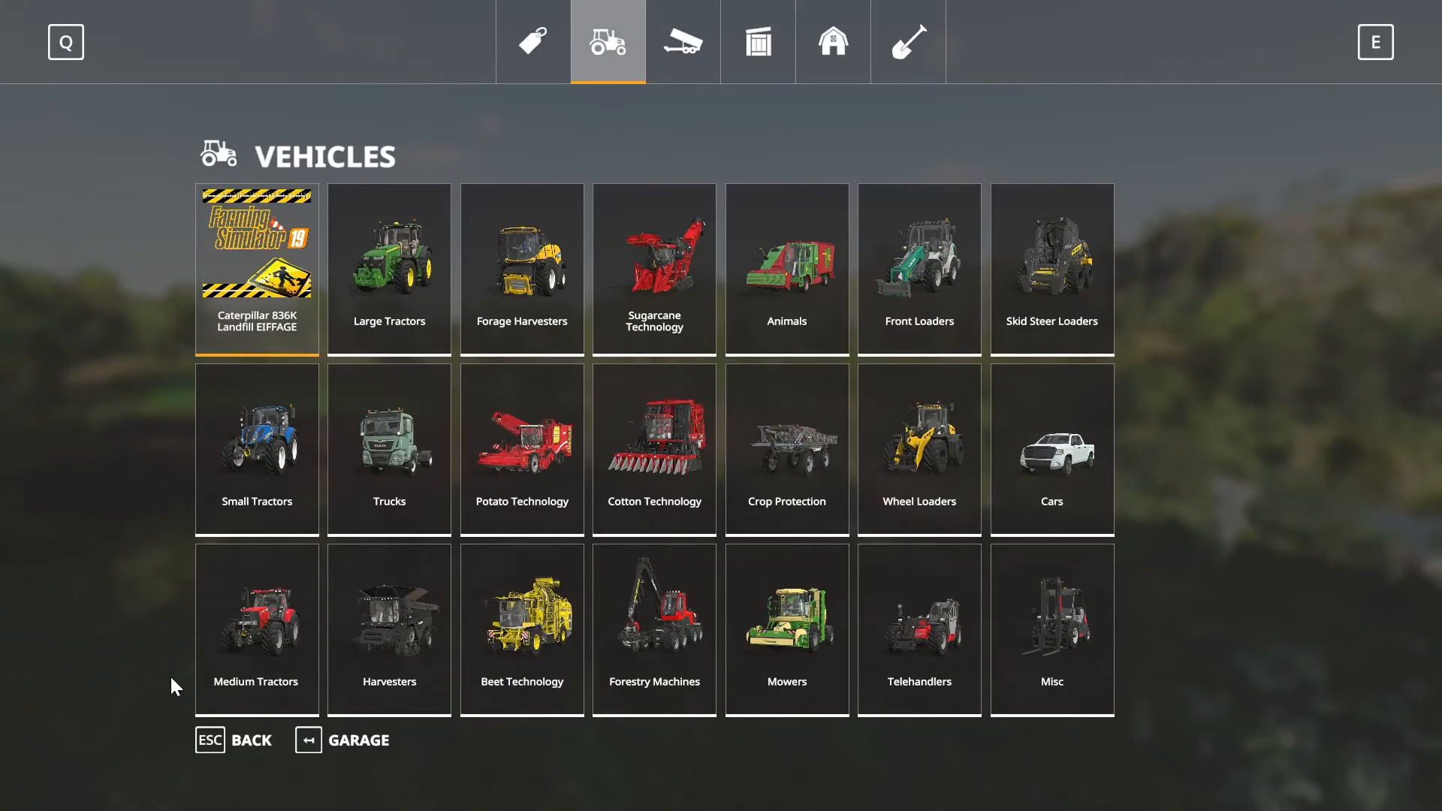
Browse the shop's vehicle categories to the Forestry Machines page with the dozer.
left_click(257, 269)
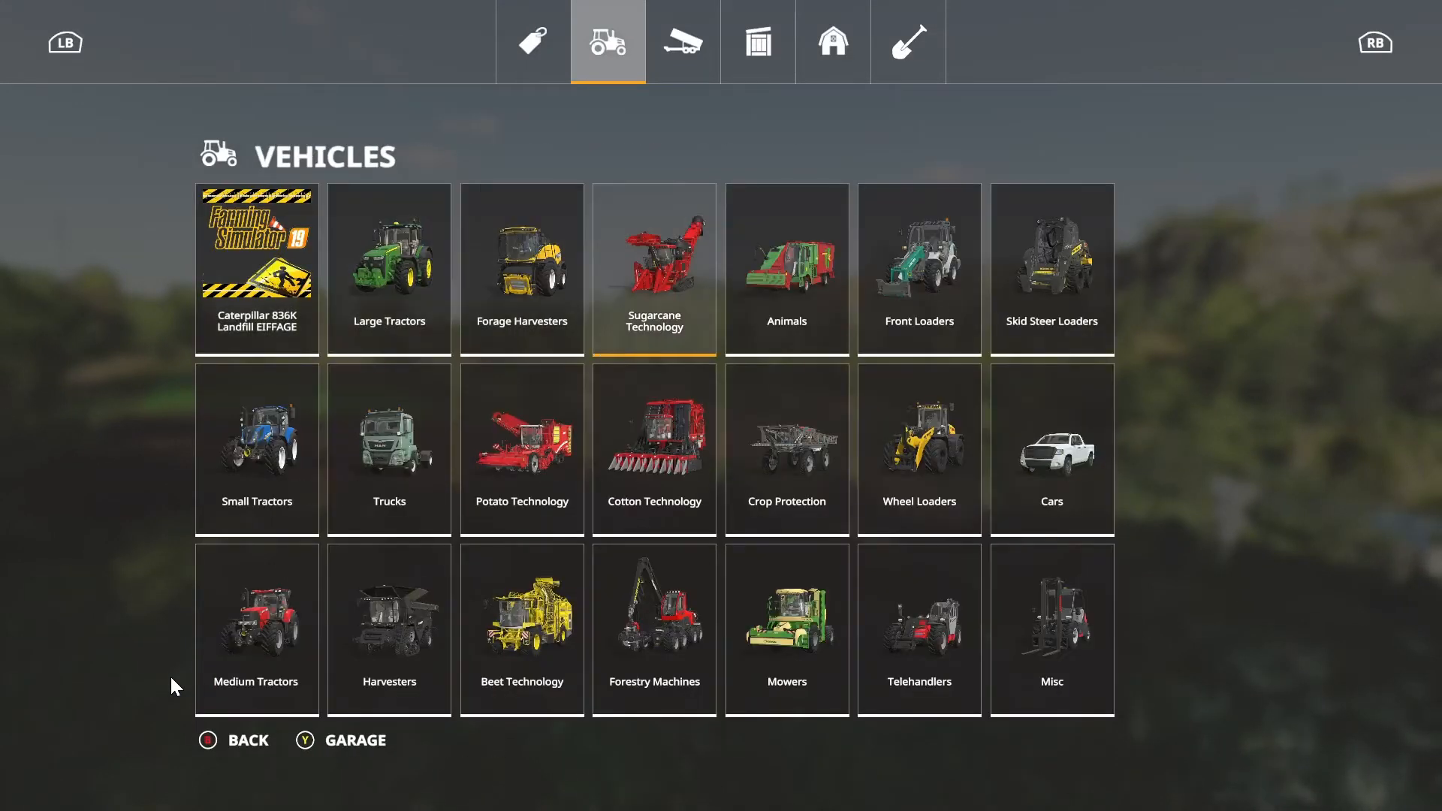
left_click(1050, 449)
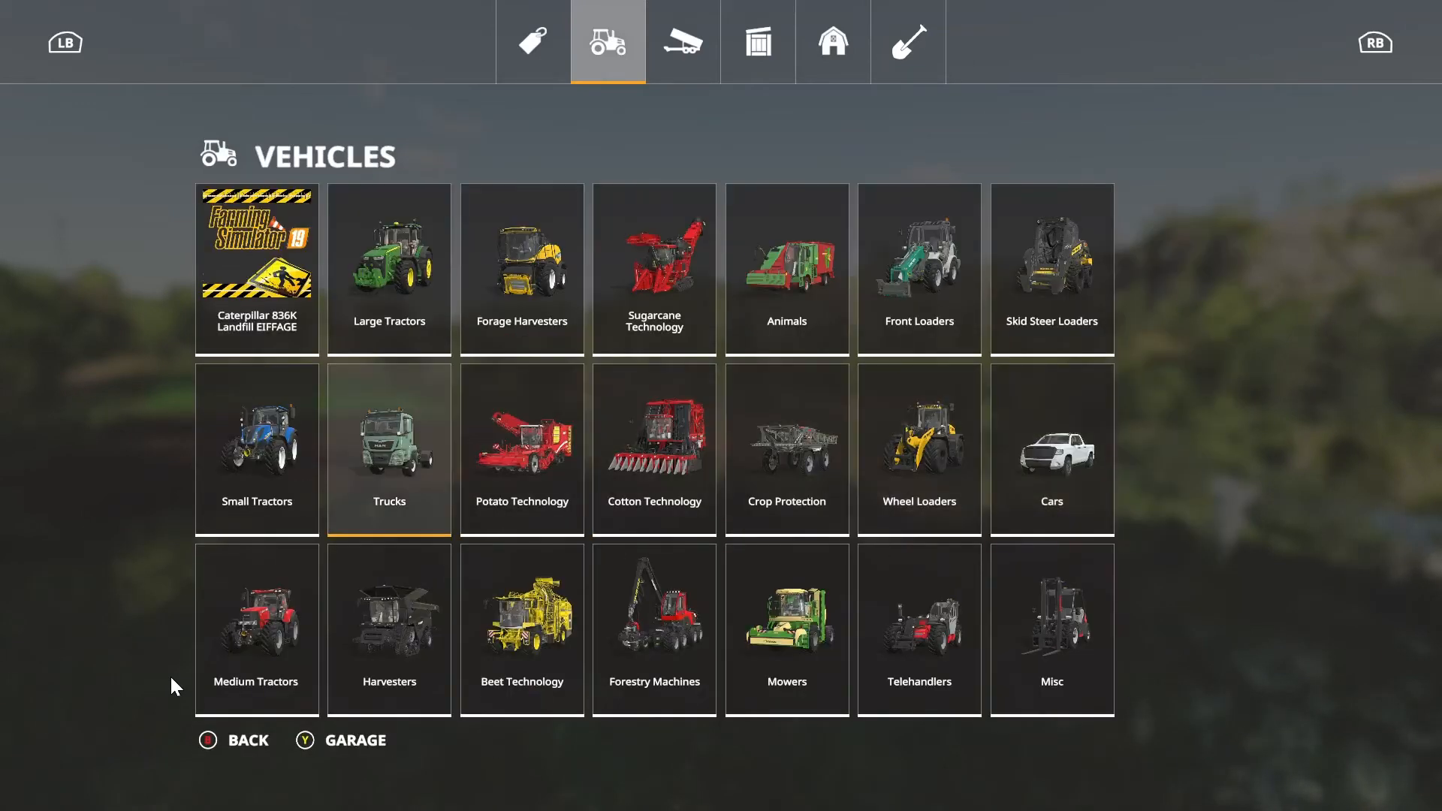
left_click(655, 630)
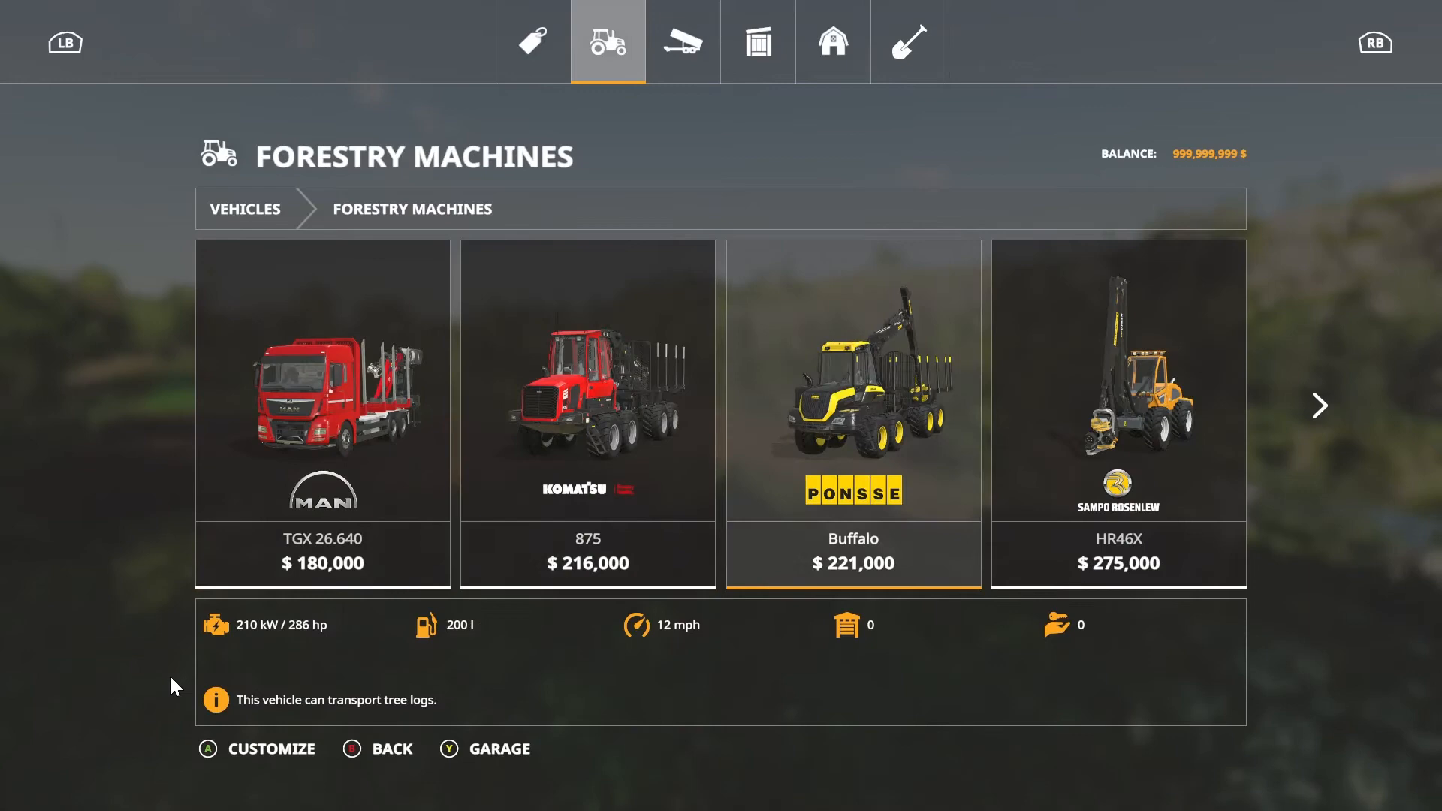
left_click(1318, 405)
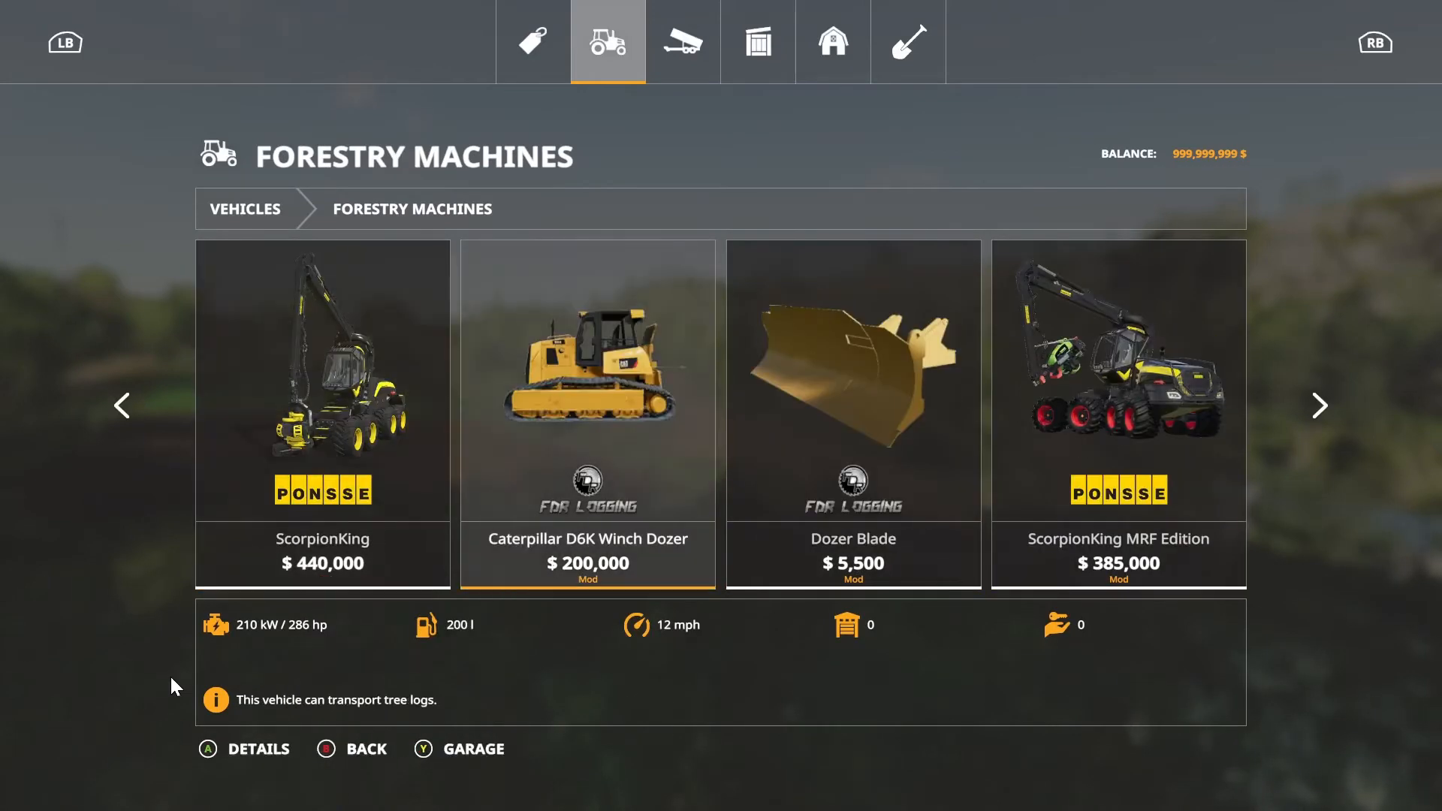
Buy the Caterpillar D6K Winch Dozer for $200,000 and the Dozer Blade for $5,500.
left_click(587, 380)
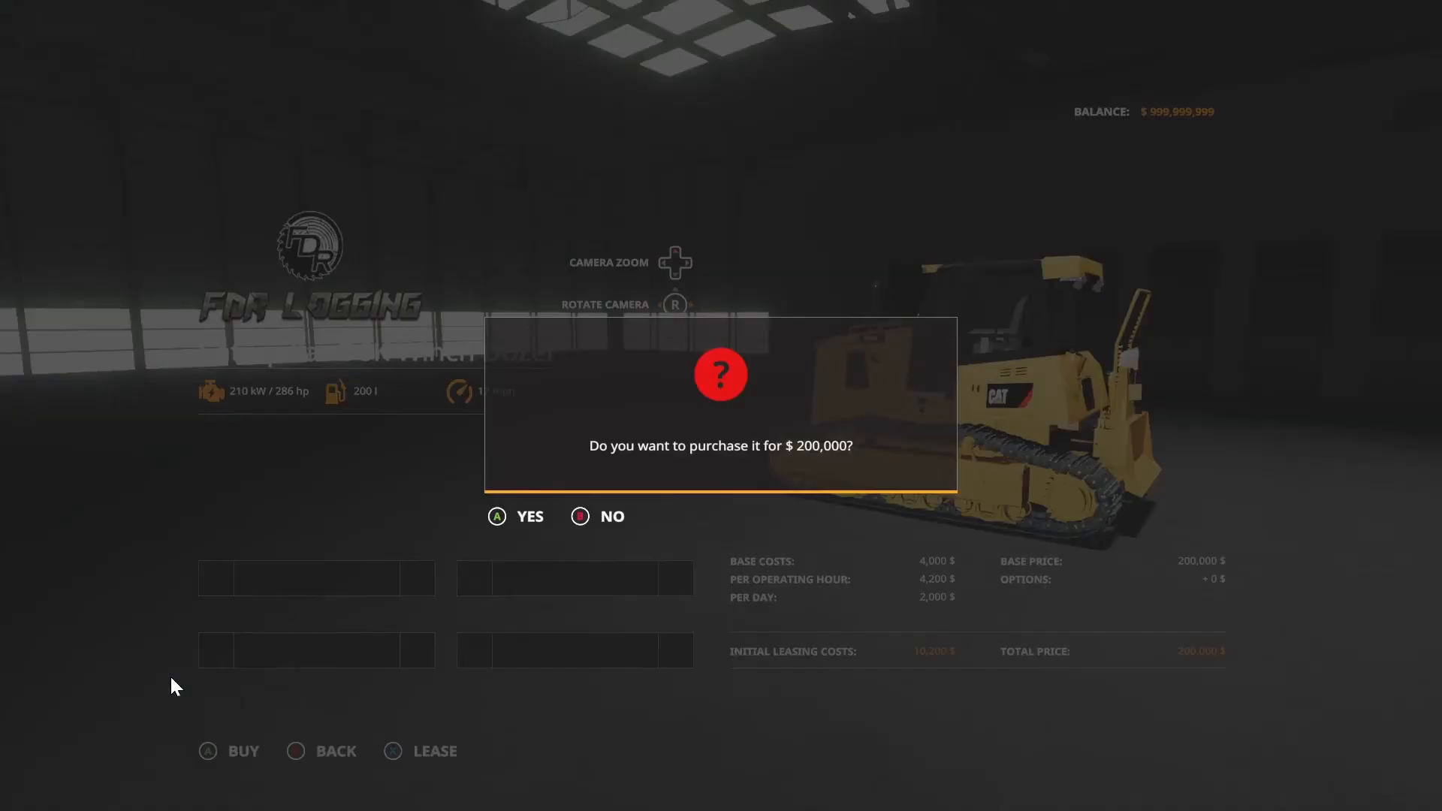
left_click(497, 516)
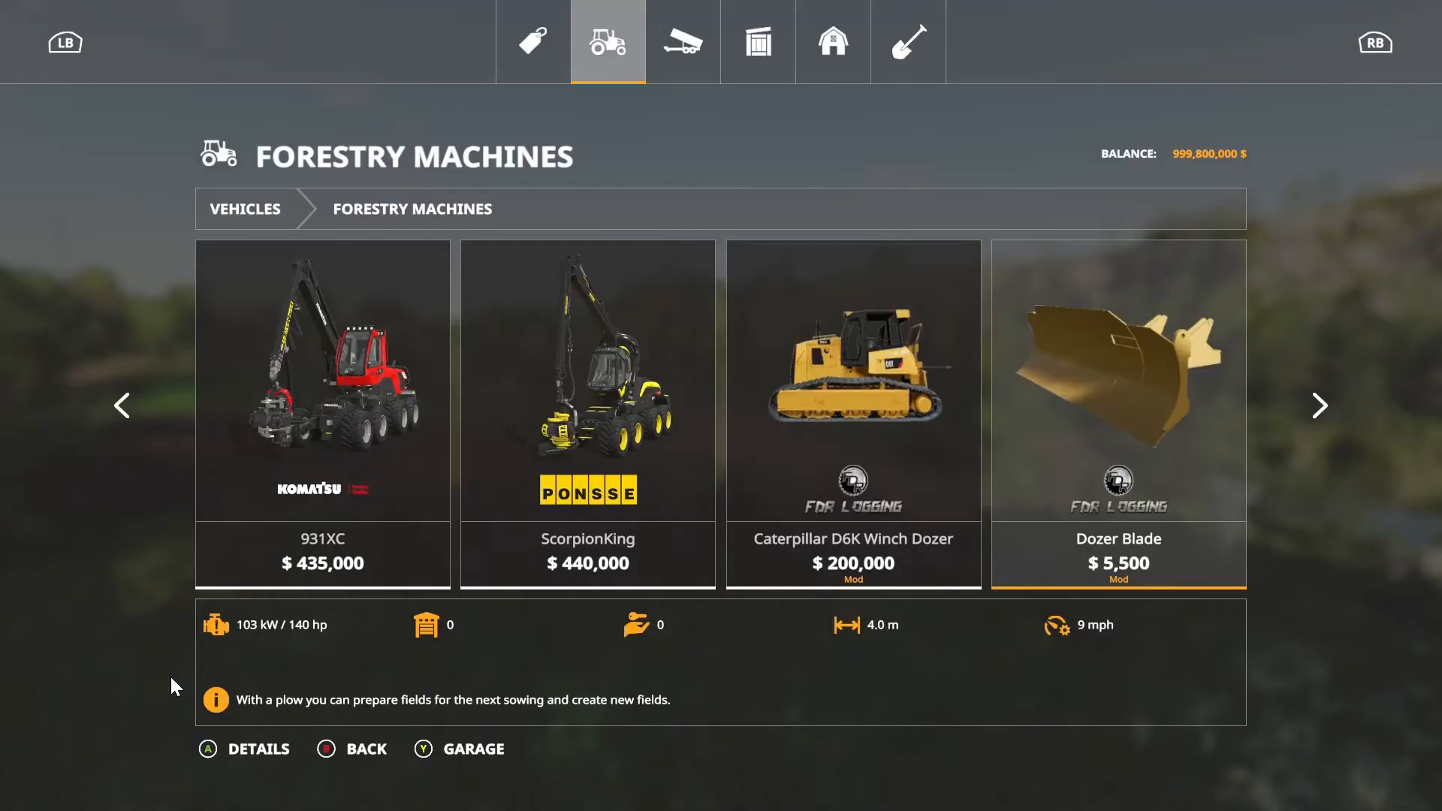
left_click(1319, 405)
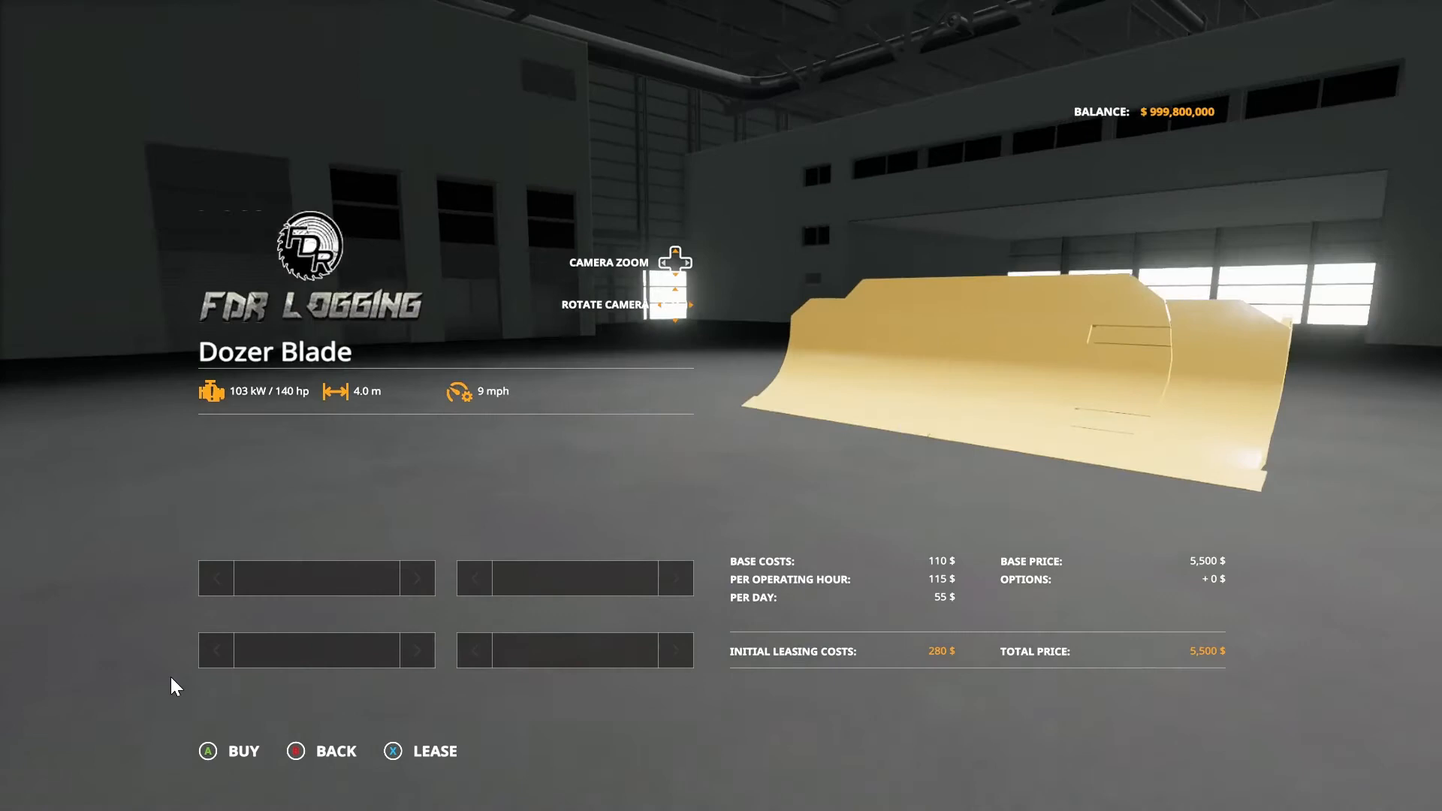
left_click(243, 750)
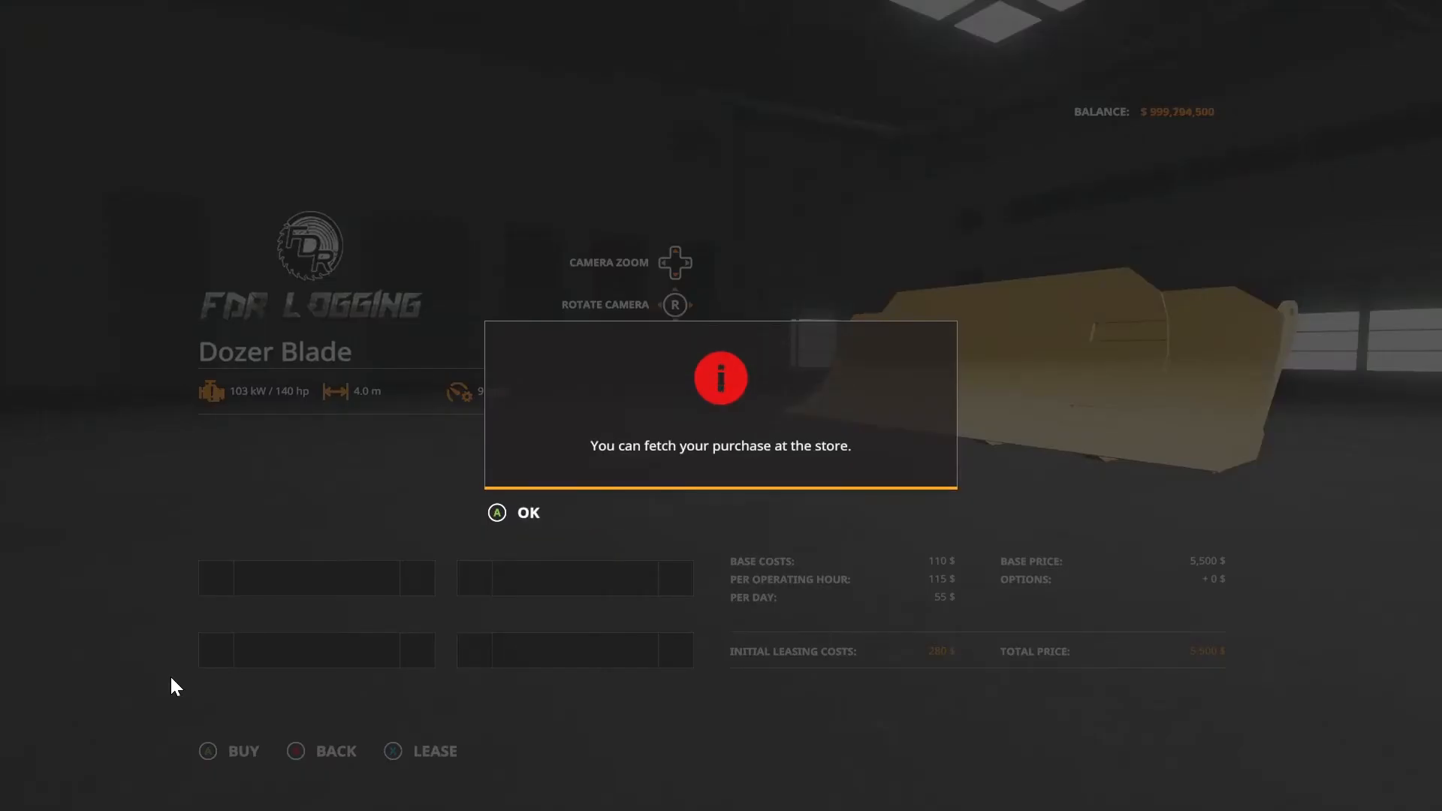
Dismiss the purchase notice, board the Caterpillar dozer with blade attached, and switch on the forwarder.
left_click(526, 512)
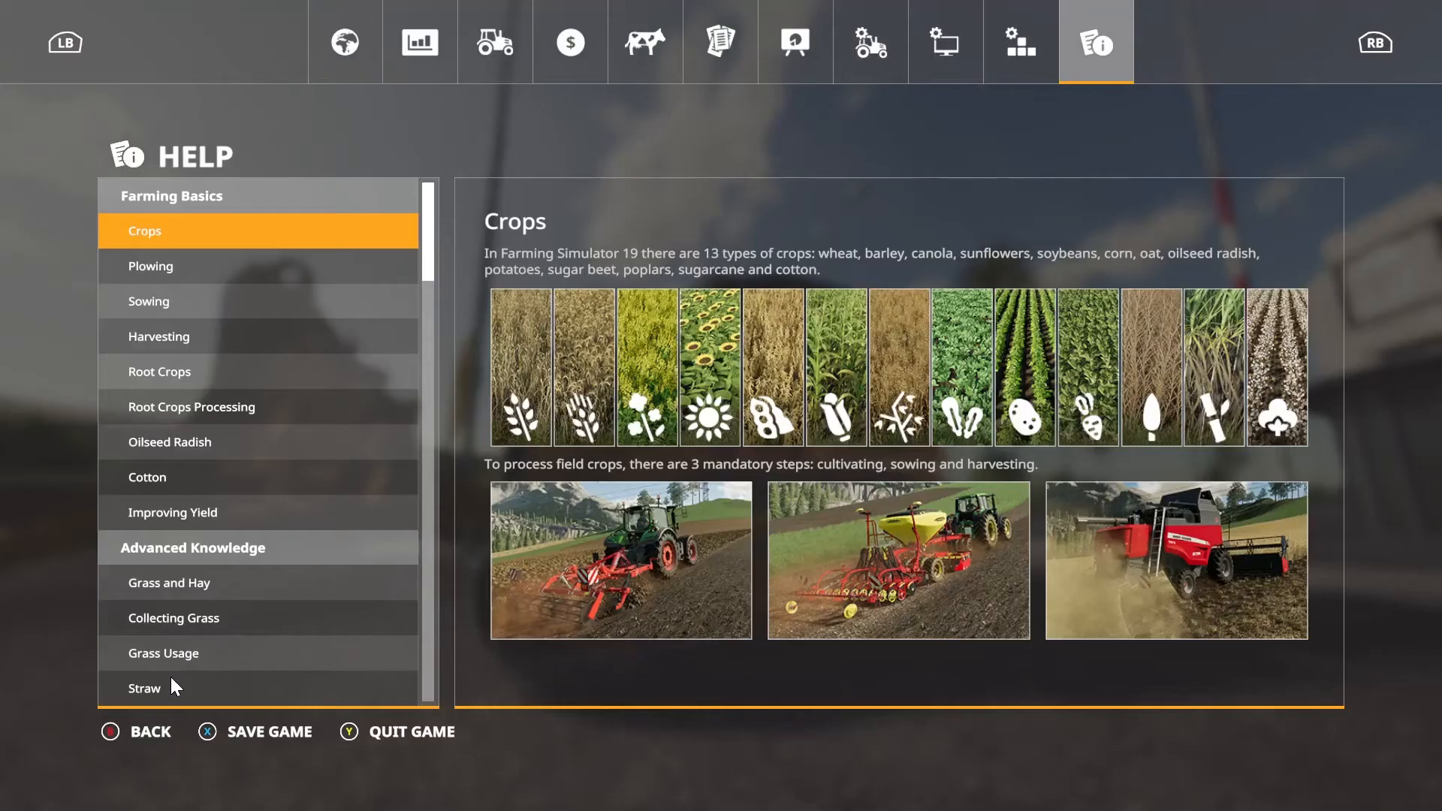
left_click(943, 42)
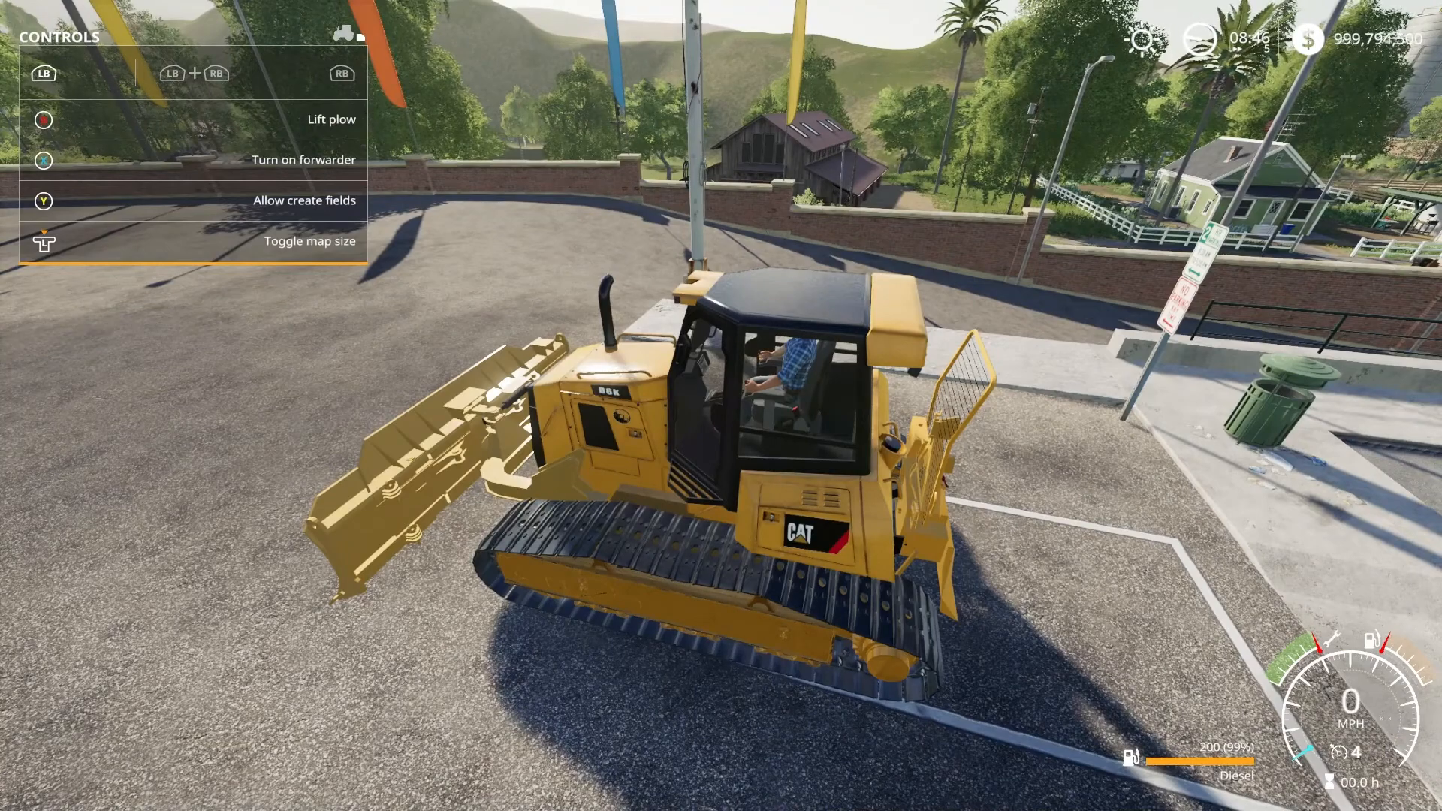
key("x")
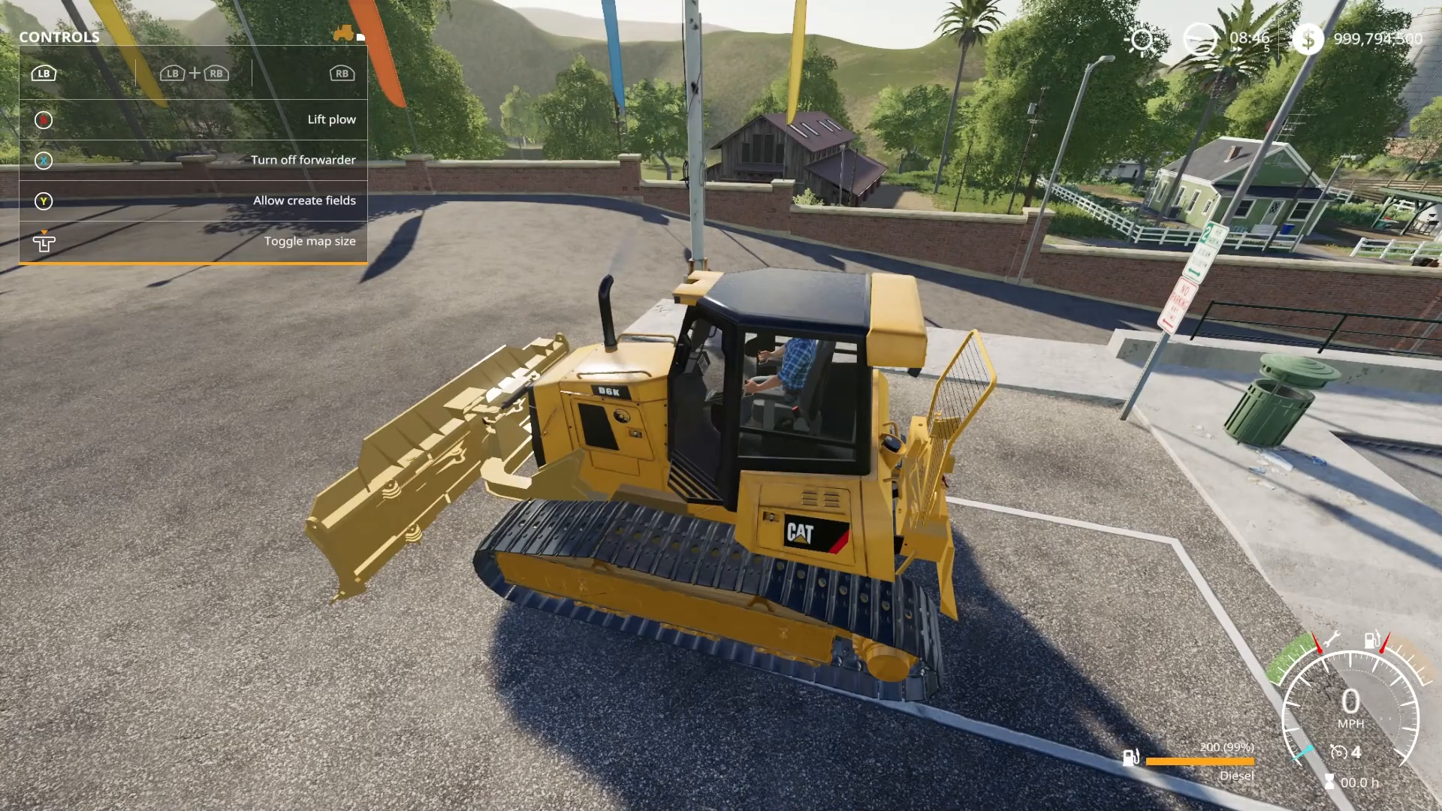